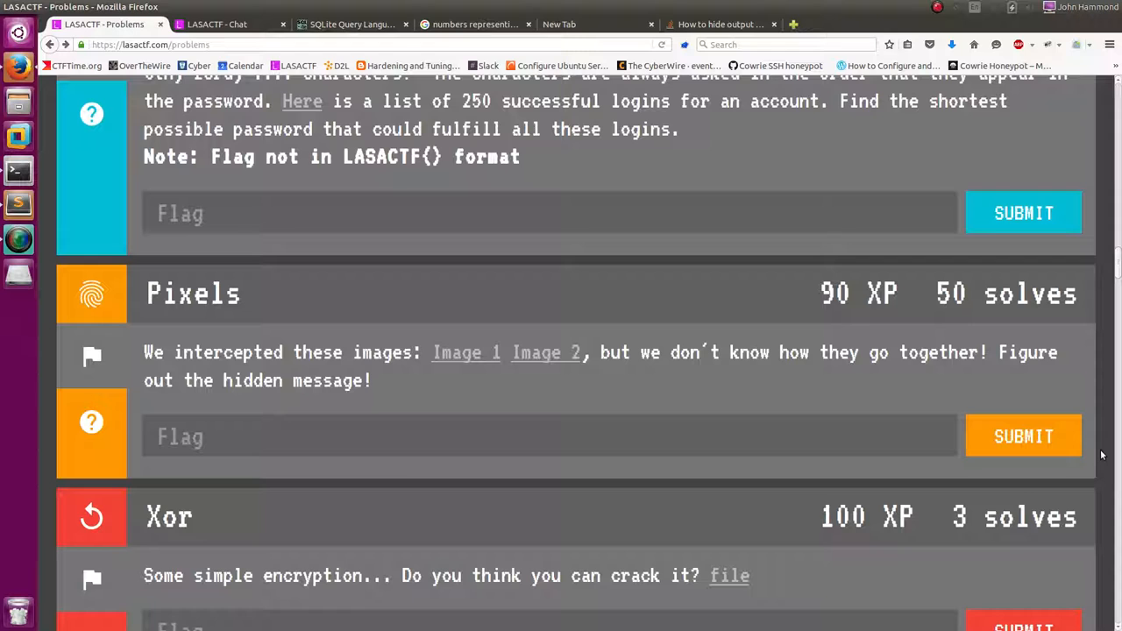
# Download both Pixels challenge images, QR1.png and QR2.png, from the LASACTF problems page.
pyautogui.doubleClick(192, 292)
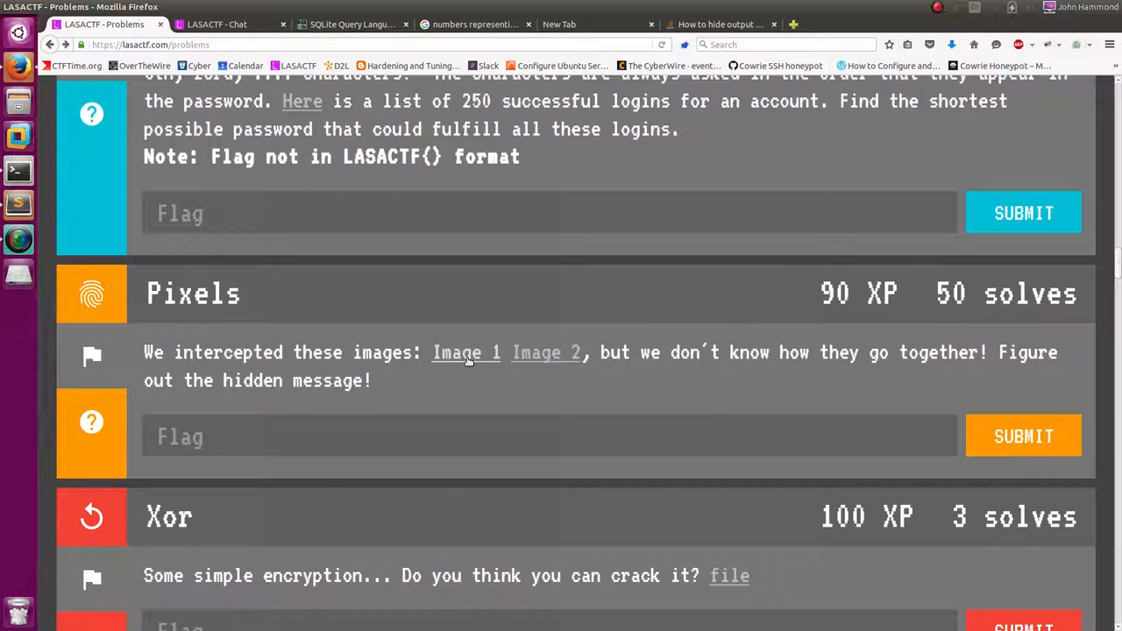
pyautogui.click(465, 352)
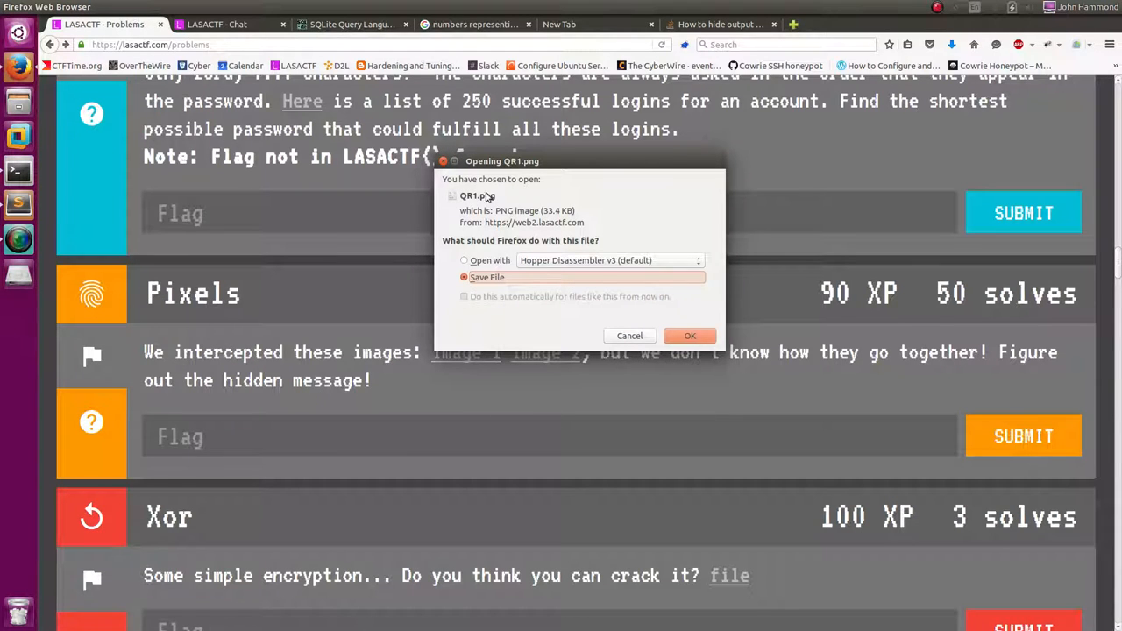
pyautogui.click(690, 335)
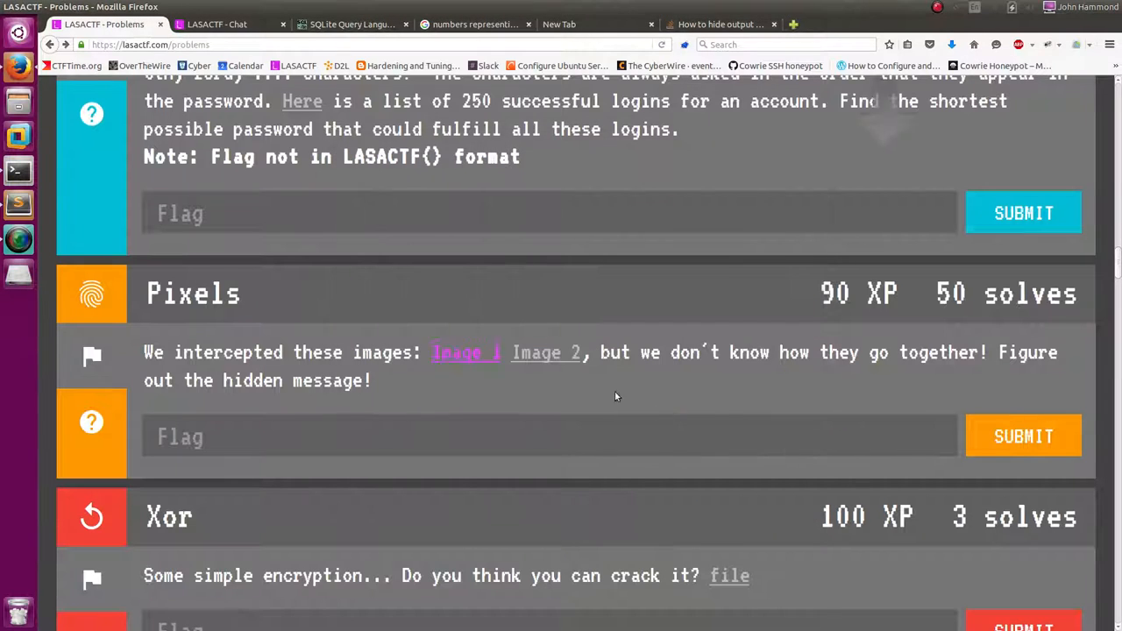
pyautogui.click(545, 351)
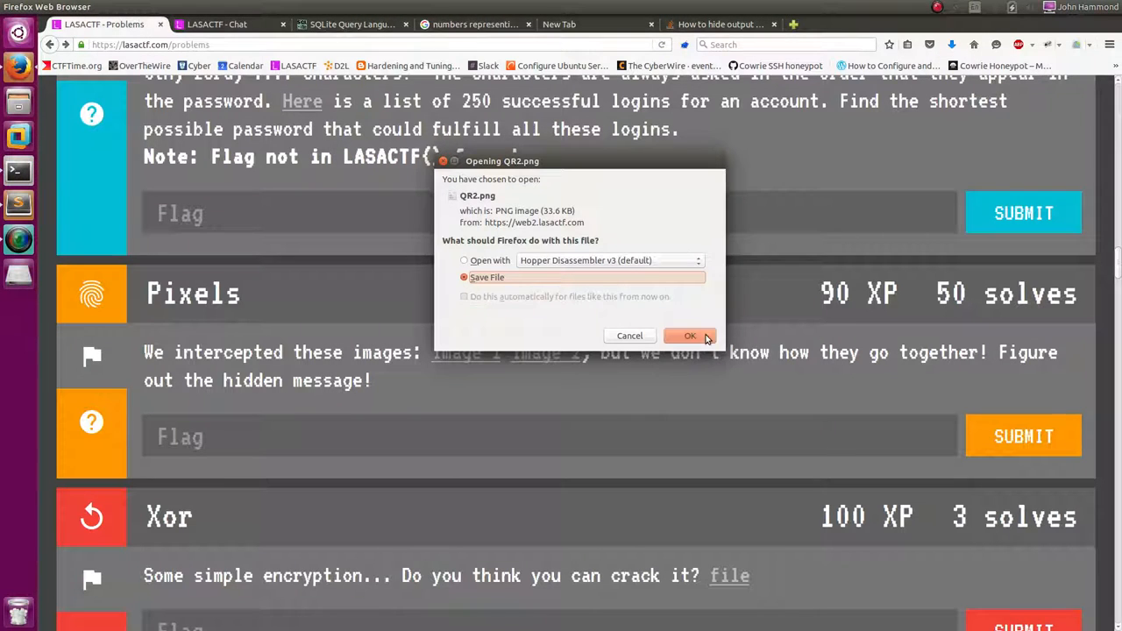
pyautogui.click(691, 335)
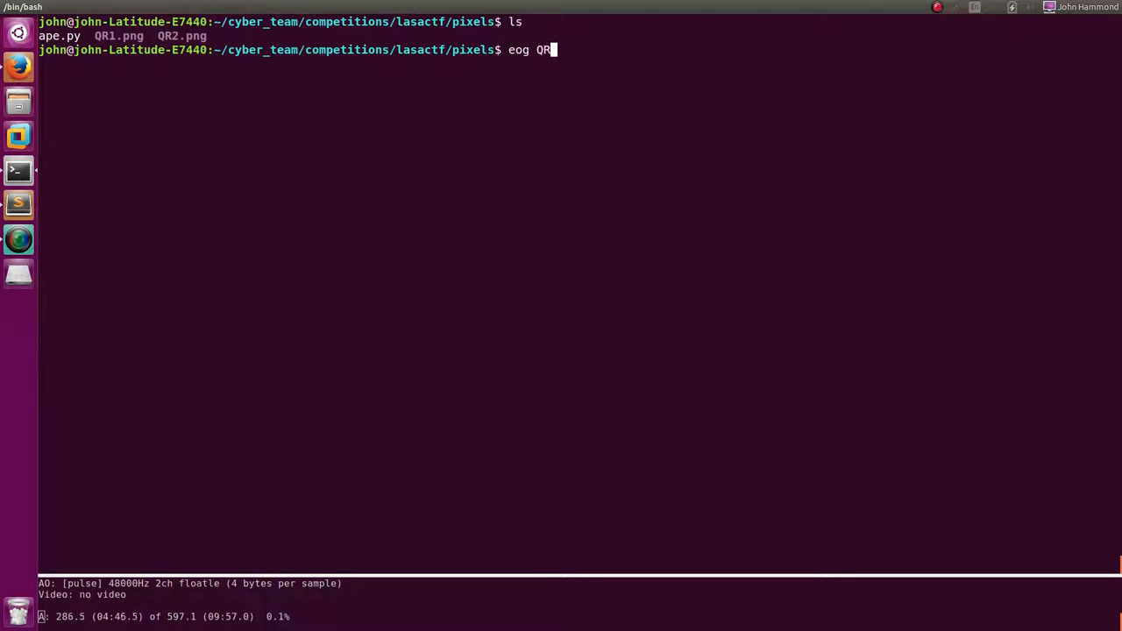
# View QR1.png, then QR2.png, in Eye of GNOME via 'eog QR*', then close the viewer.
pyautogui.press('Return')
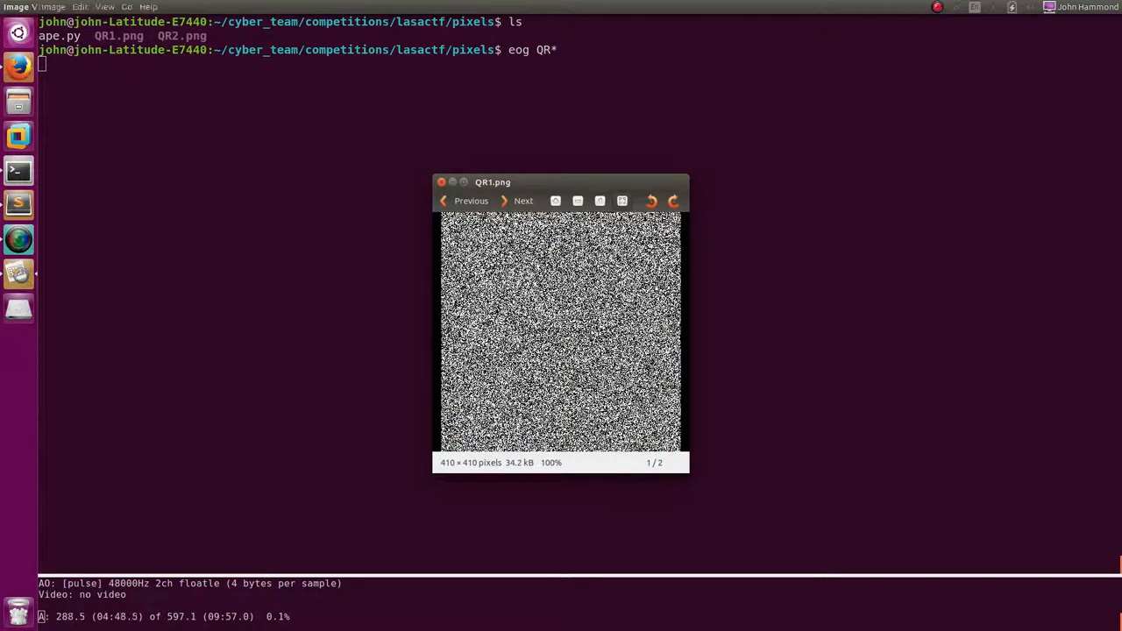
pyautogui.click(523, 200)
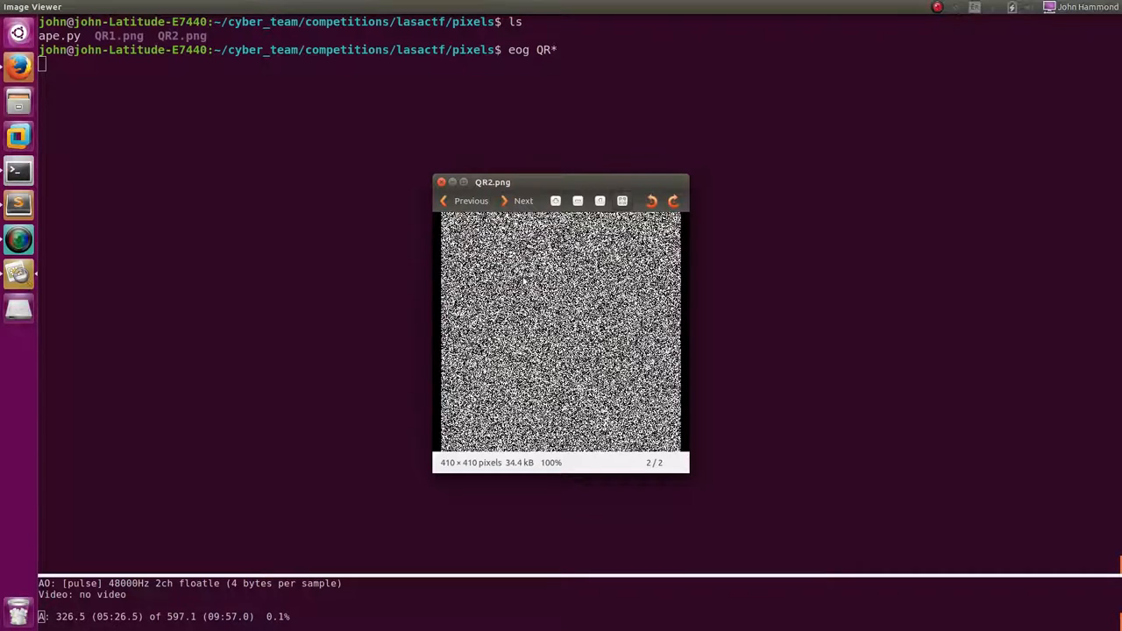
pyautogui.click(441, 183)
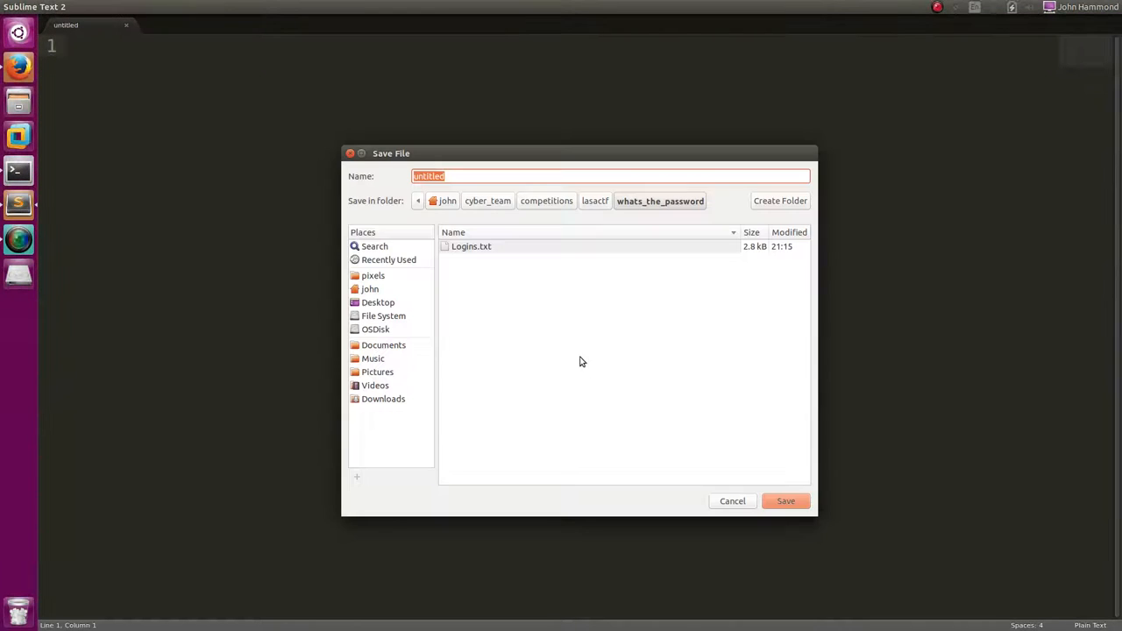
# Save the untitled file as get_flag.py inside the lasactf/pixels folder.
pyautogui.click(595, 201)
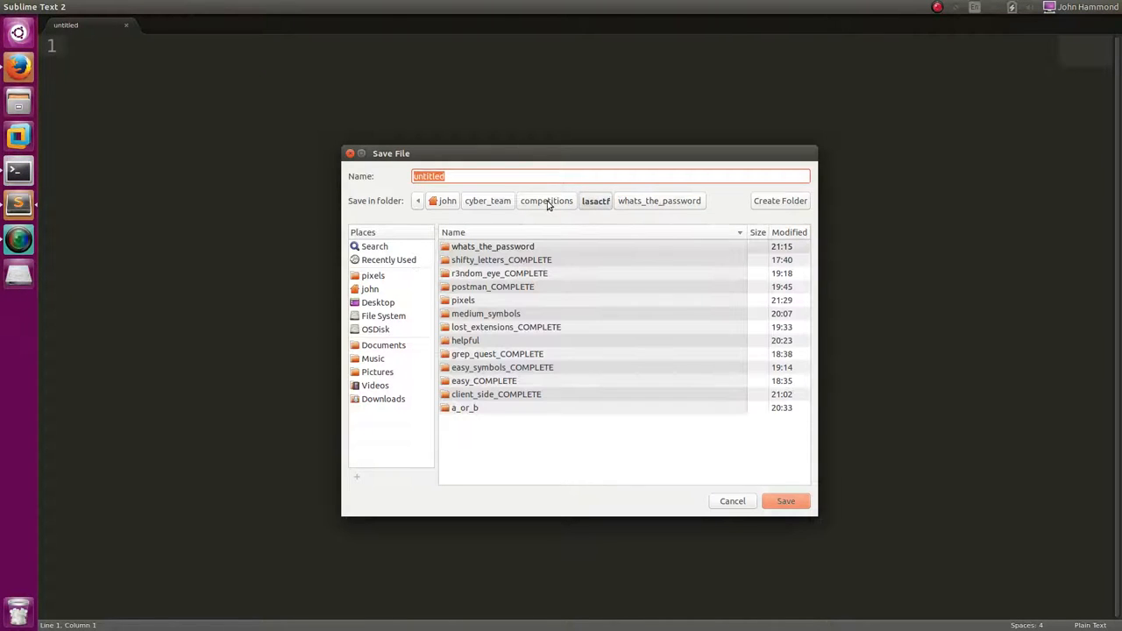
pyautogui.click(506, 326)
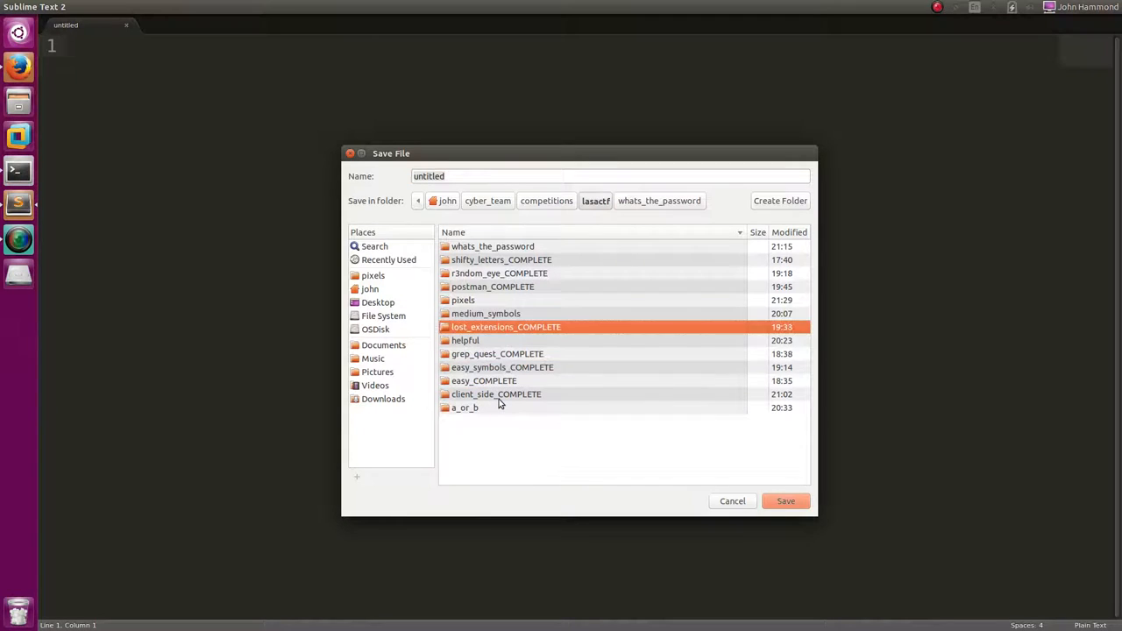
pyautogui.doubleClick(463, 300)
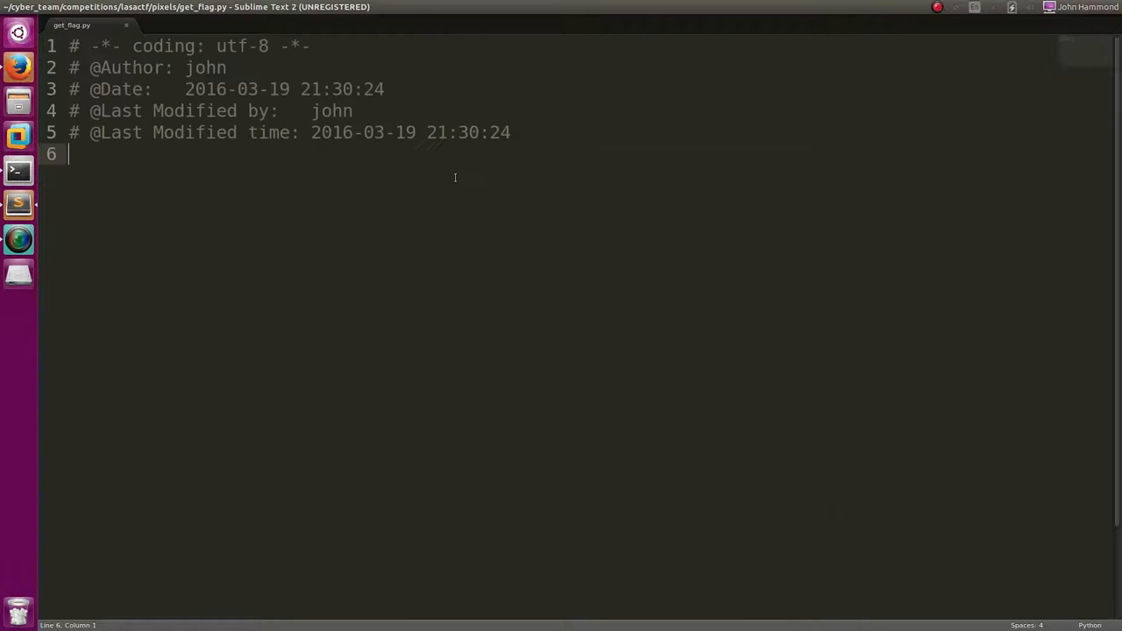
# Add the '#!/usr/bin/env python' shebang and 'from PIL import Image'.
pyautogui.write('#!/us')
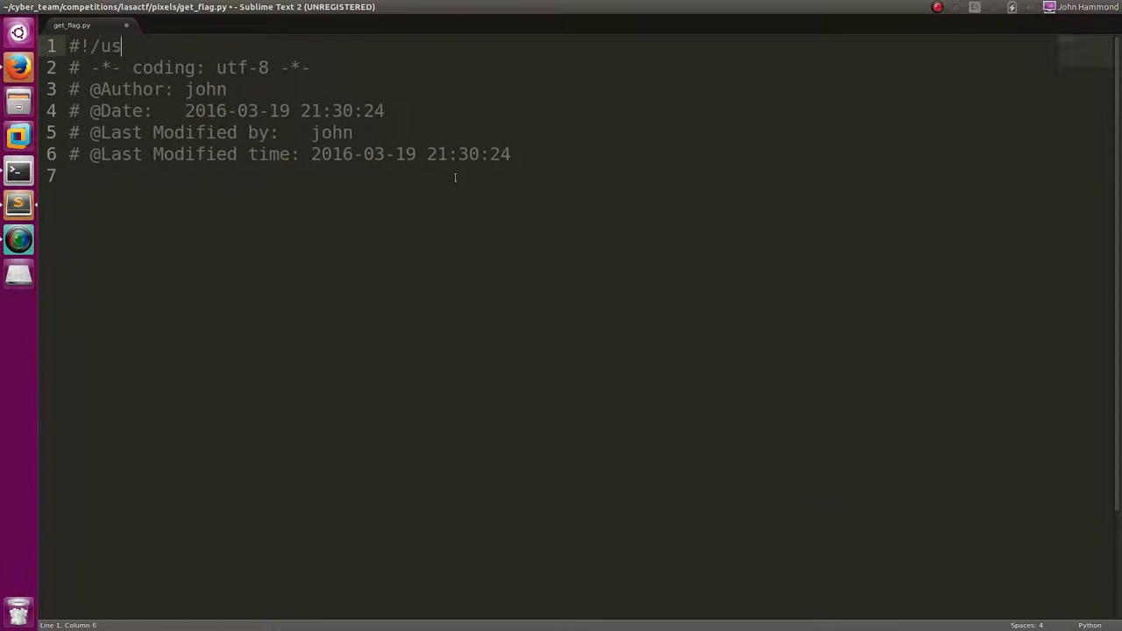
pyautogui.write('r/bin')
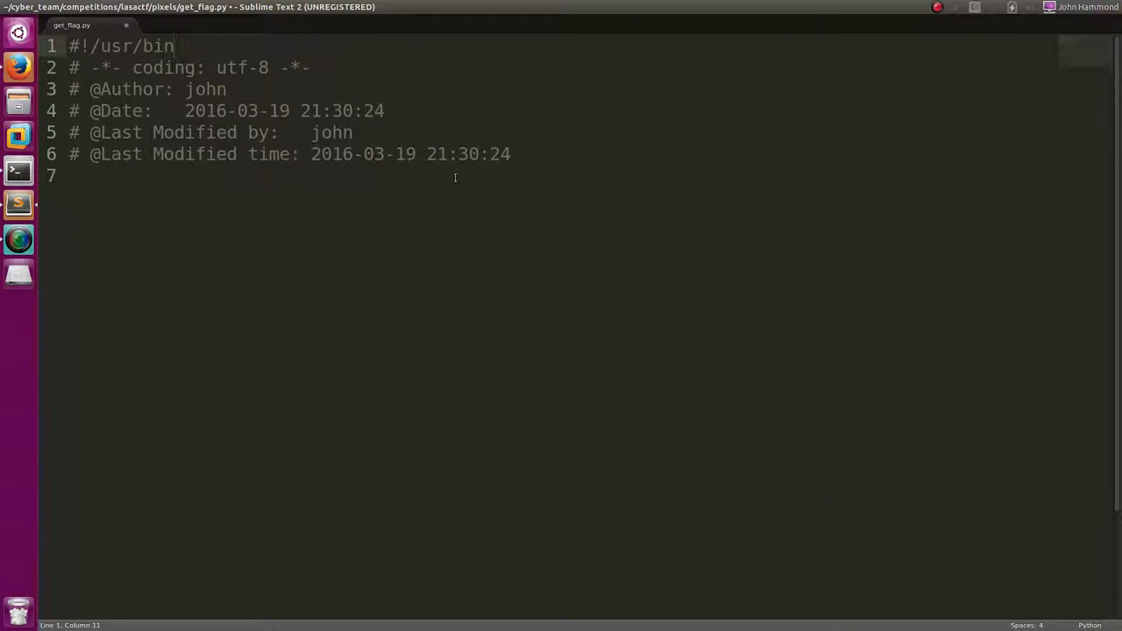
pyautogui.write('/env python')
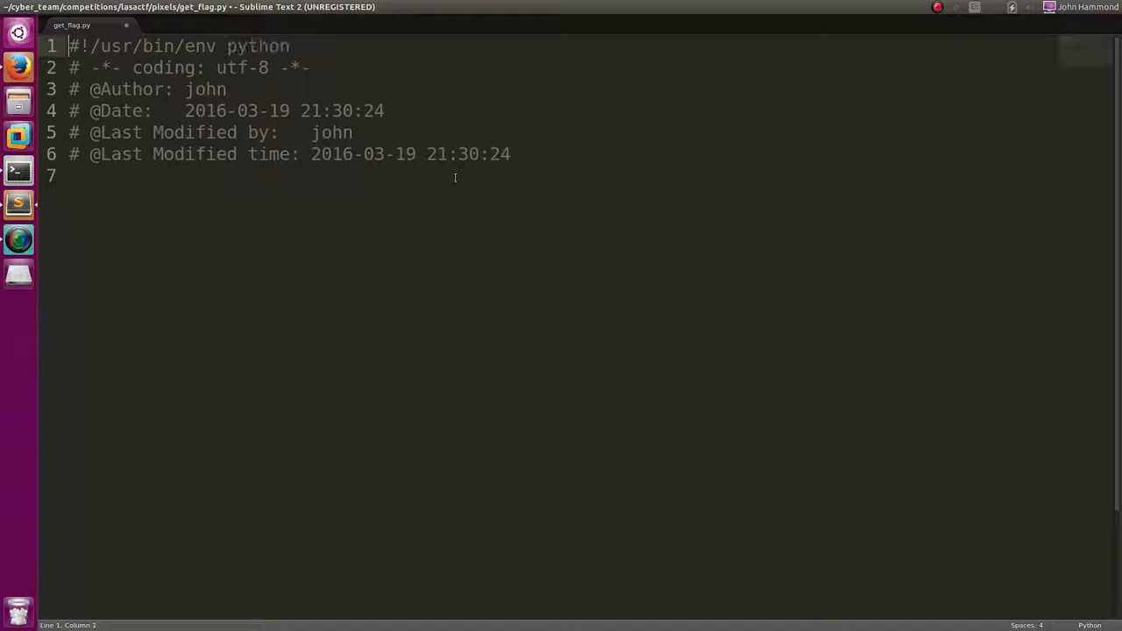
pyautogui.write('from')
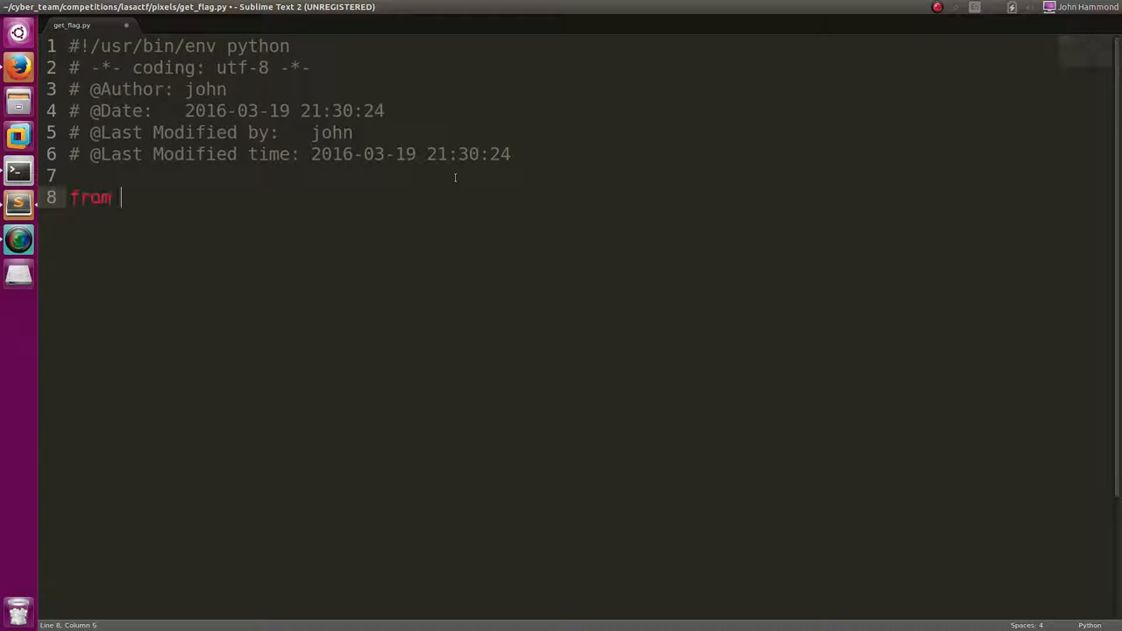
pyautogui.write('PIL import Image')
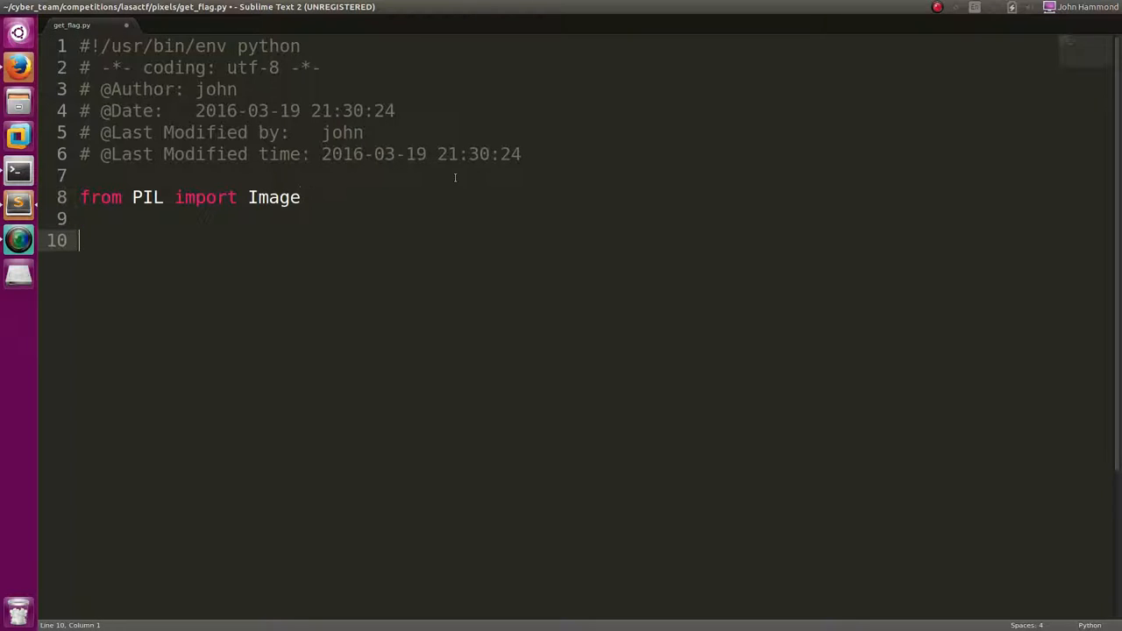
# Open QR1.png and QR2.png as image1 and image2, and close both at the end.
pyautogui.write('image1 = o')
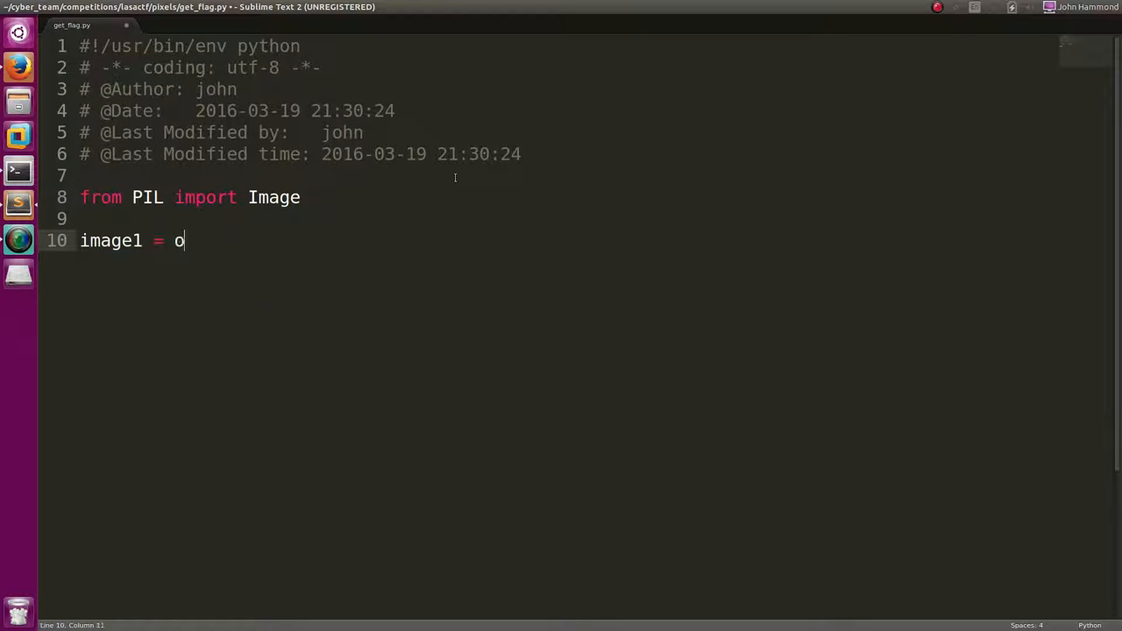
pyautogui.write('Image,open(')
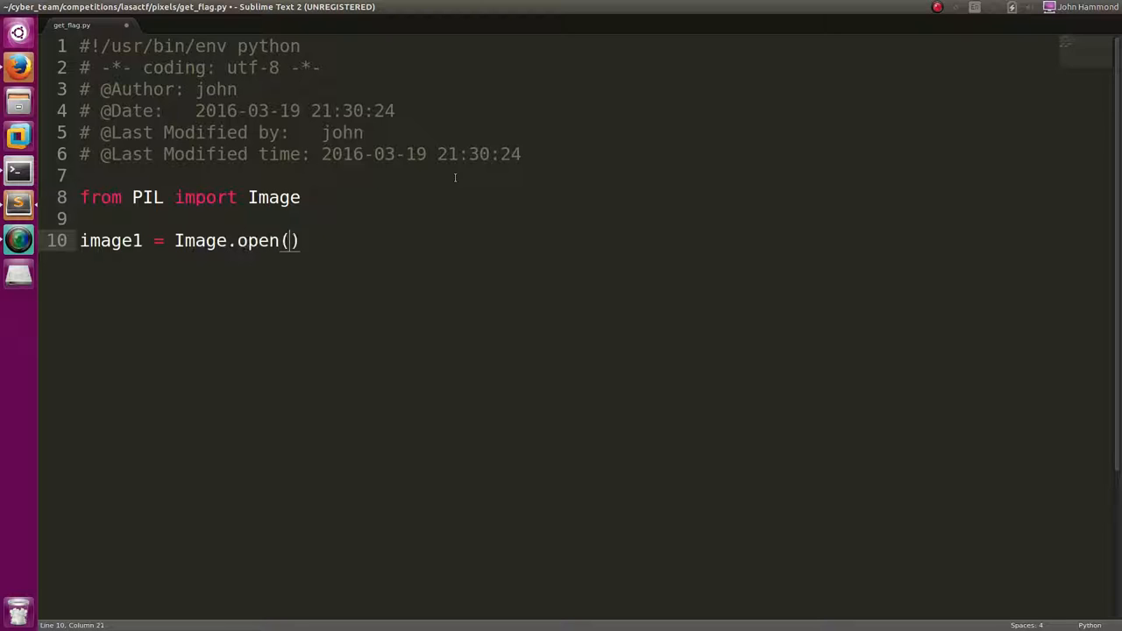
pyautogui.write("'Q'")
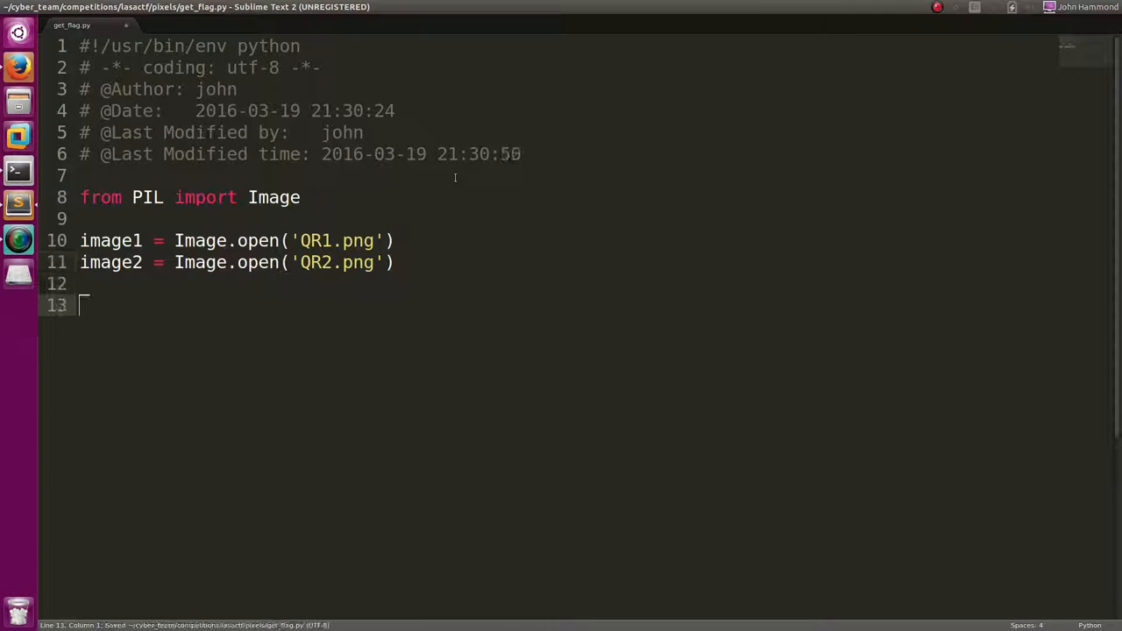
pyautogui.write('image1.close(')
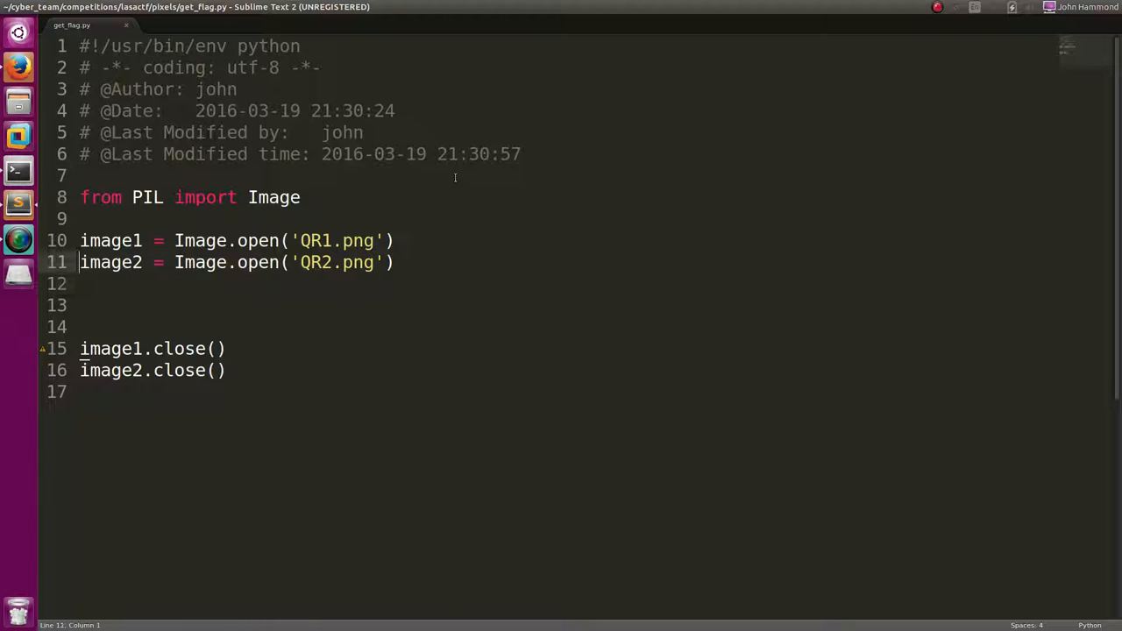
# Load both images' pixel data and create qr with Image.new('RGBA', ...).
pyautogui.write('image1')
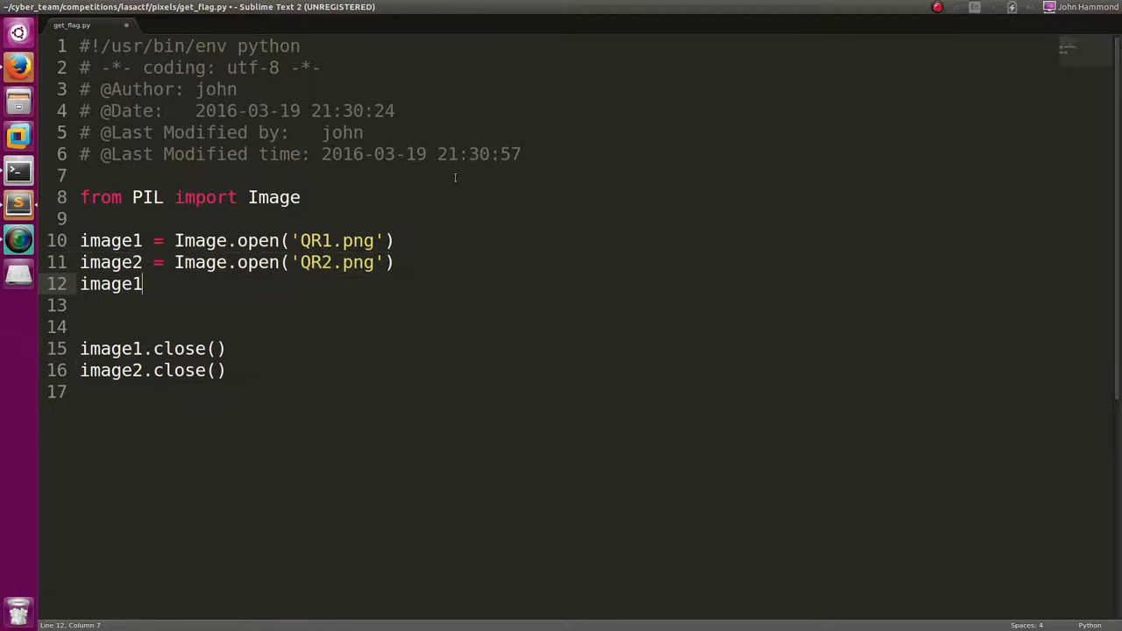
pyautogui.write('data1 = ima')
pyautogui.click(215, 305)
pyautogui.write('data2 = image2.load(')
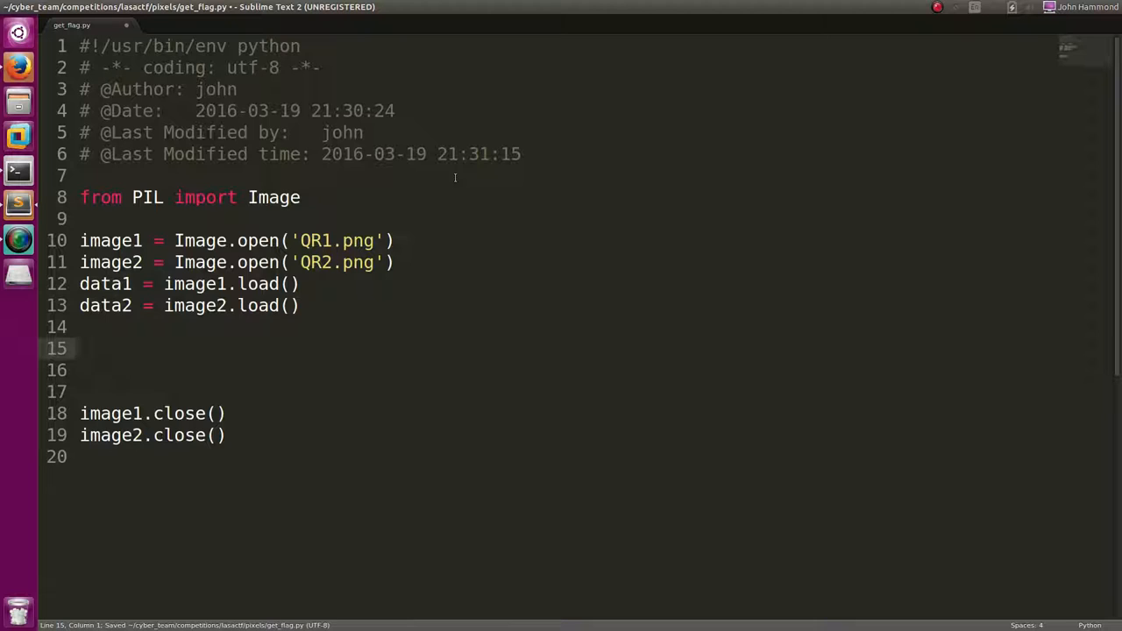
pyautogui.write('qr = Image.')
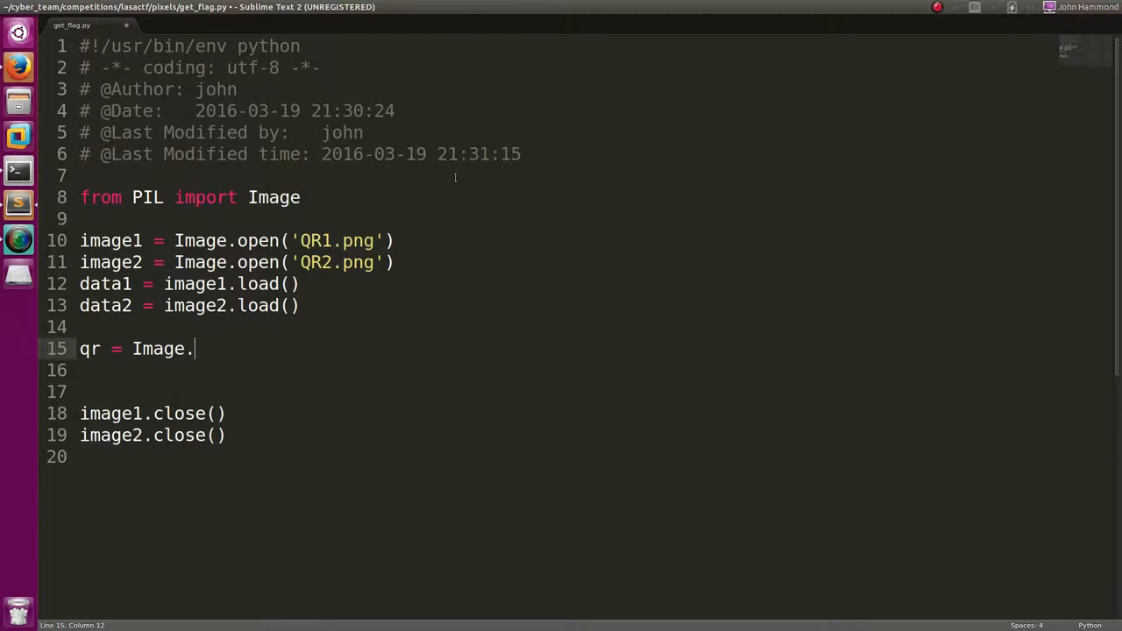
pyautogui.write('new()')
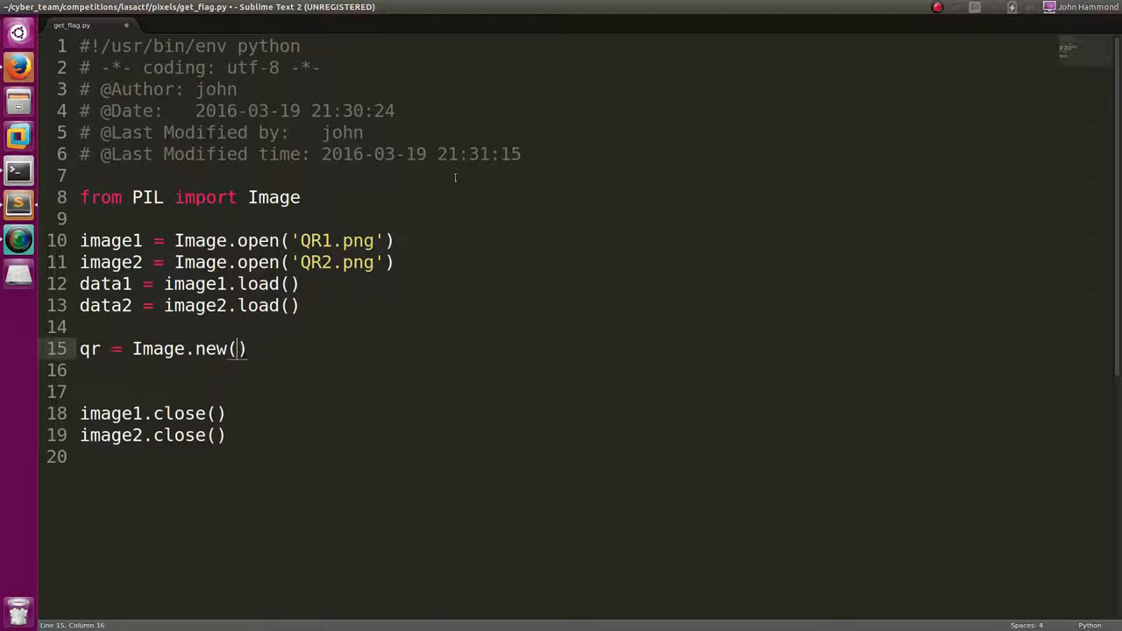
pyautogui.write("'RGBA',")
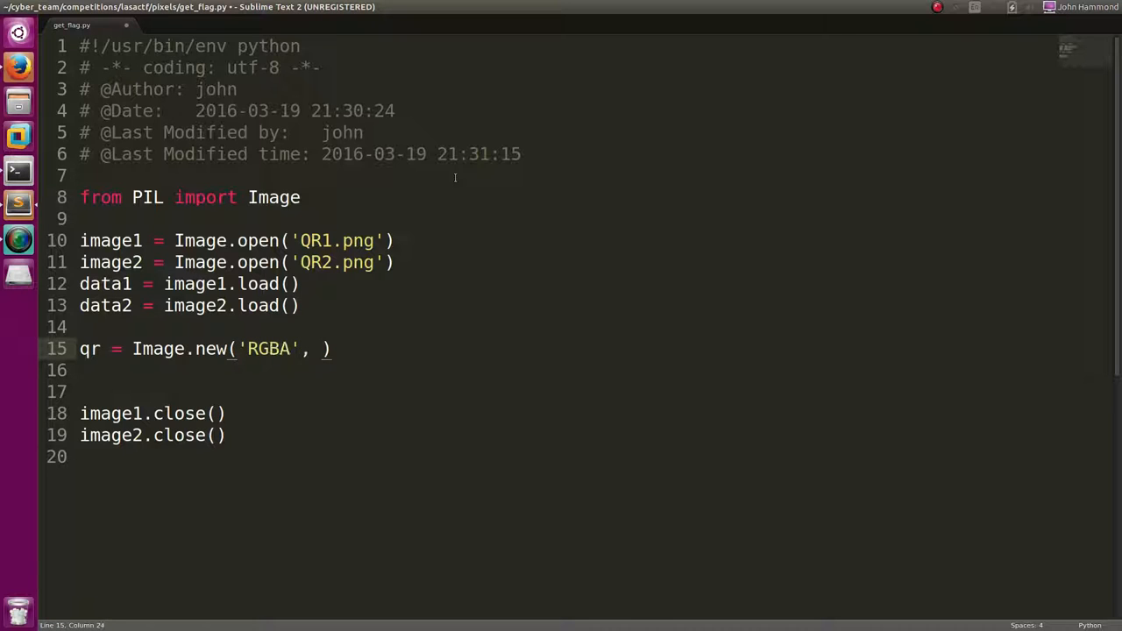
# Set size = width, height = image1.size, pass size to Image.new, and add qr.close().
pyautogui.write('size =')
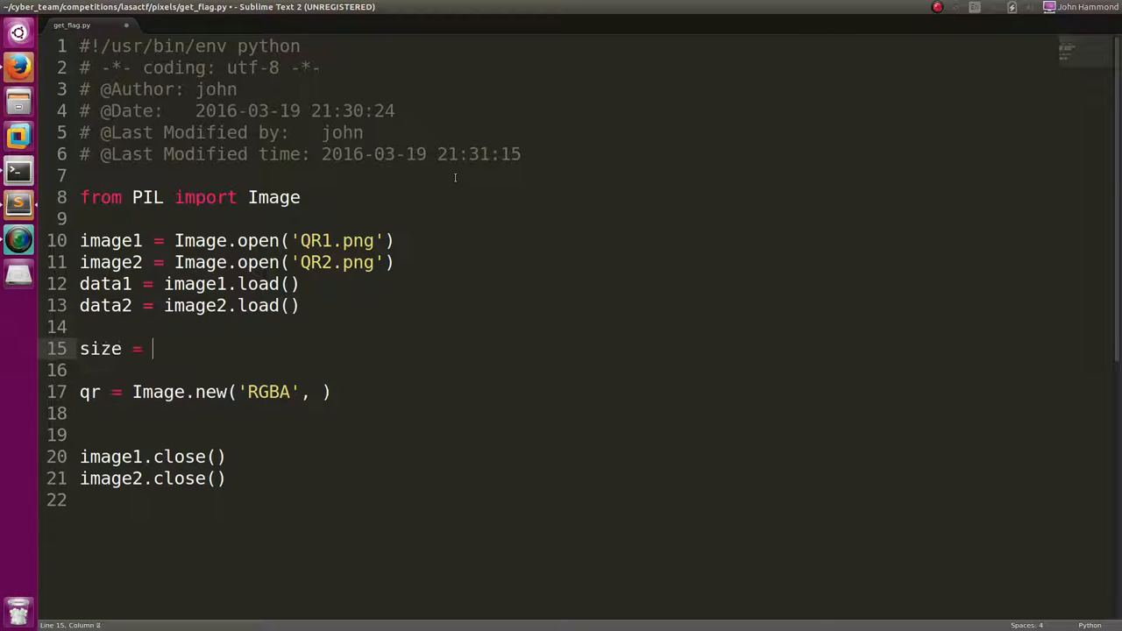
pyautogui.write('width, height = image1.s')
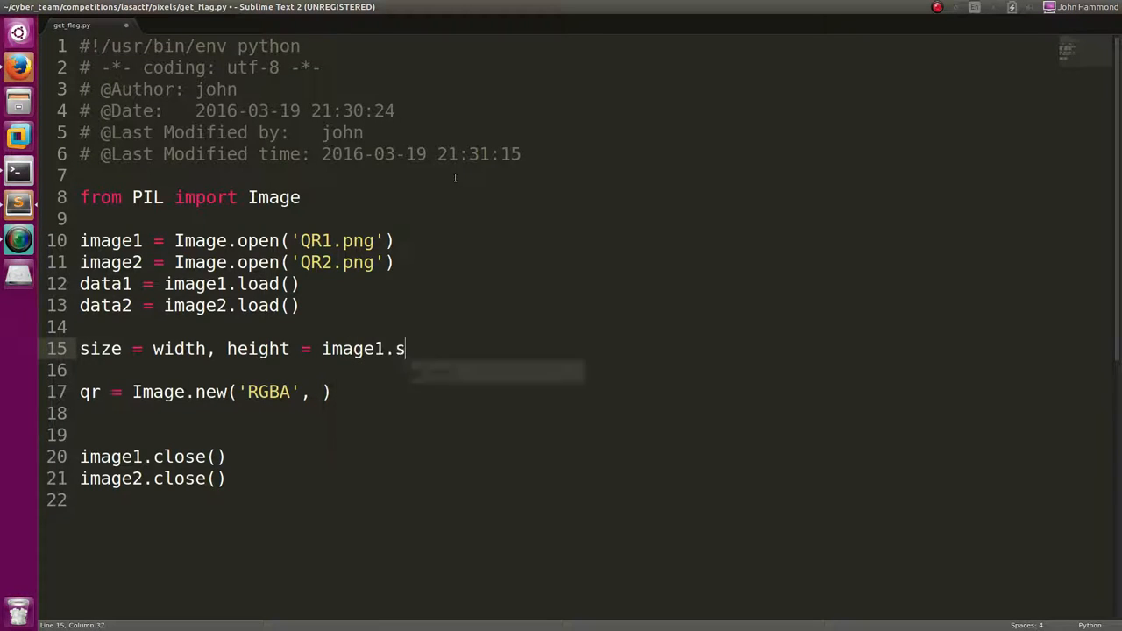
pyautogui.write('ize')
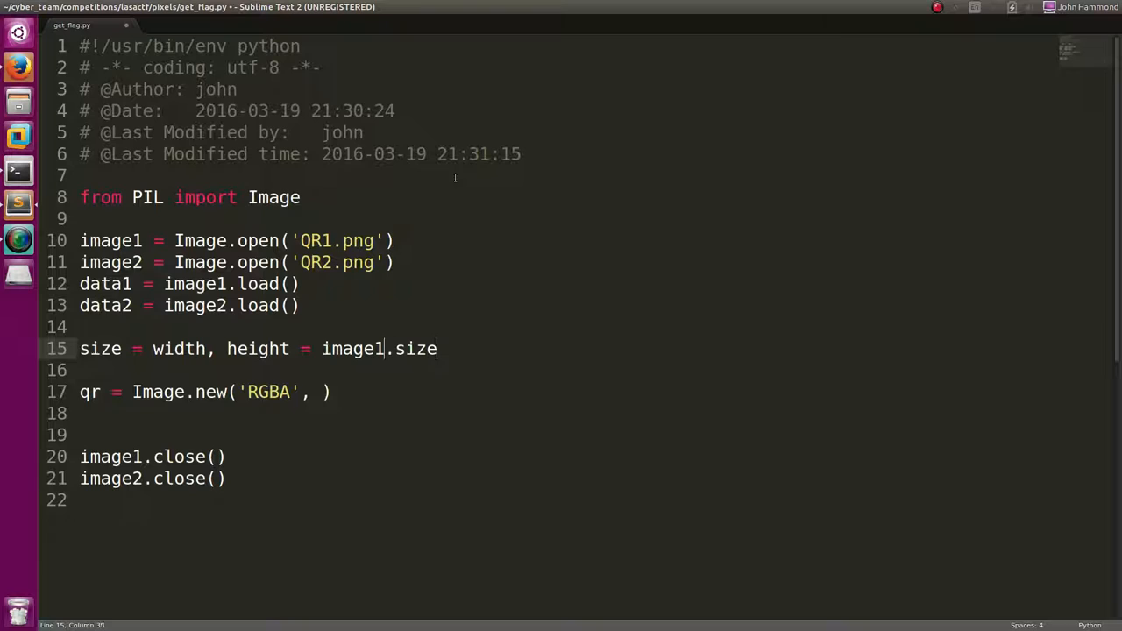
pyautogui.write('s')
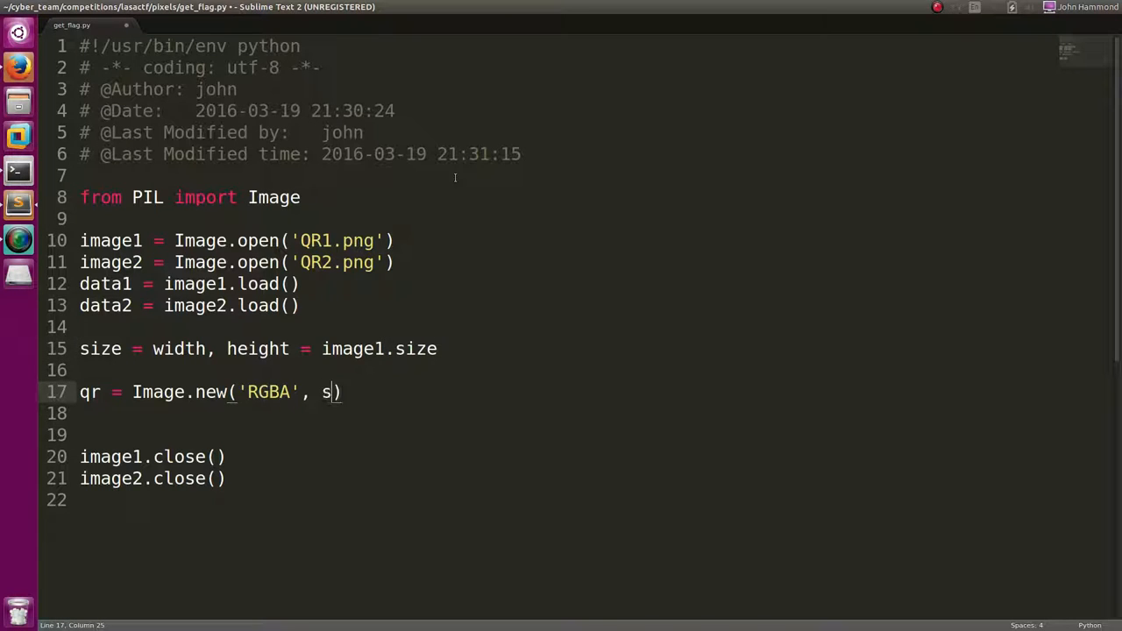
pyautogui.write('ize')
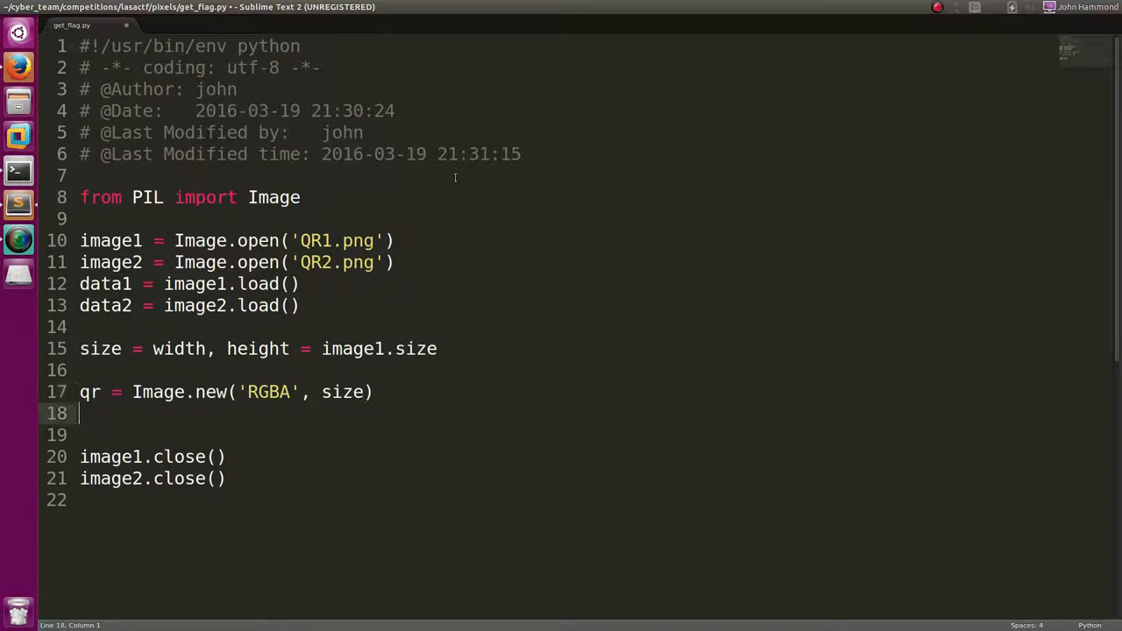
pyautogui.write('qr.close)')
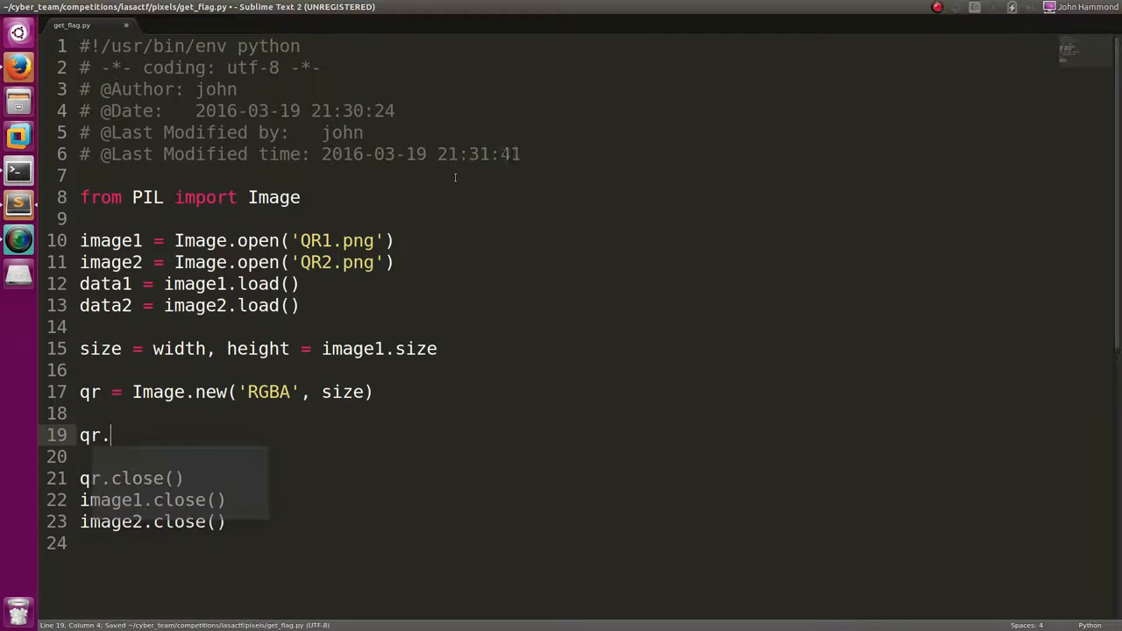
# Show qr, test-build the script, define white (255,255,255) and black (0,0,0), and save.
pyautogui.press('ctrl+b')
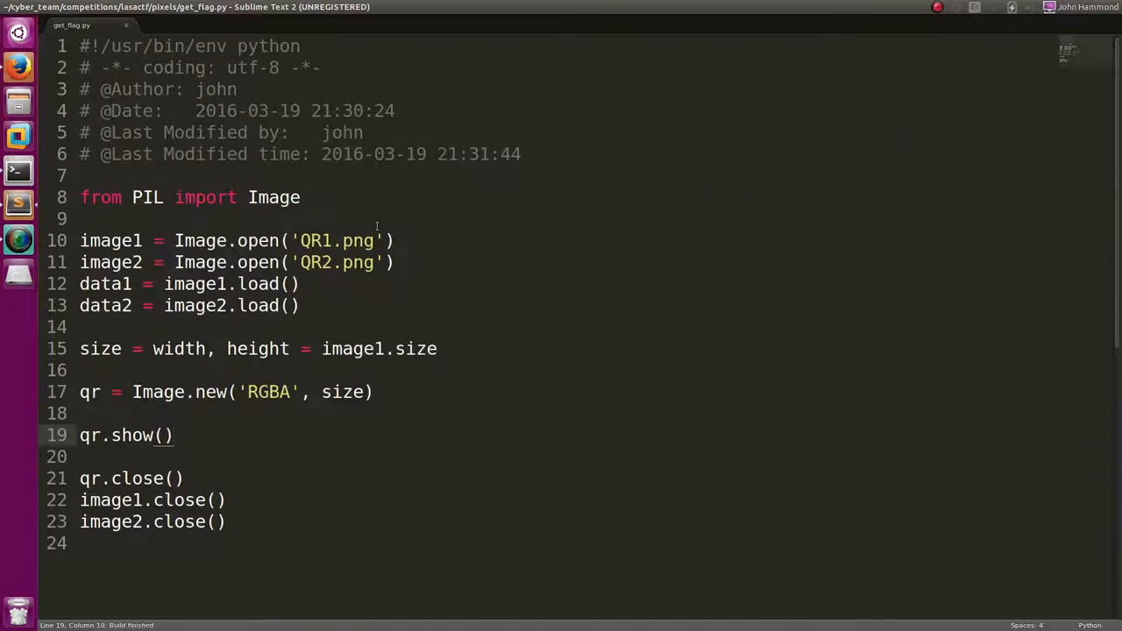
pyautogui.write('white = (255, 255, 255')
pyautogui.write('black = (0, 0, 0)')
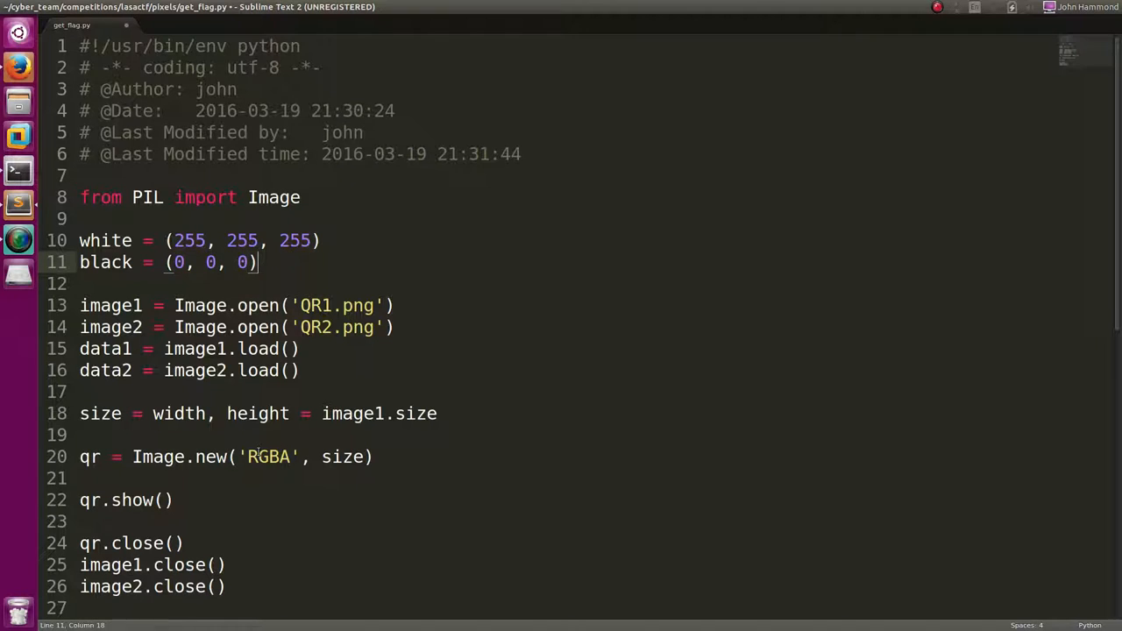
pyautogui.press('ctrl+s')
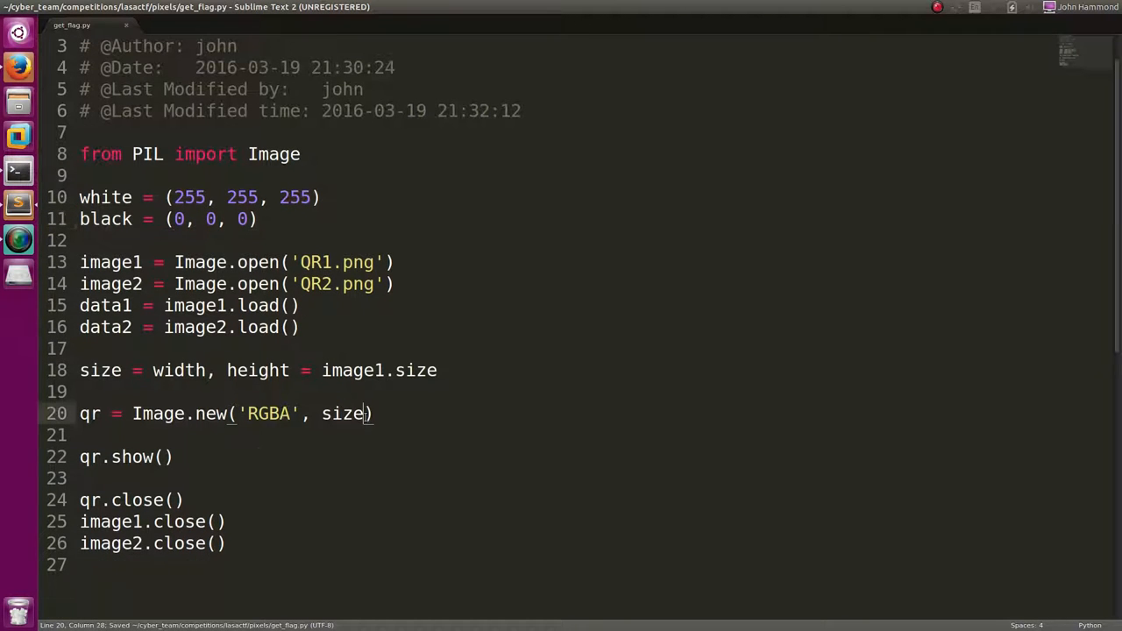
pyautogui.press('ctrl+b')
pyautogui.write(', white')
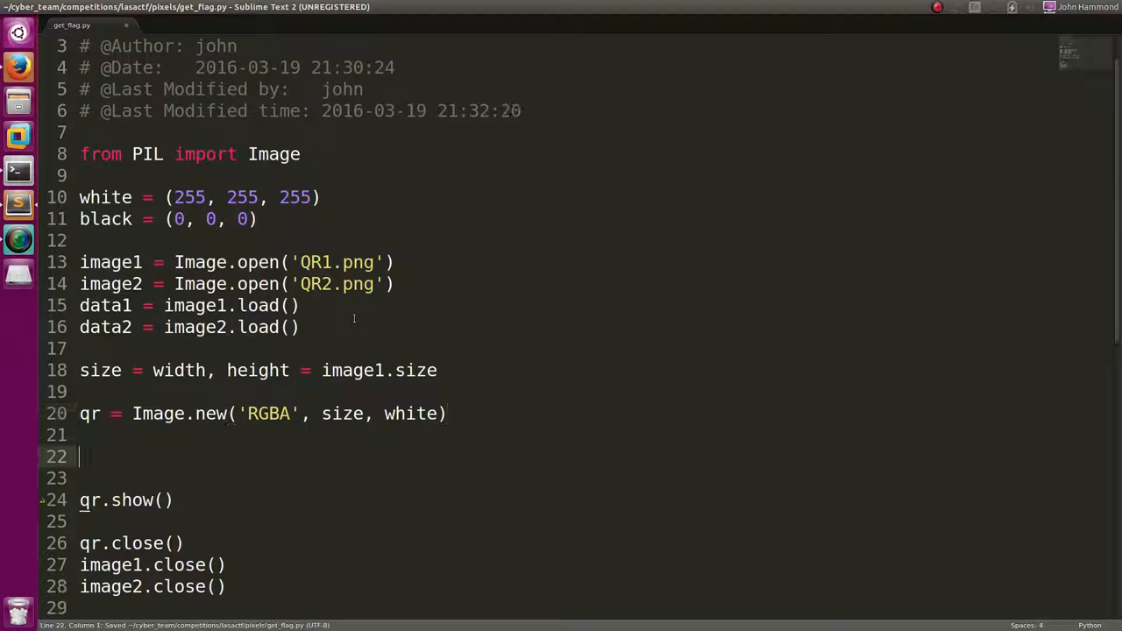
# Add the outer loop 'for y in range(height):', replacing the len call.
pyautogui.write('for')
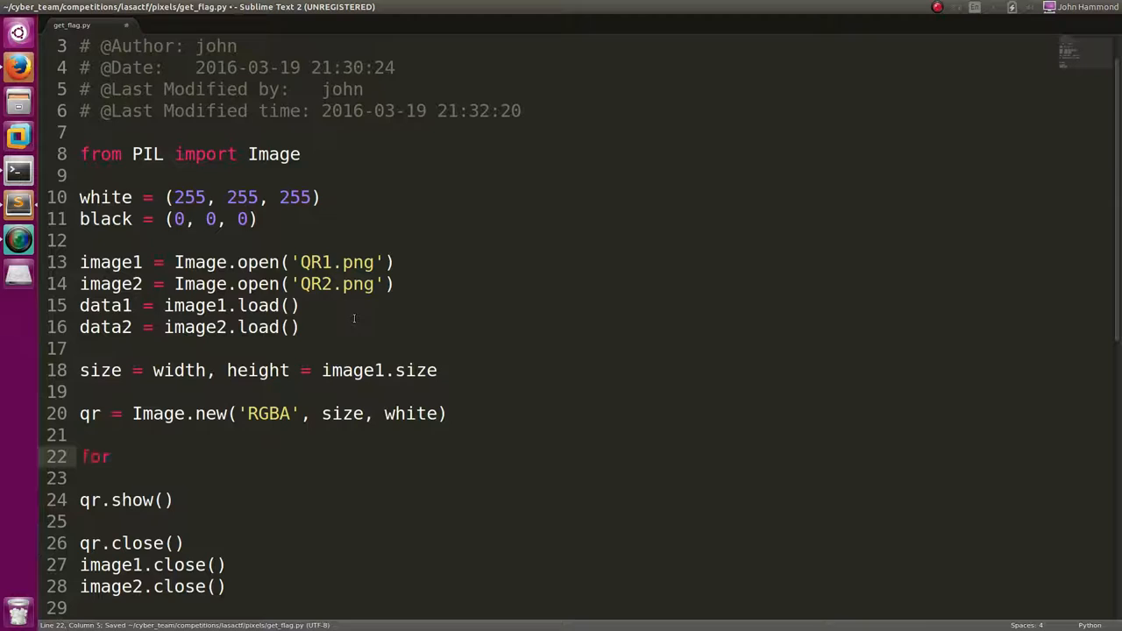
pyautogui.write('i in')
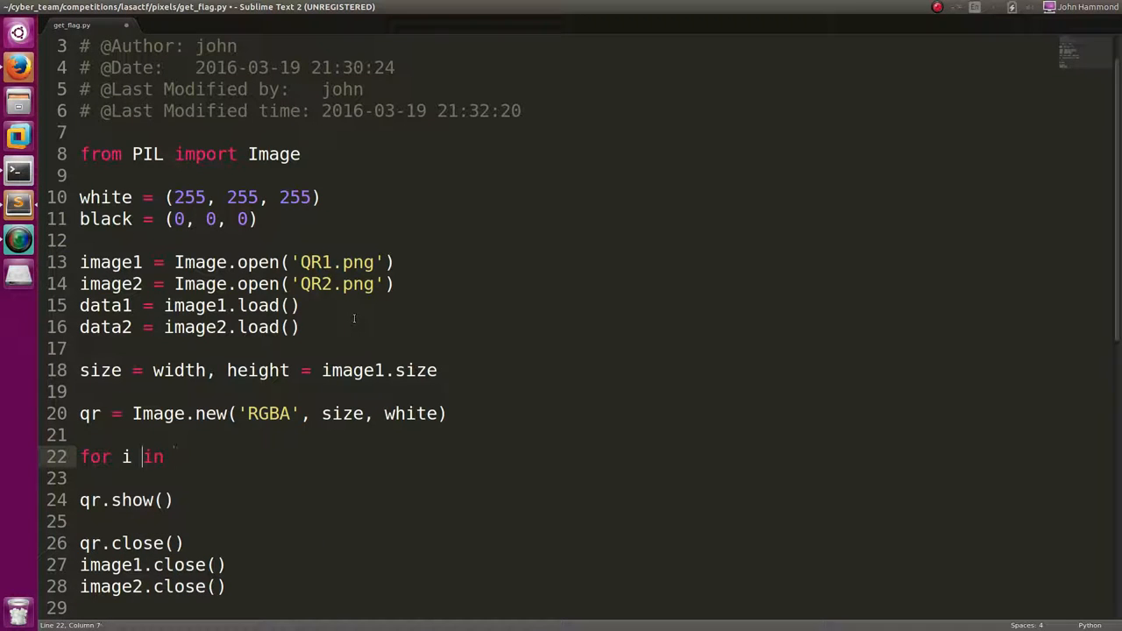
pyautogui.write('y in range()')
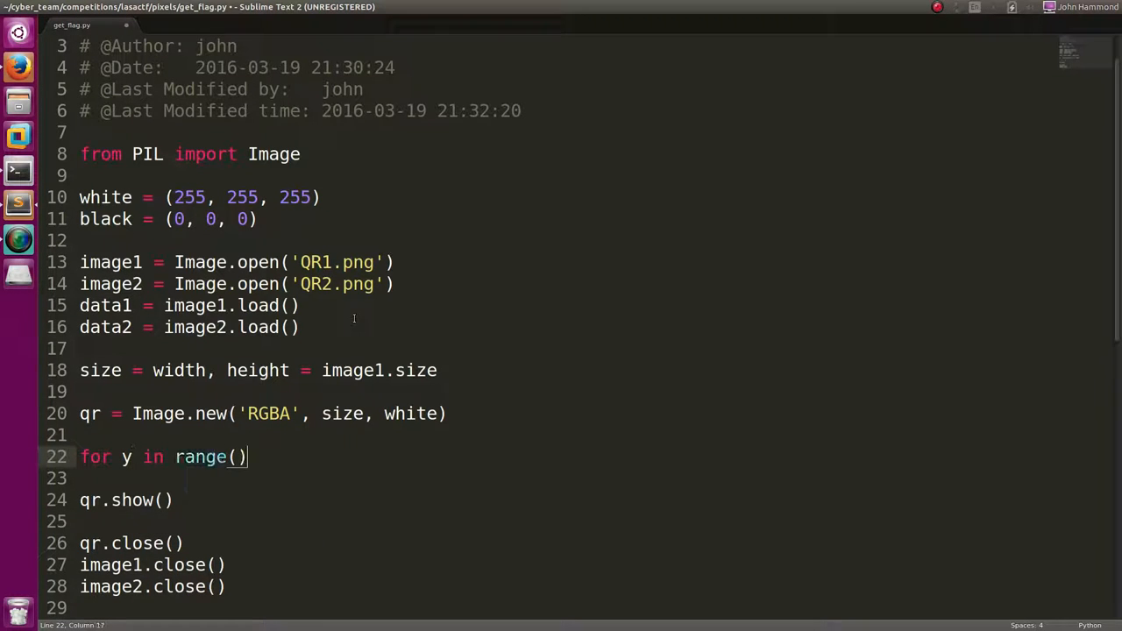
pyautogui.write('len(')
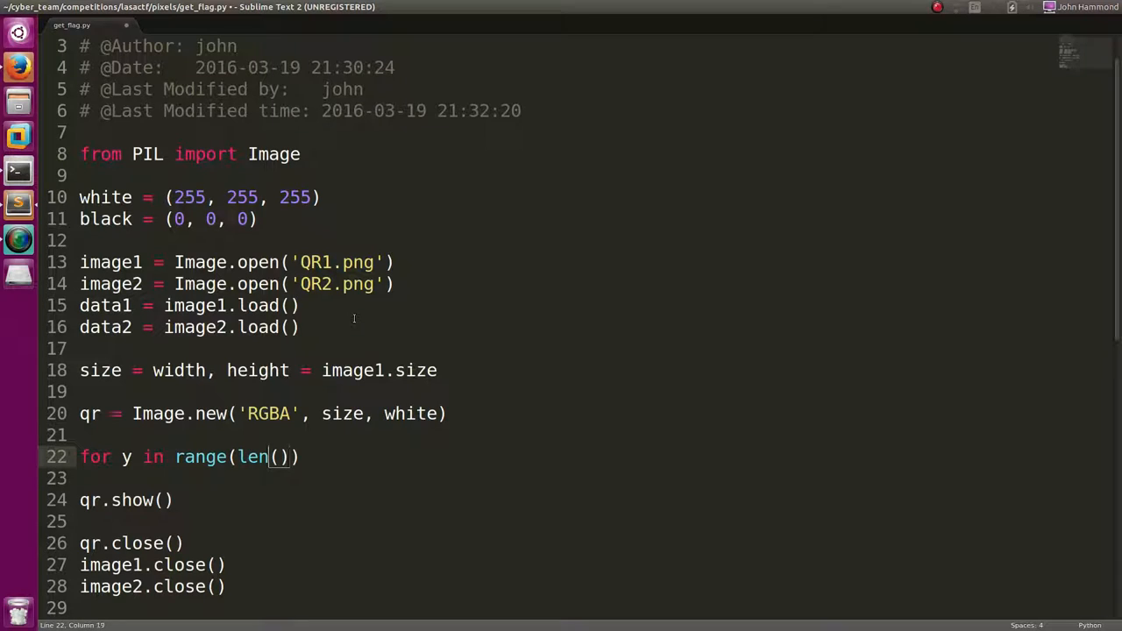
pyautogui.doubleClick(254, 457)
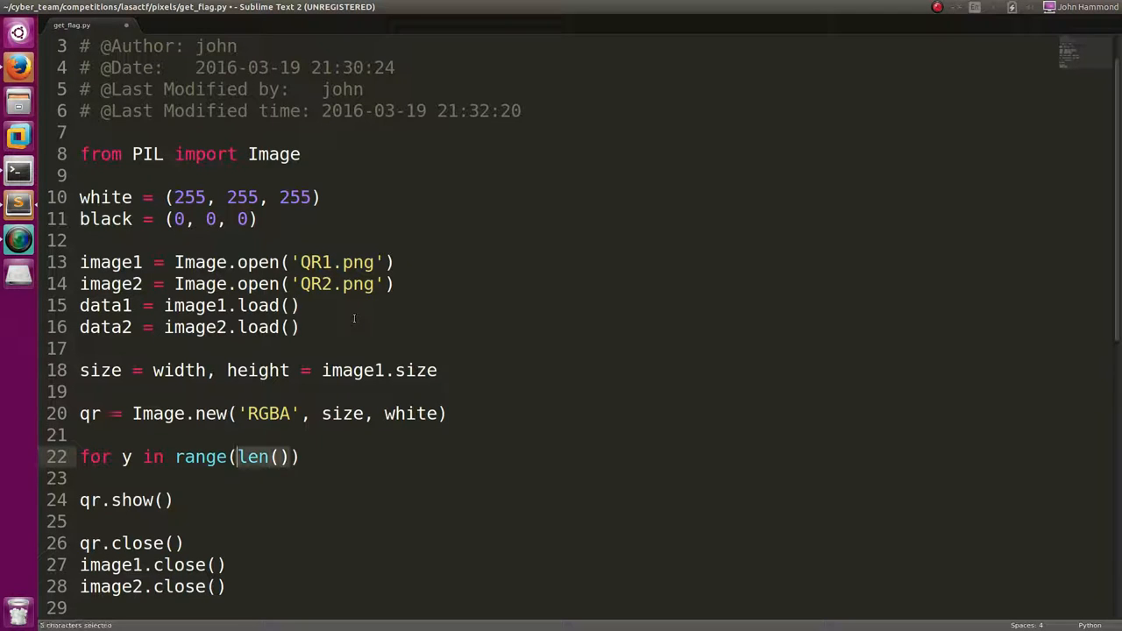
pyautogui.write('height):')
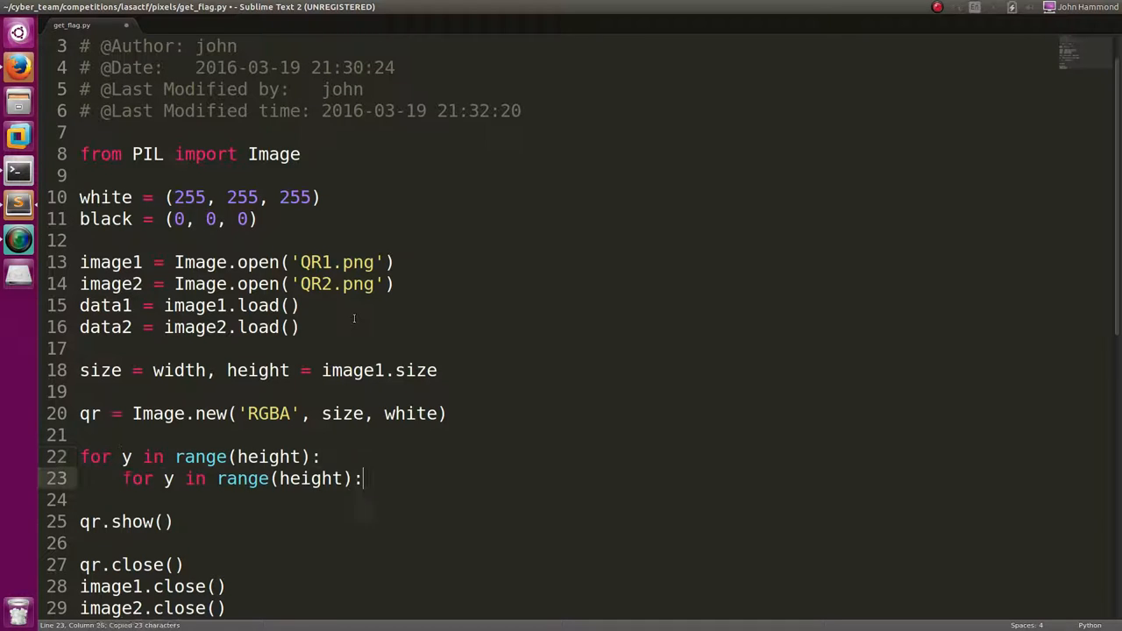
# Nest an inner 'for x in range(width):' loop under the height loop.
pyautogui.write('x')
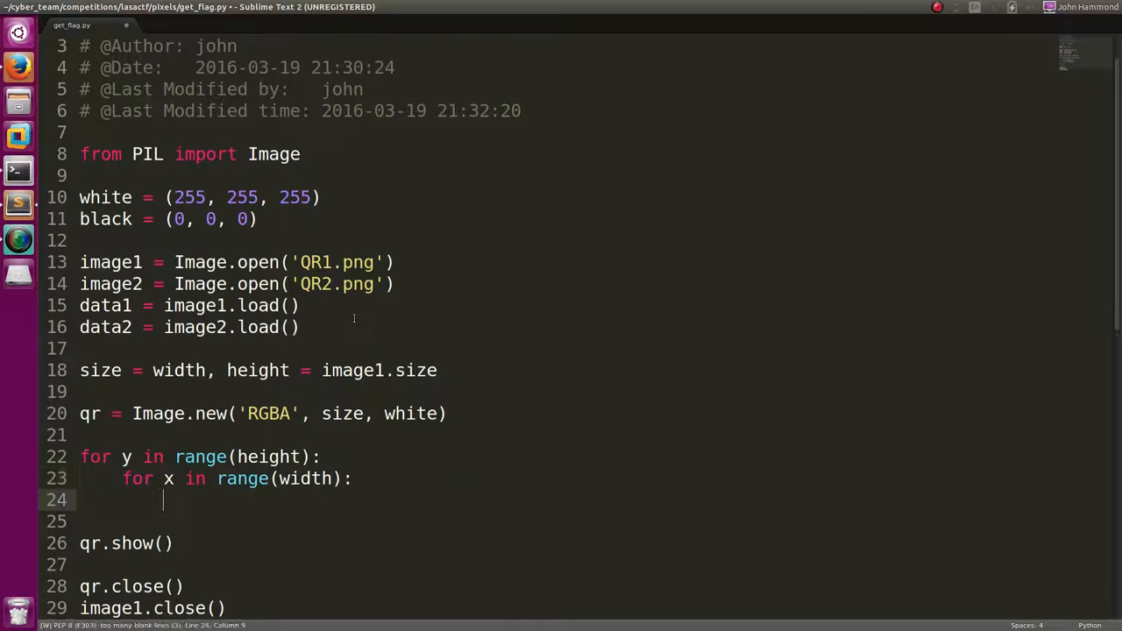
pyautogui.write('pixe;')
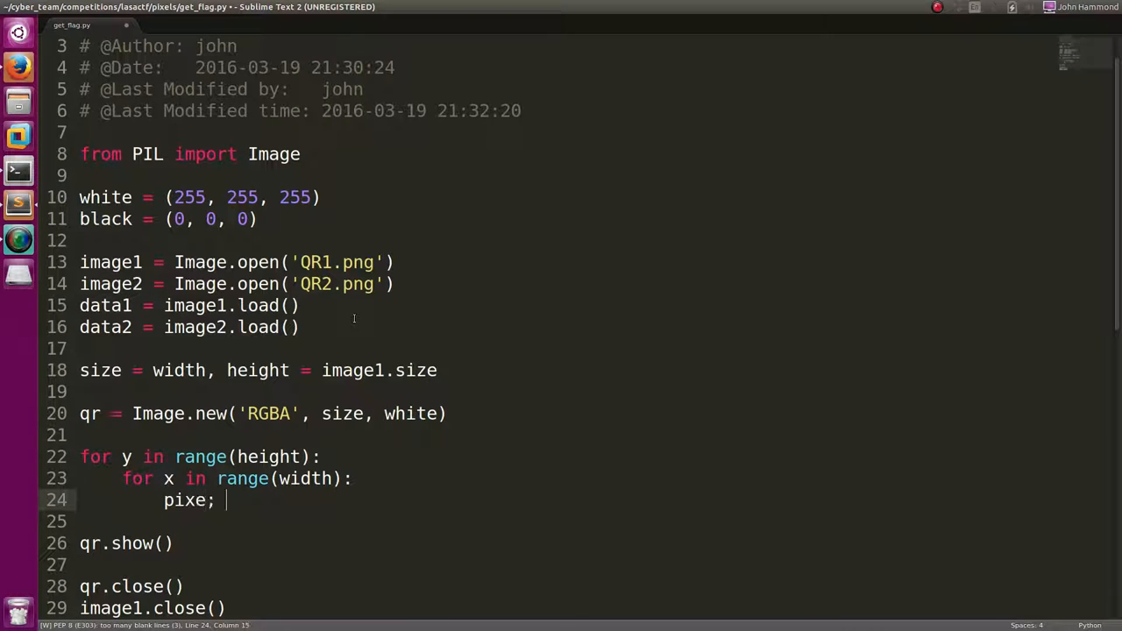
pyautogui.write('image')
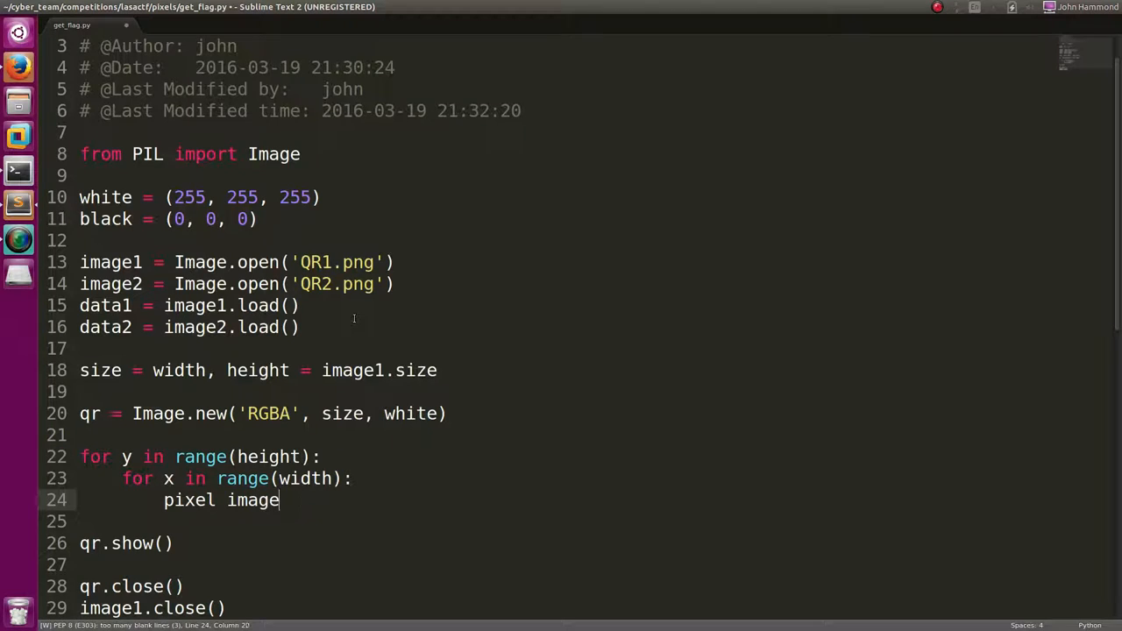
pyautogui.write('1[z, y,]')
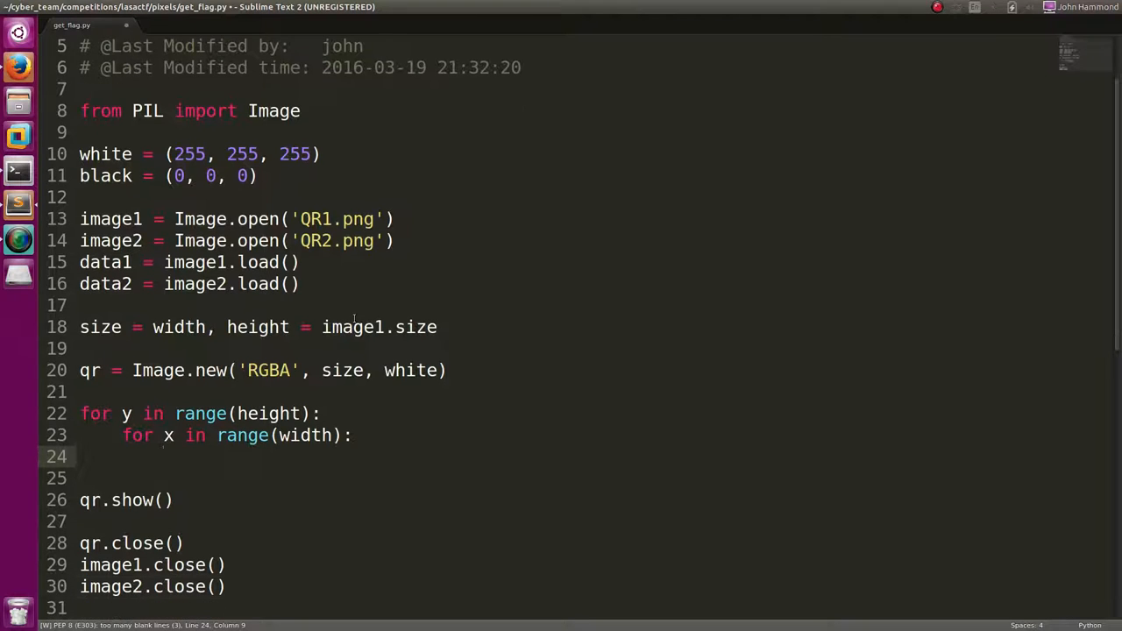
# Inside the inner loop, add 'if (image1[x, y] == image2[x, y]):' and start a qr line.
pyautogui.write('iof')
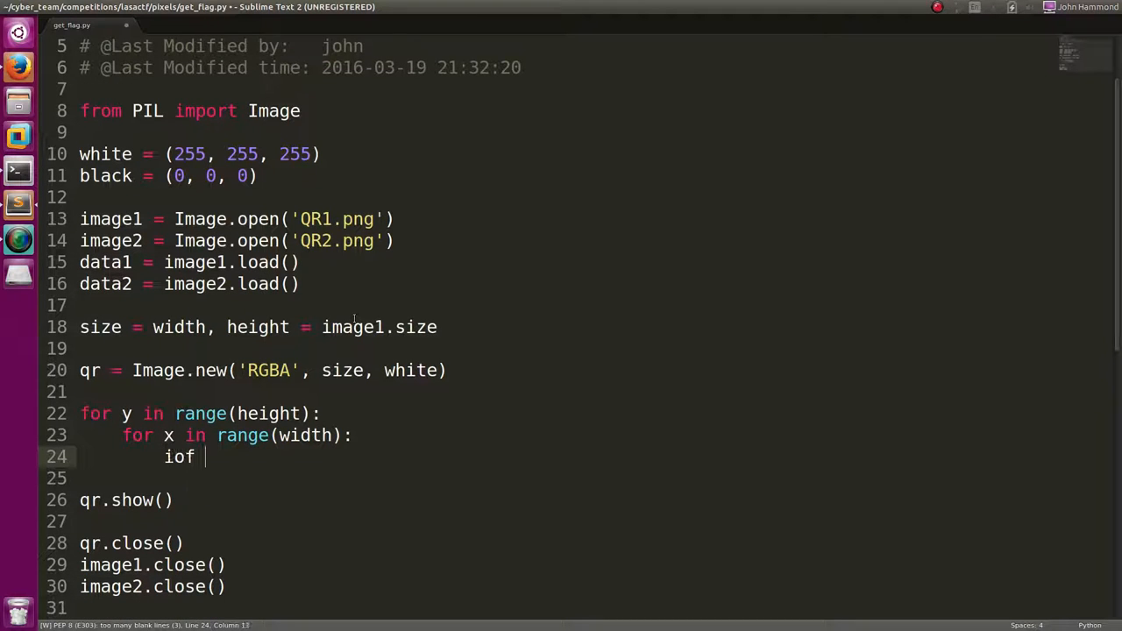
pyautogui.write('if ()')
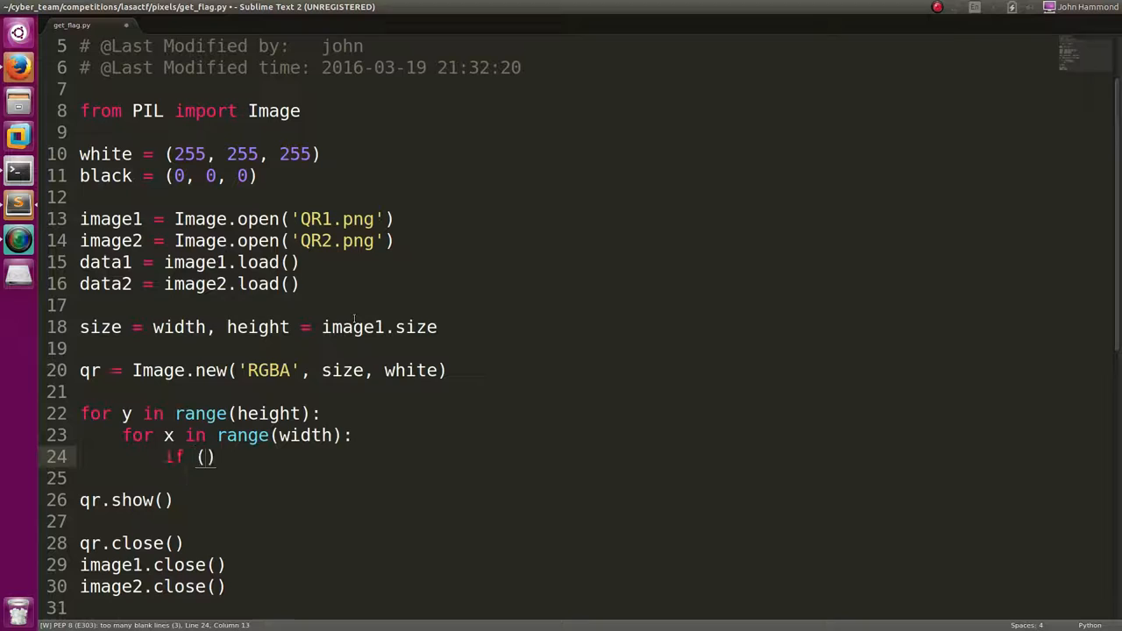
pyautogui.write('image1[x,')
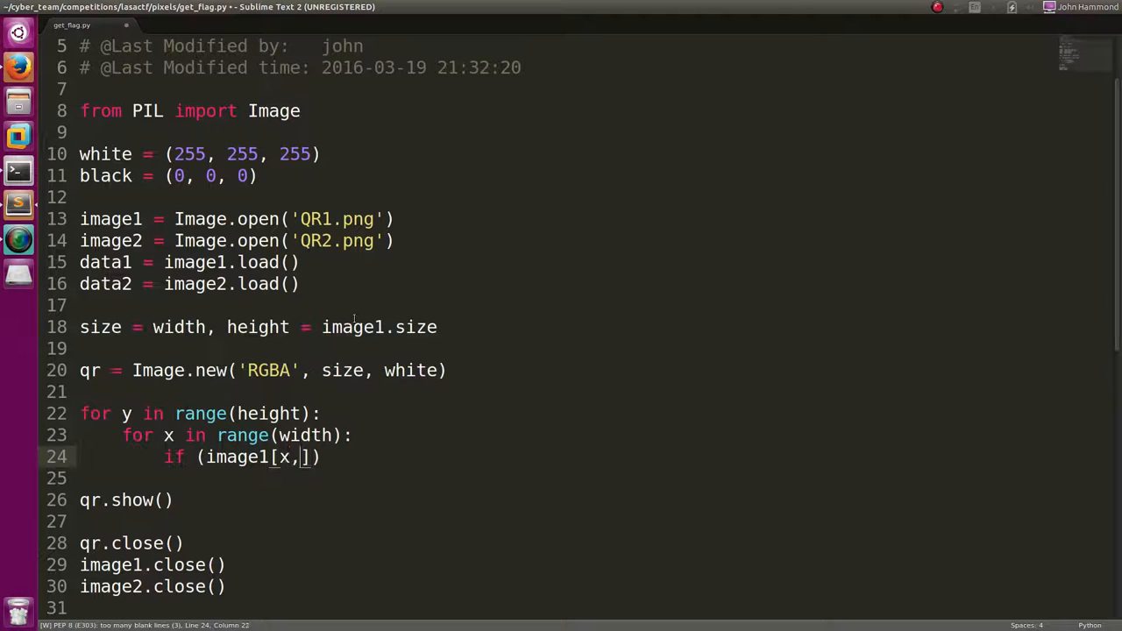
pyautogui.write('y] == image2[x, y')
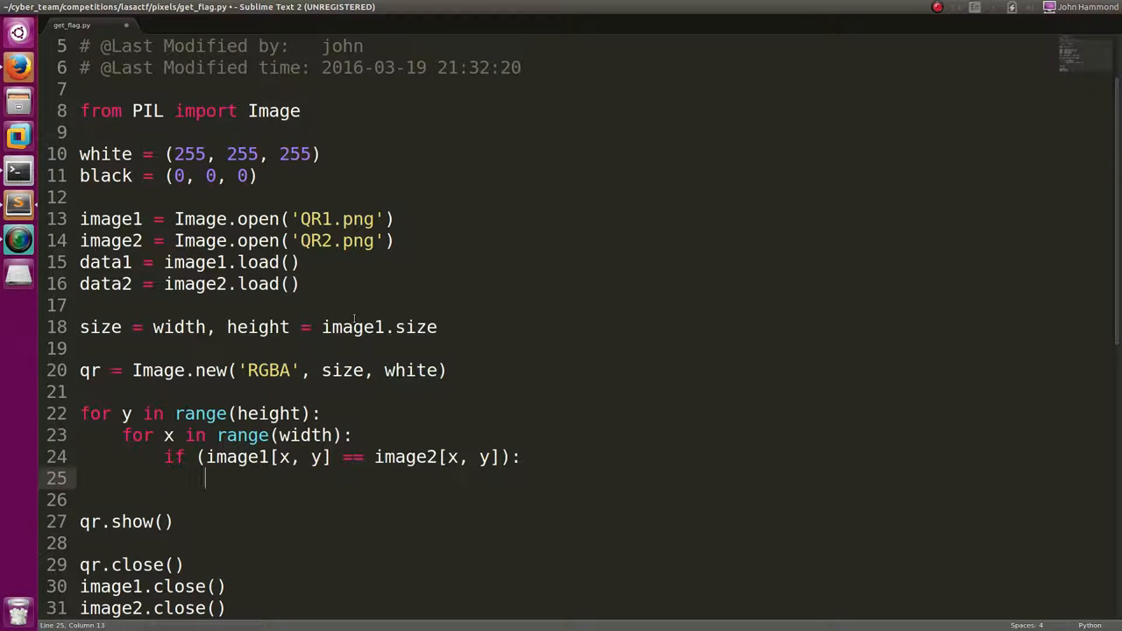
pyautogui.write('qr')
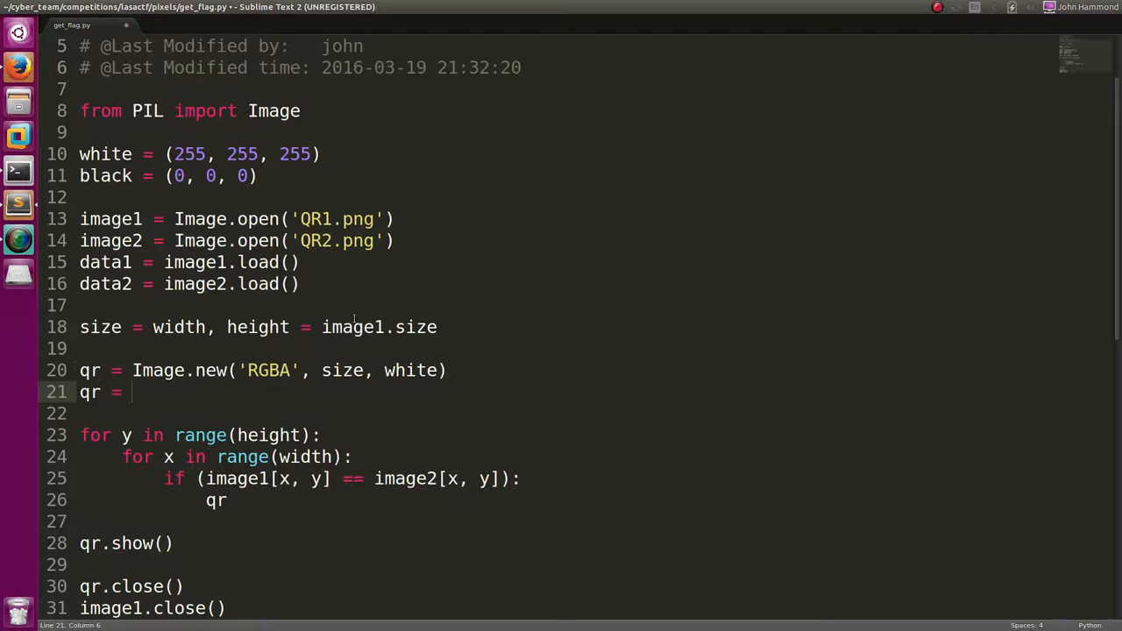
# Assign white to matching pixels with 'qr.load()[x, y] = white'.
pyautogui.write('qr.')
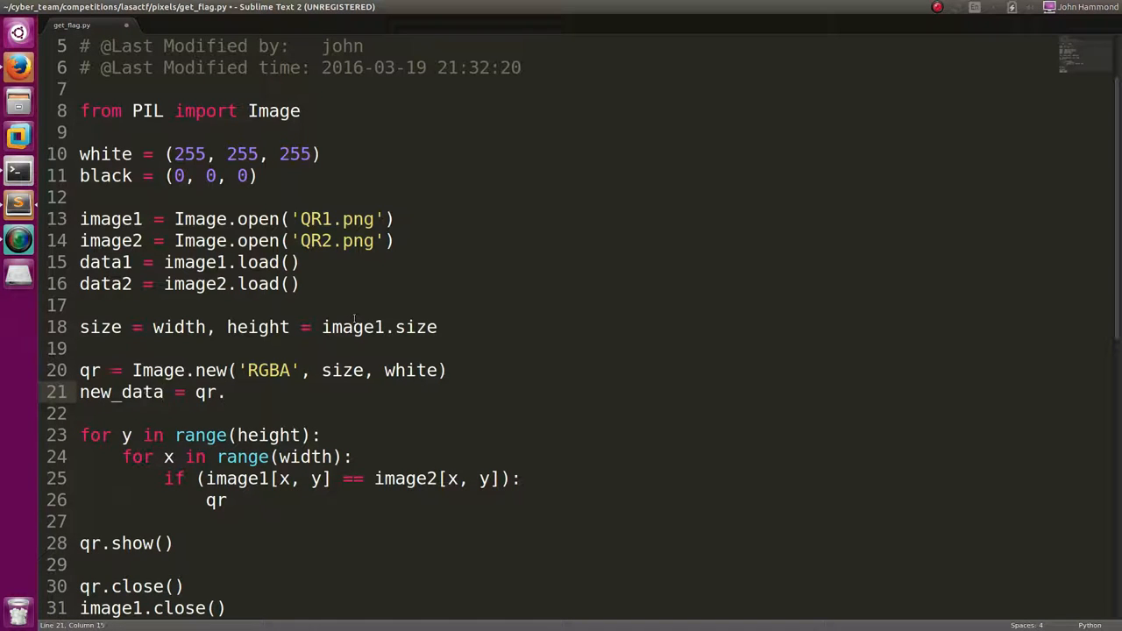
pyautogui.write('load()')
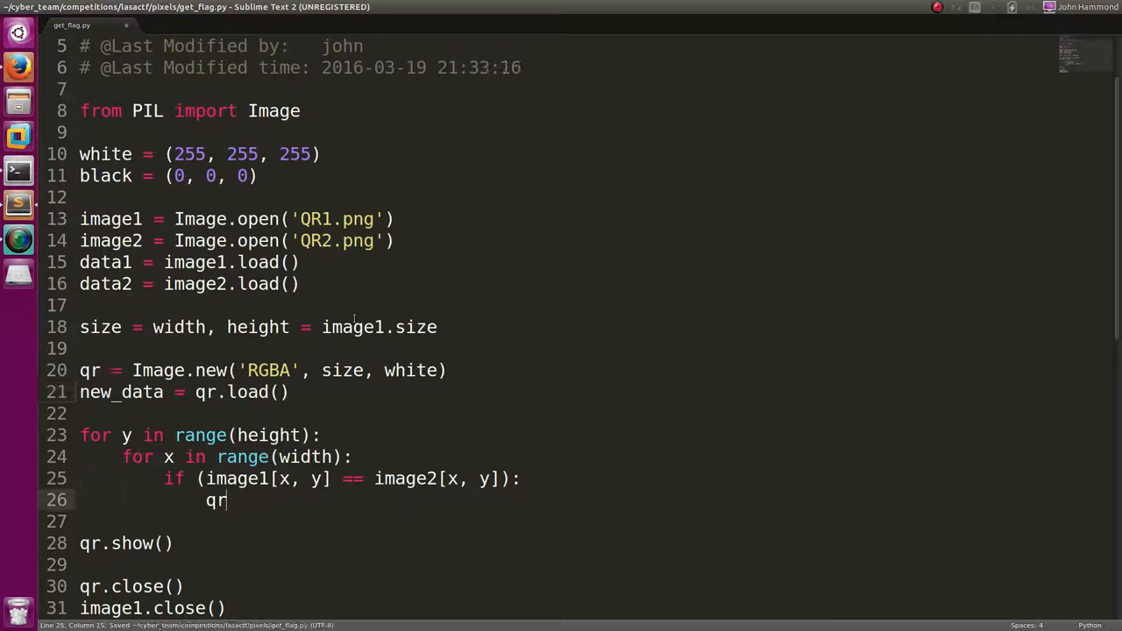
pyautogui.write('[x, y]')
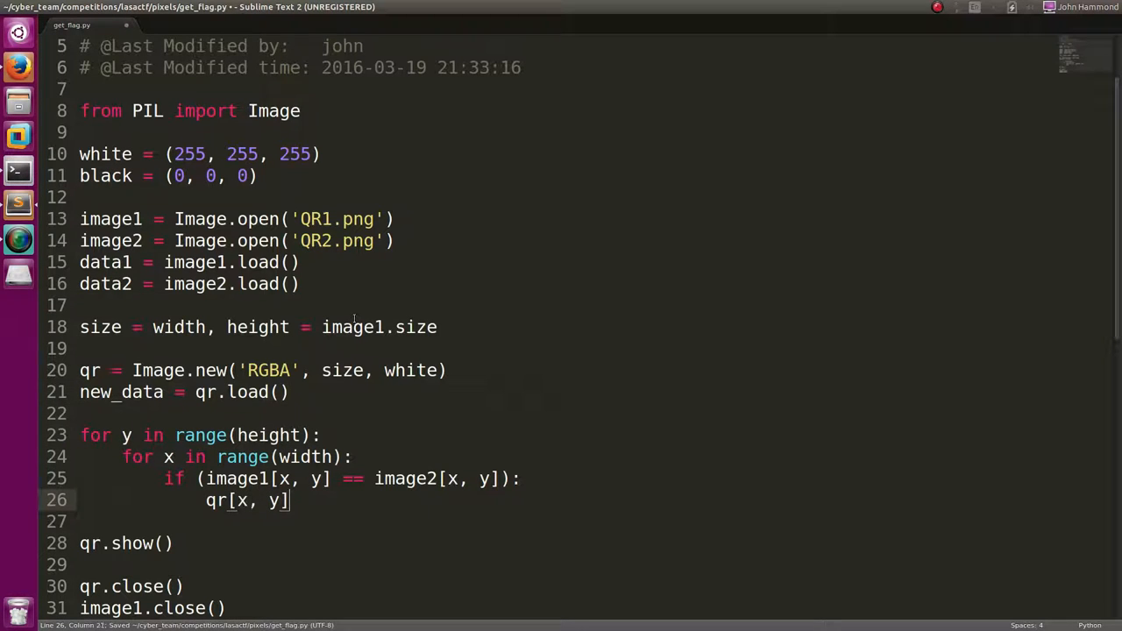
pyautogui.write('= white')
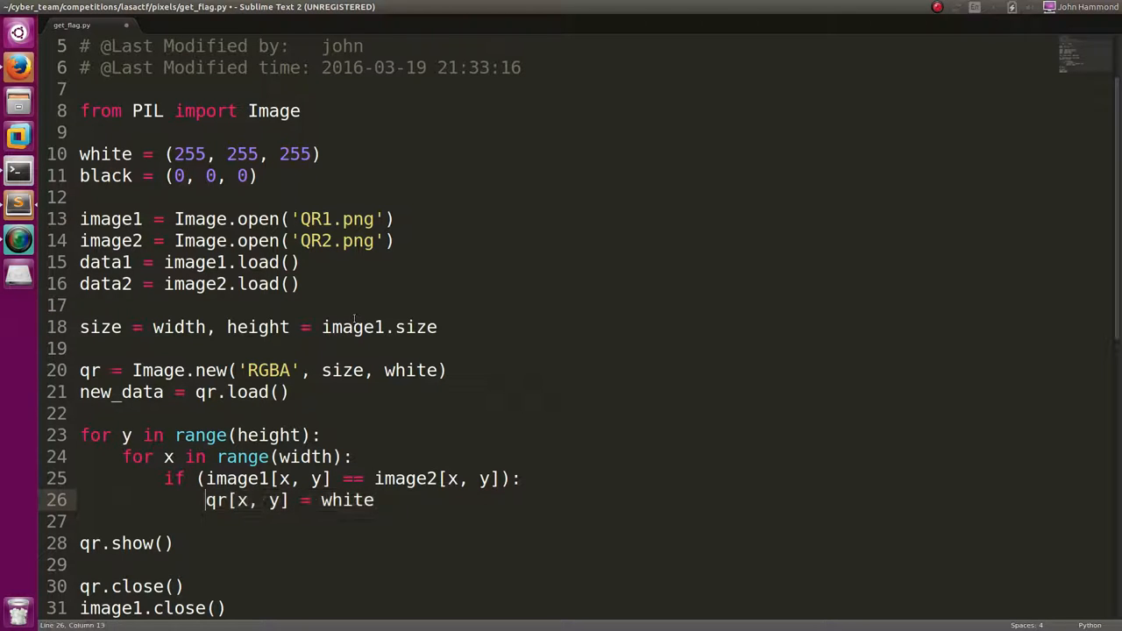
# Comment out the white assignment, add 'continue', and an else branch setting qr[x, y] = black.
pyautogui.write('#')
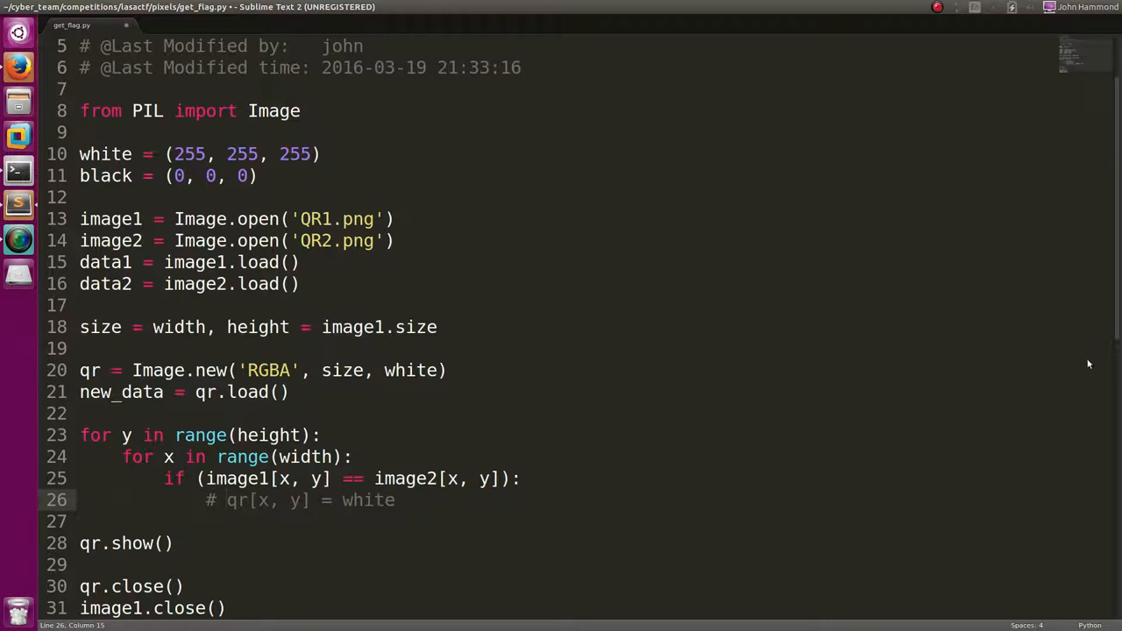
pyautogui.write('continue')
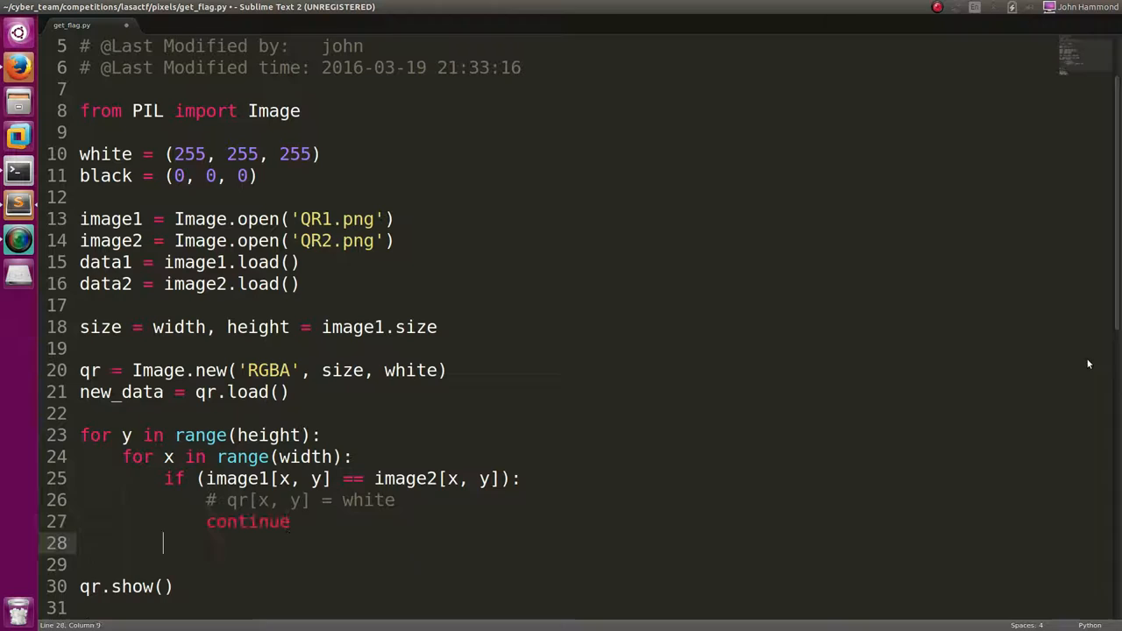
pyautogui.write('else:')
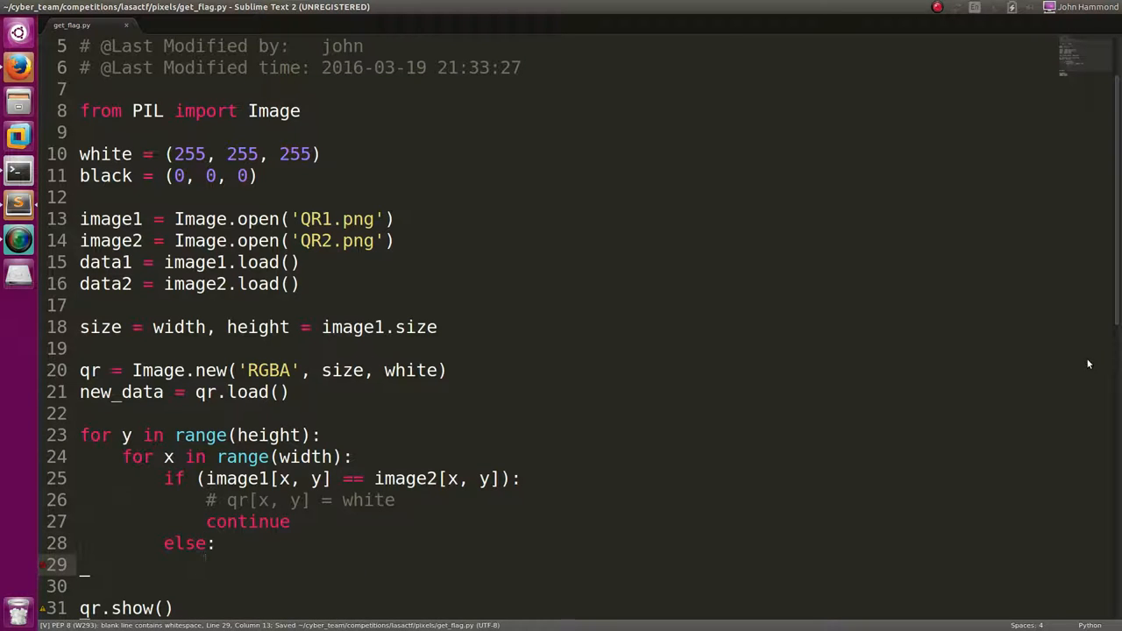
pyautogui.press('ctrl+c')
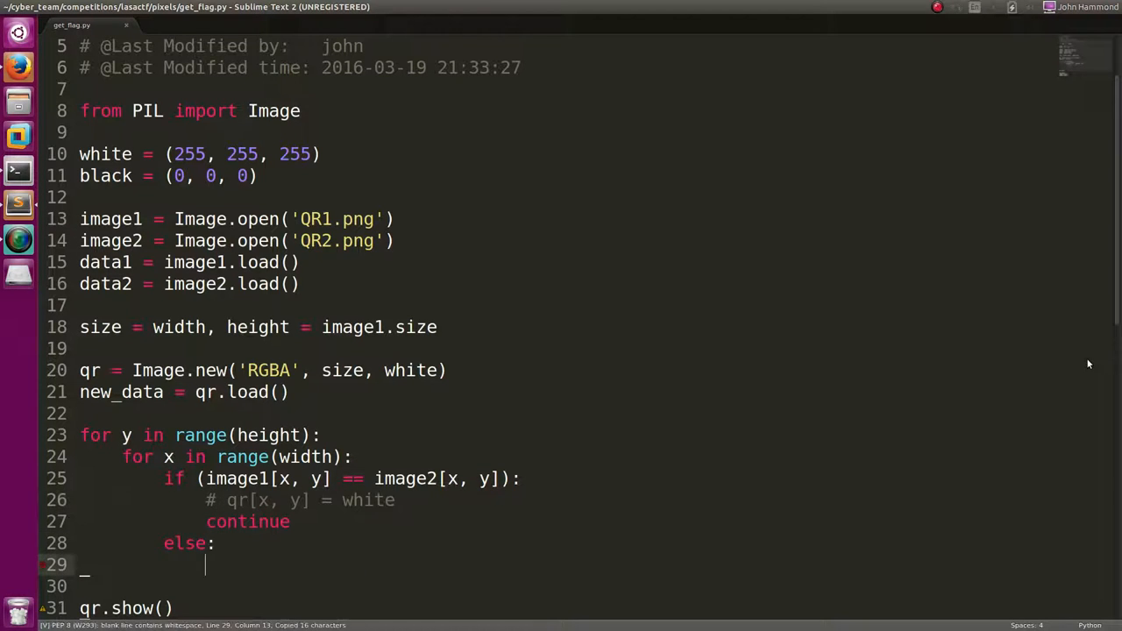
pyautogui.write('qr[x, y] = black')
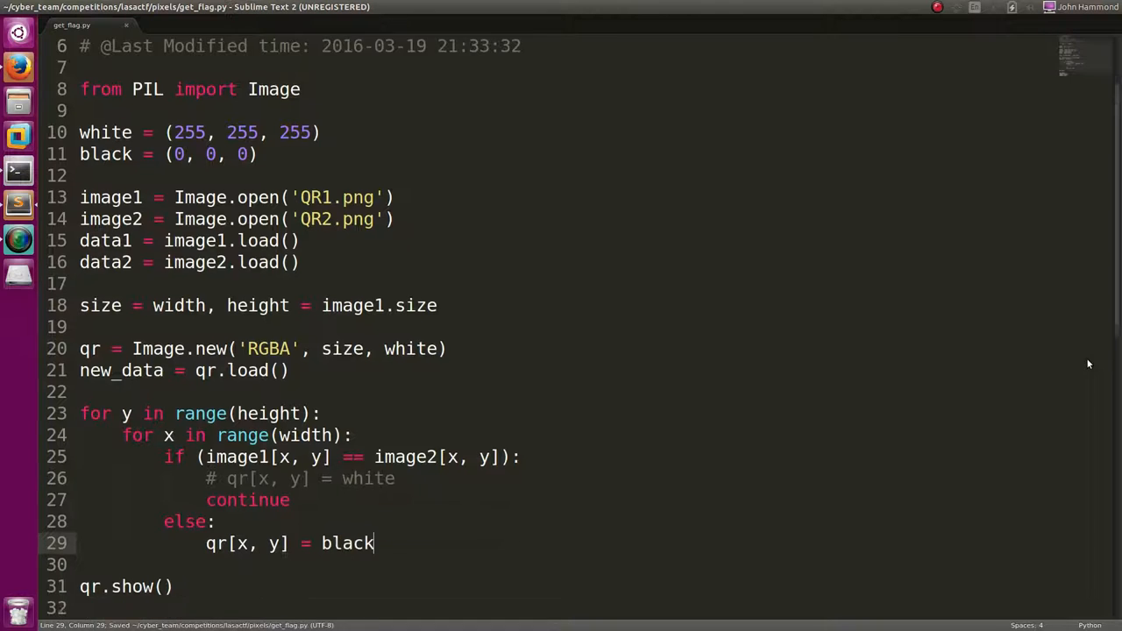
pyautogui.press('ctrl+b')
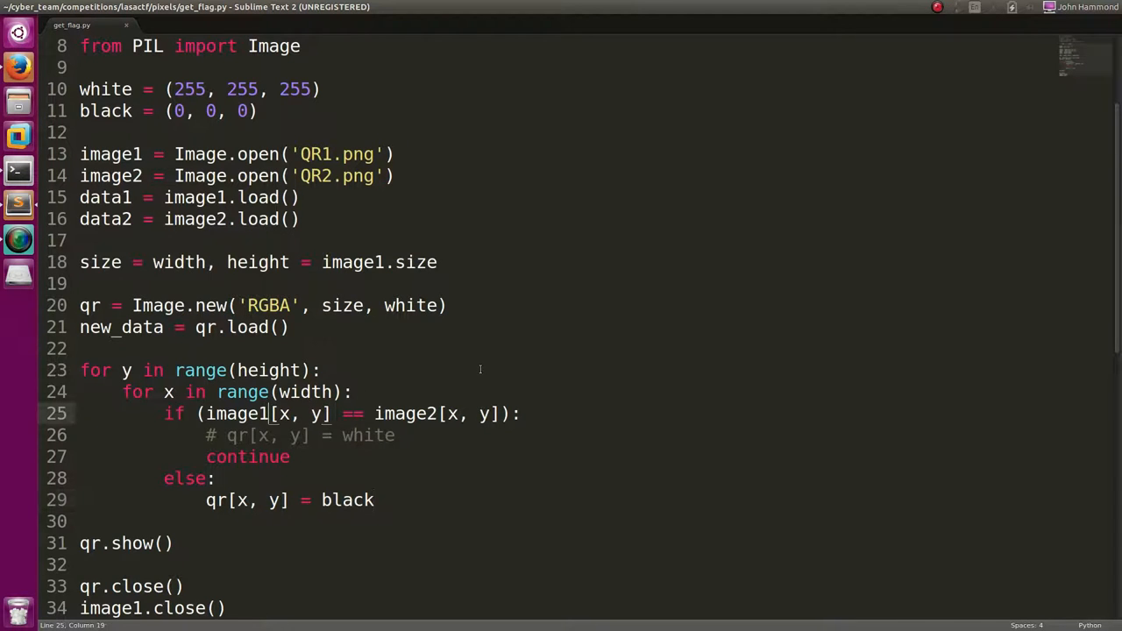
# Compare data1/data2 pixels, paint into new_data, and run the script to show the QR code.
pyautogui.write('data')
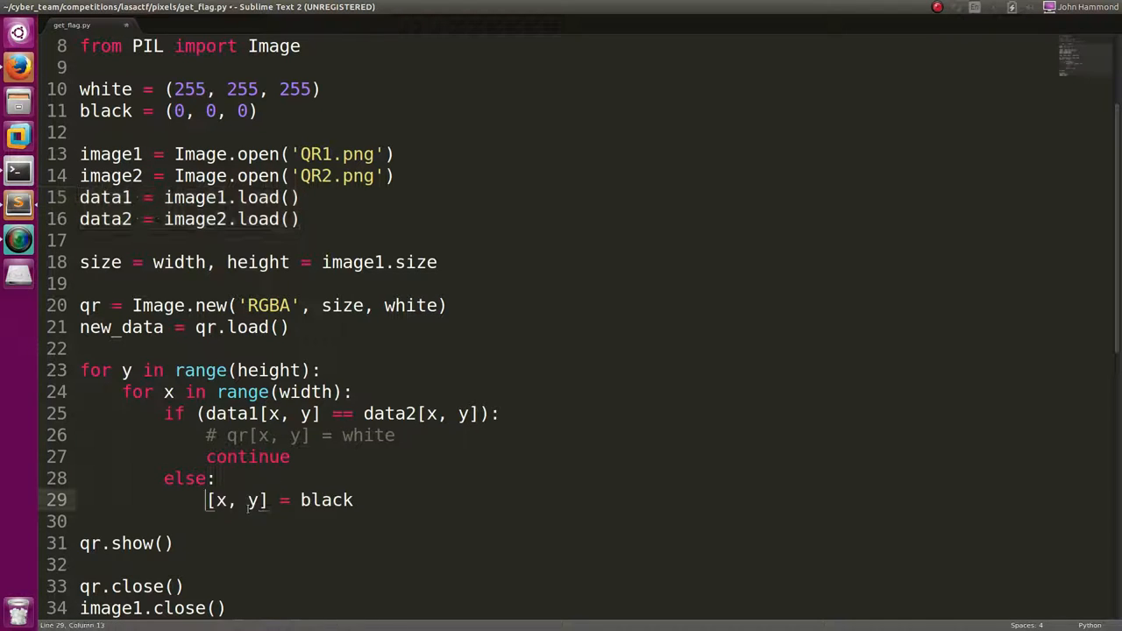
pyautogui.write('new_data')
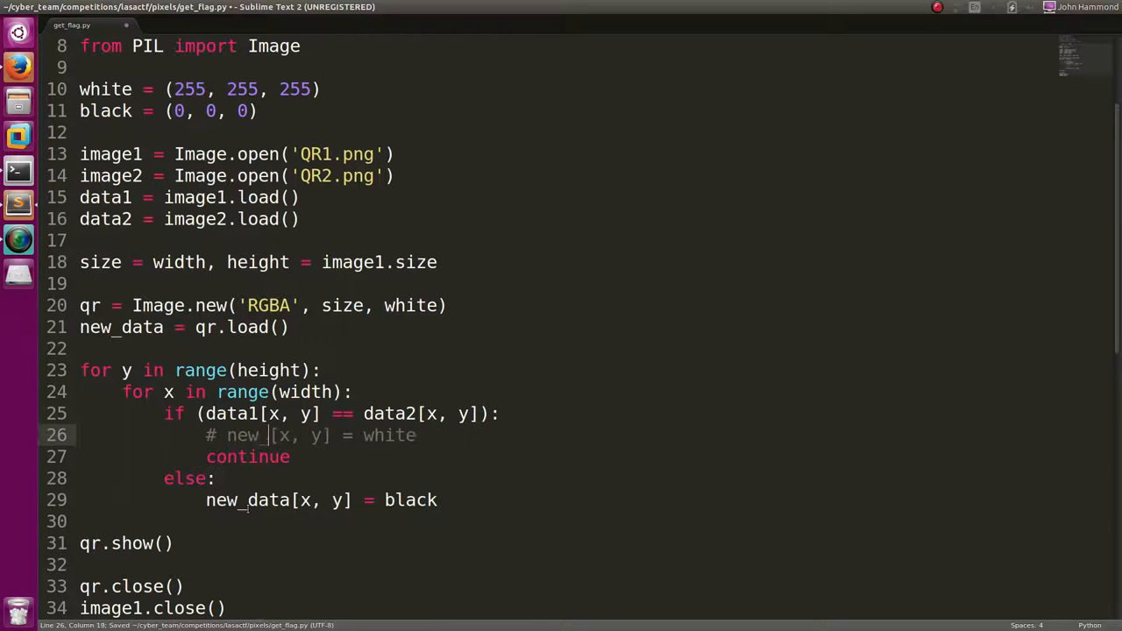
pyautogui.press('ctrl+b')
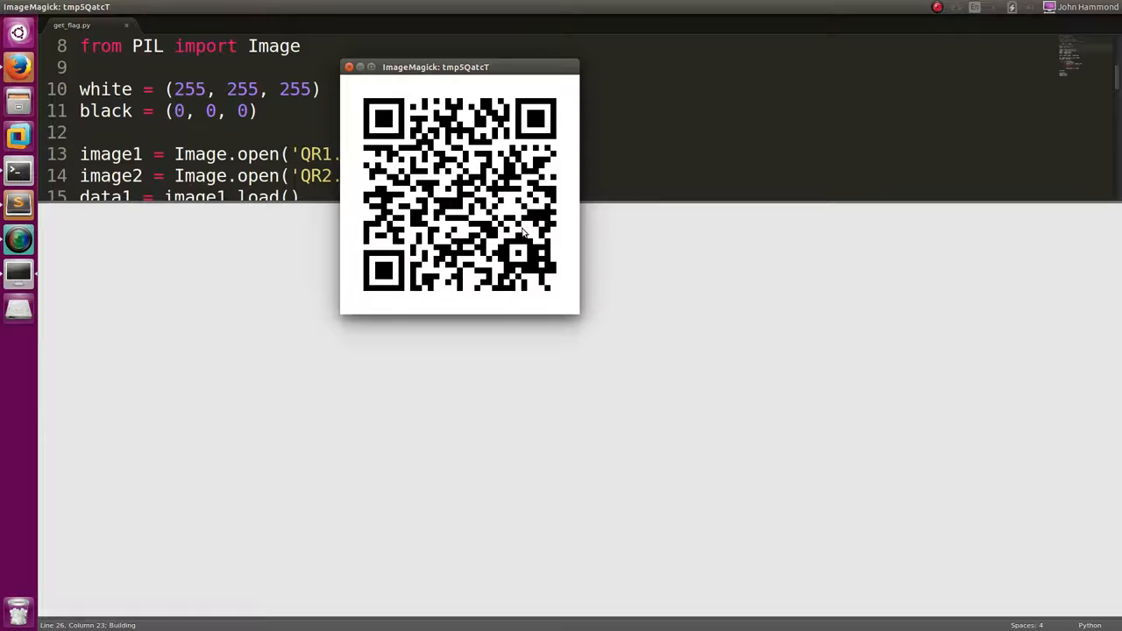
# Quit the ImageMagick QR preview and switch to the terminal.
pyautogui.rightClick(459, 193)
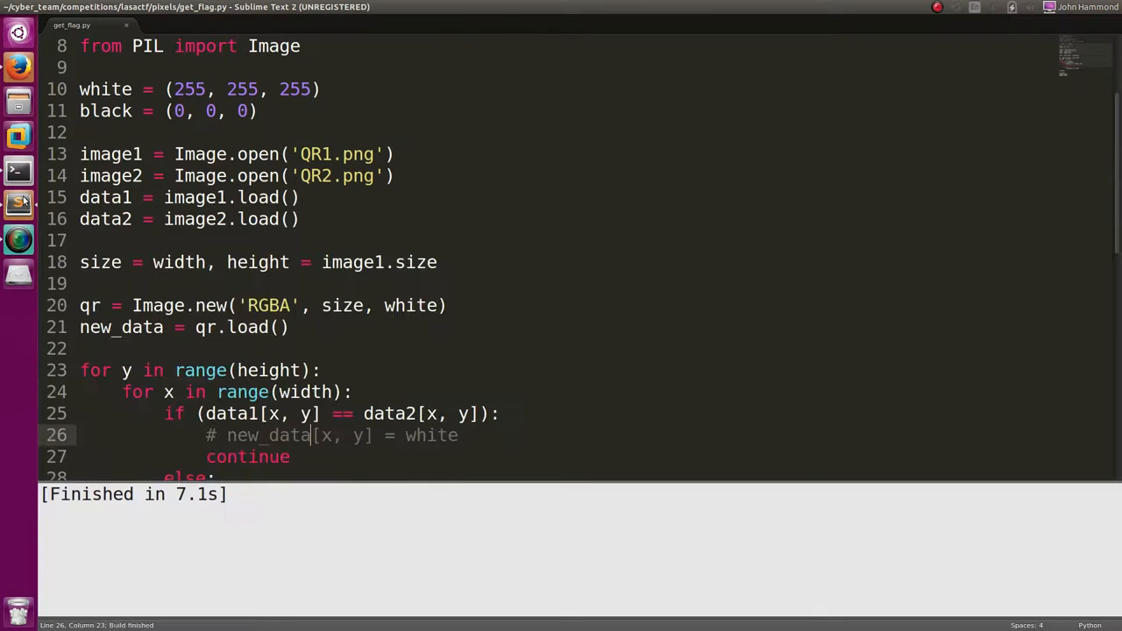
pyautogui.click(17, 171)
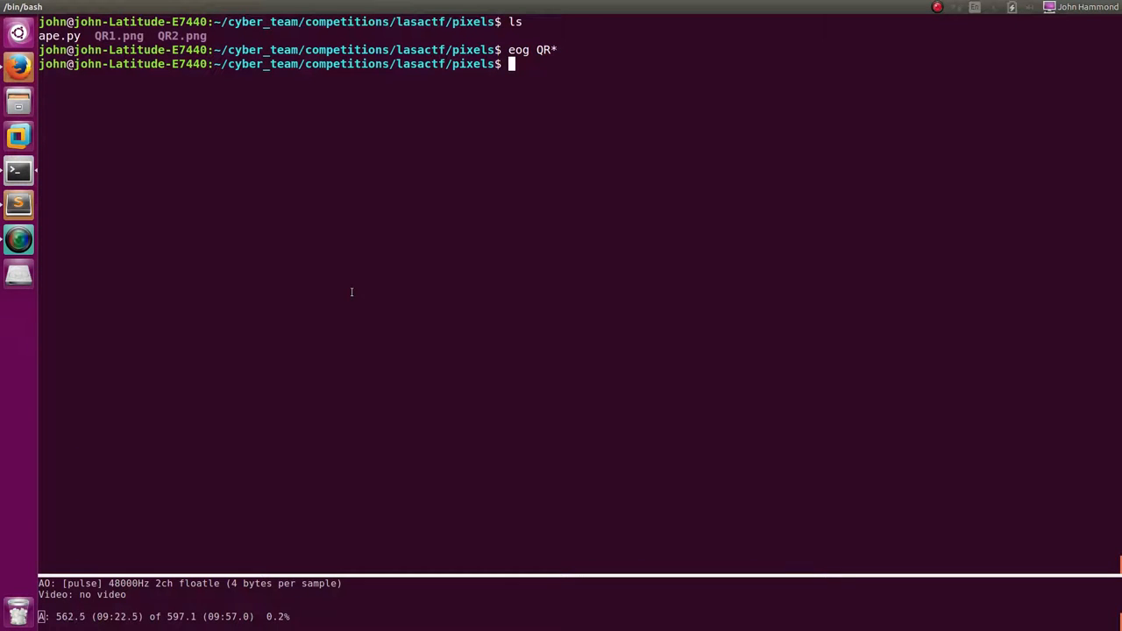
# Run 'zbar' at the terminal prompt to check the zbarimg command.
pyautogui.write('zbar')
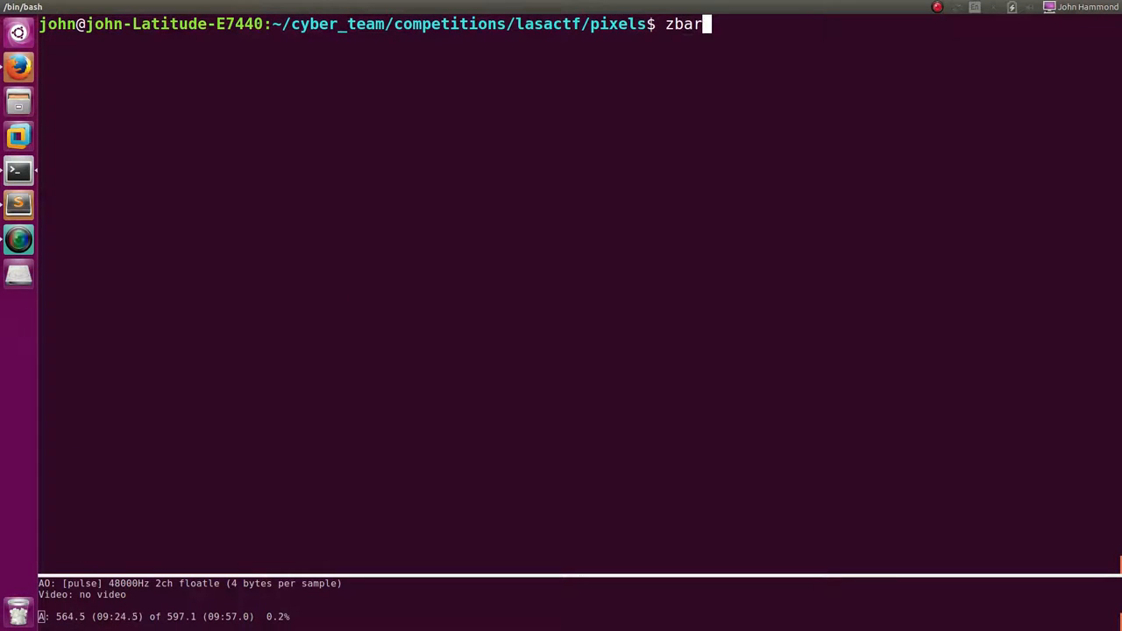
pyautogui.press('Return')
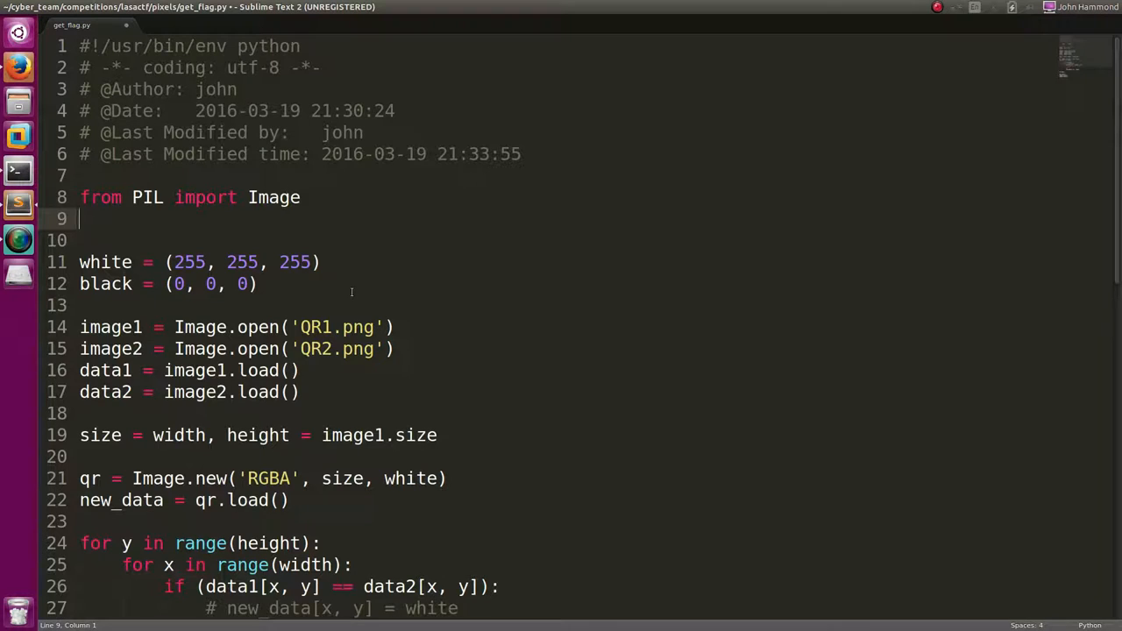
# Import check_output from subprocess and comment out qr.show().
pyautogui.write('from subprocess import check_output,')
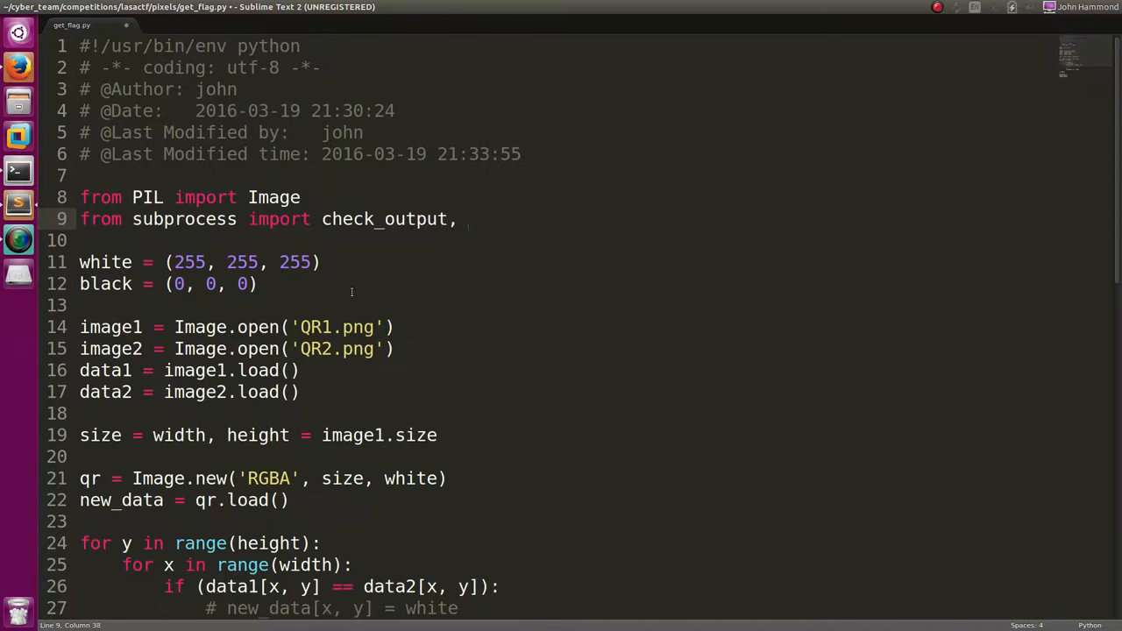
pyautogui.scroll(-3)
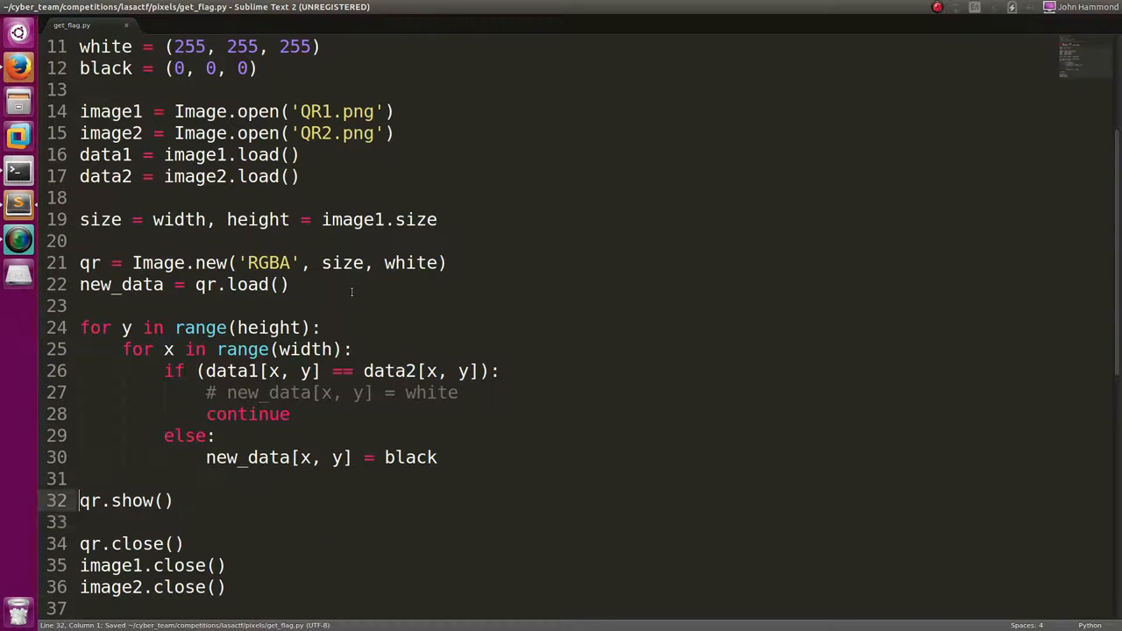
pyautogui.write('/')
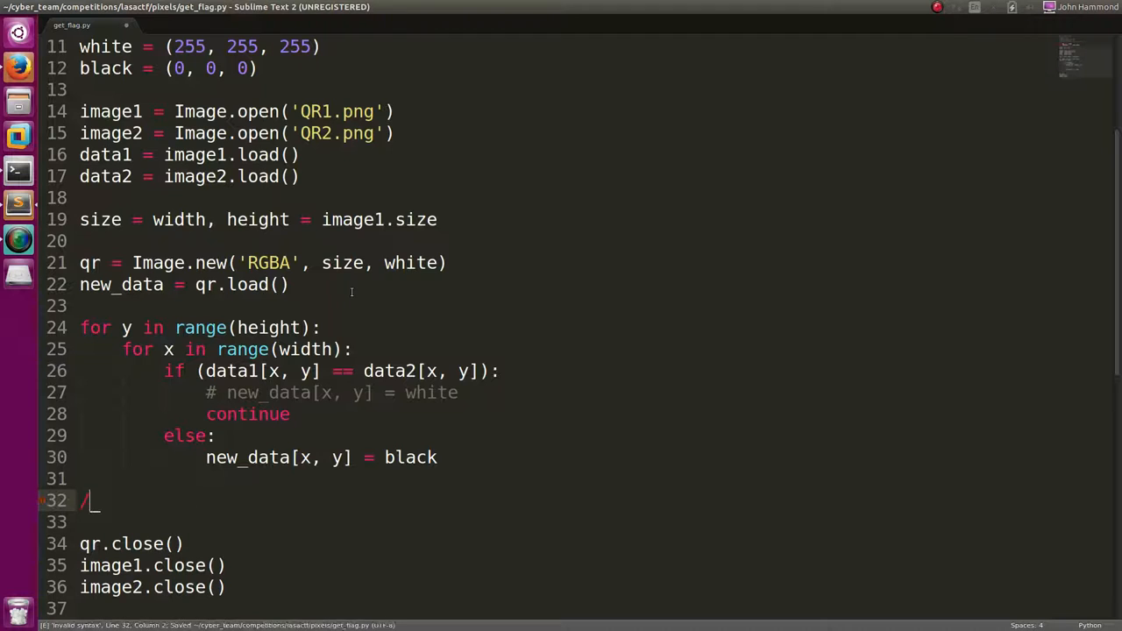
pyautogui.write('# qr.show()')
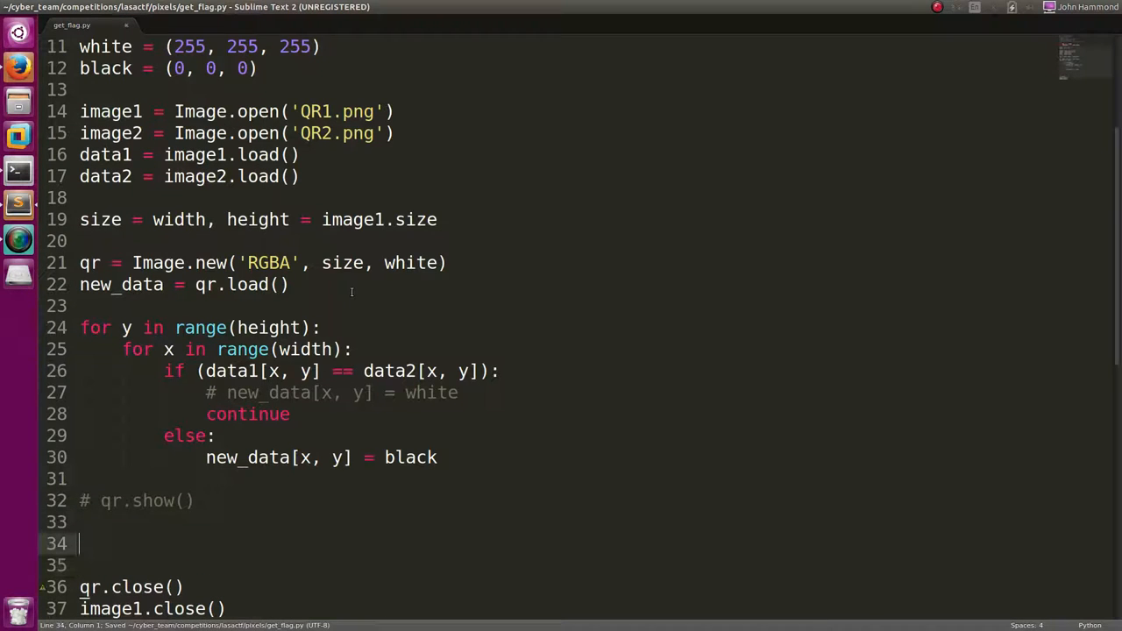
# Begin a check_output('zbarimg ') call below the commented preview line.
pyautogui.write('c')
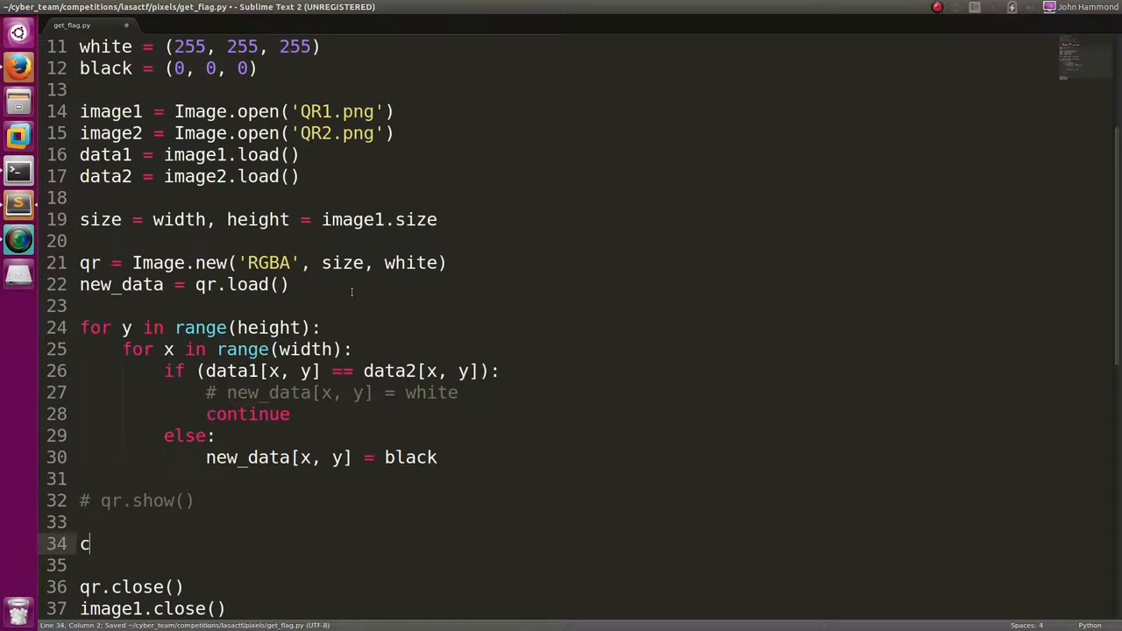
pyautogui.write('heck_output()')
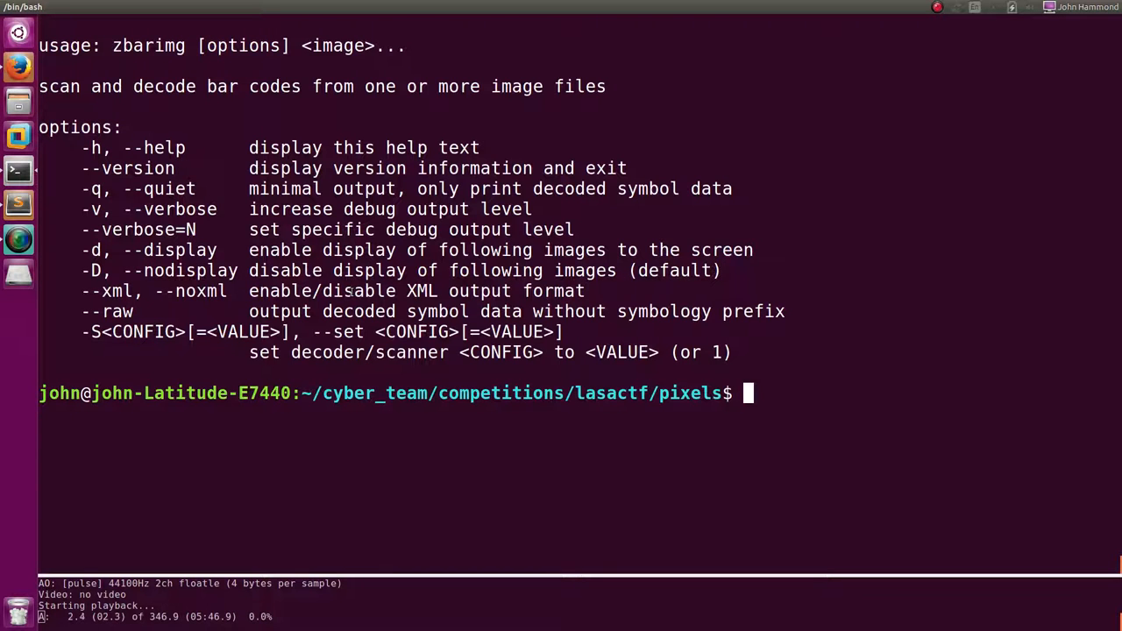
pyautogui.doubleClick(346, 46)
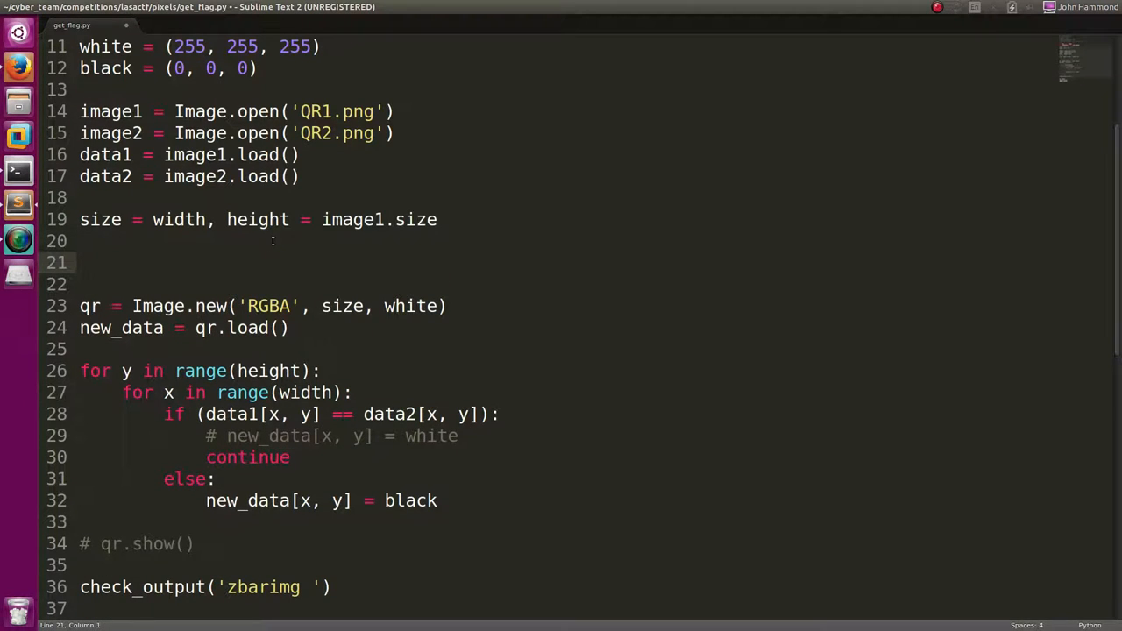
# Define save_name = 'found_QR.png' and save the QR image with qr.save(save_name).
pyautogui.write("save_name = ''")
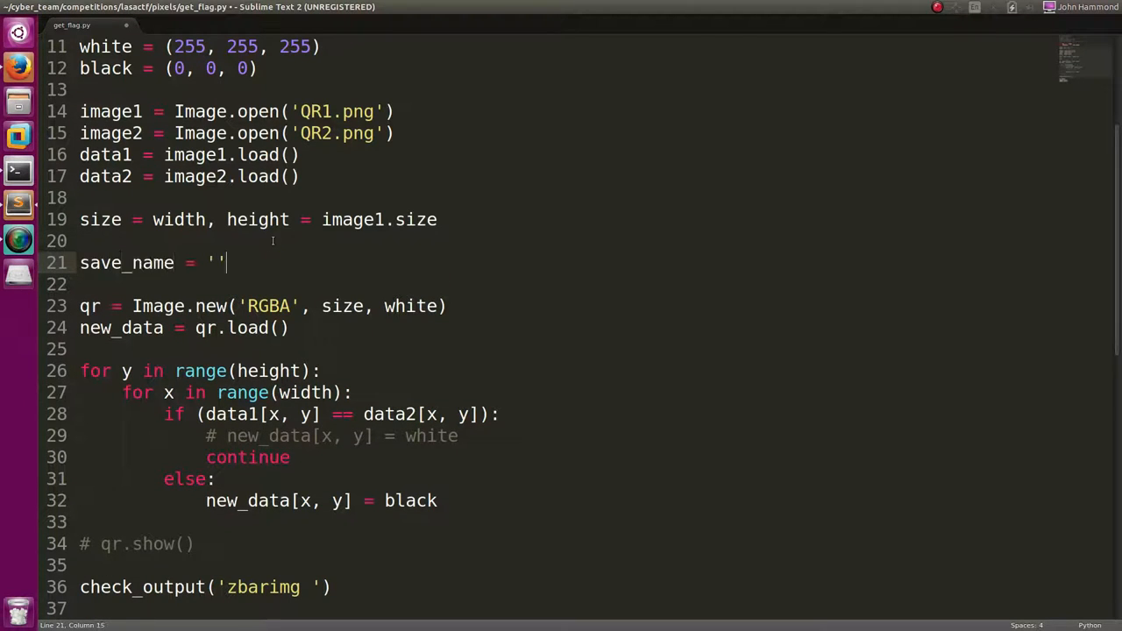
pyautogui.write('fou')
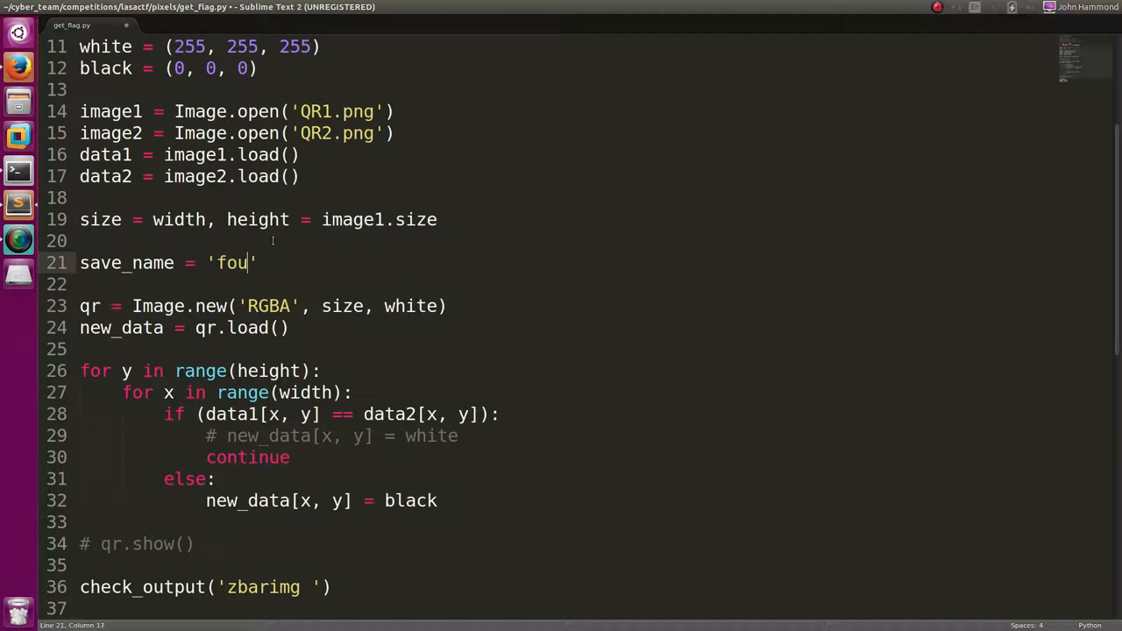
pyautogui.write('nd_QR.png')
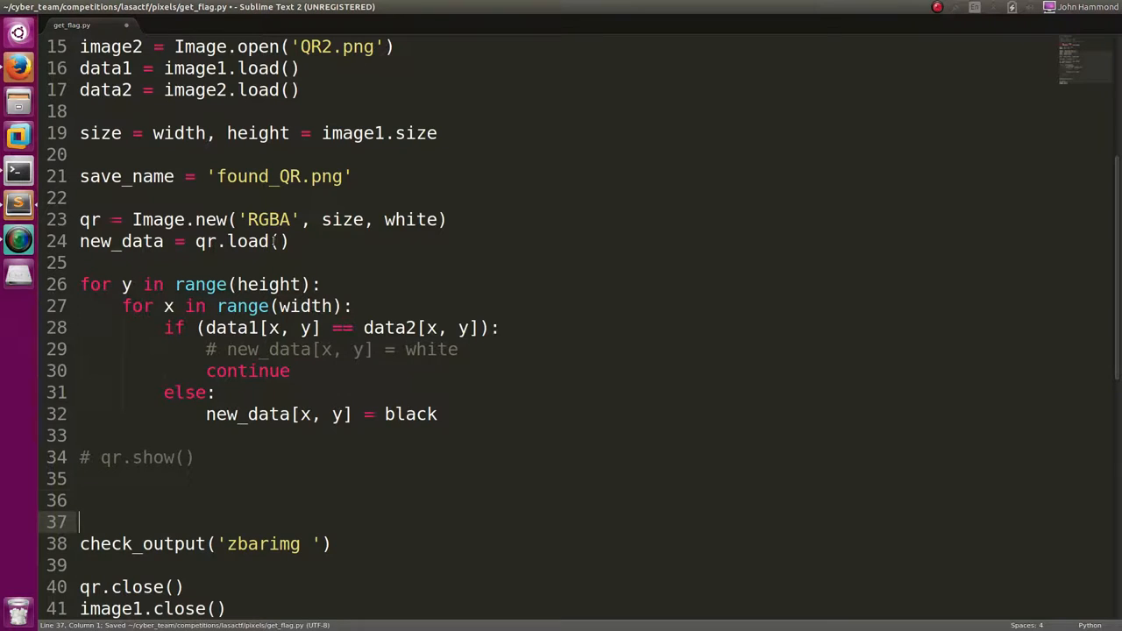
pyautogui.write('qr.save(')
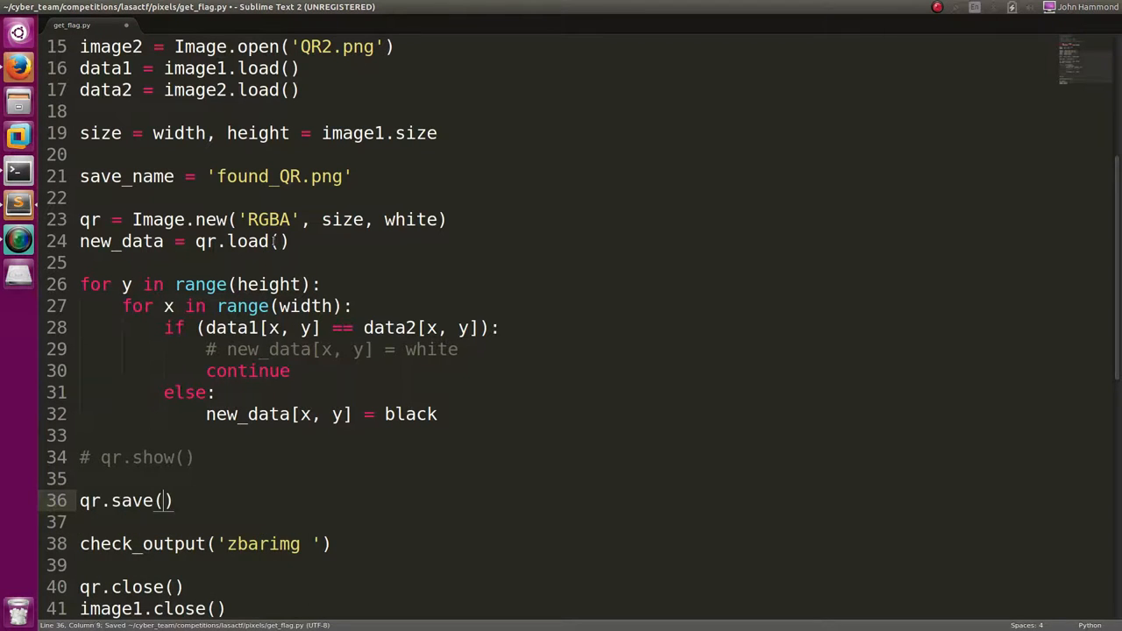
pyautogui.write('save_name')
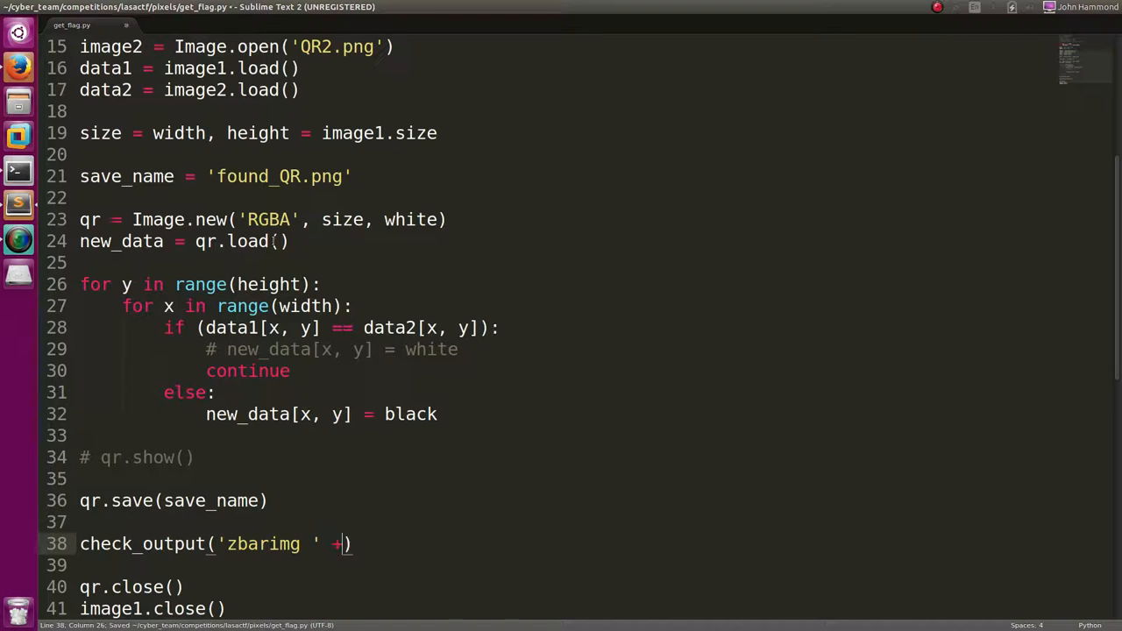
# Pass ['zbarimg', save_name] to check_output, save, and prefix the line with print.
pyautogui.write('save_name')
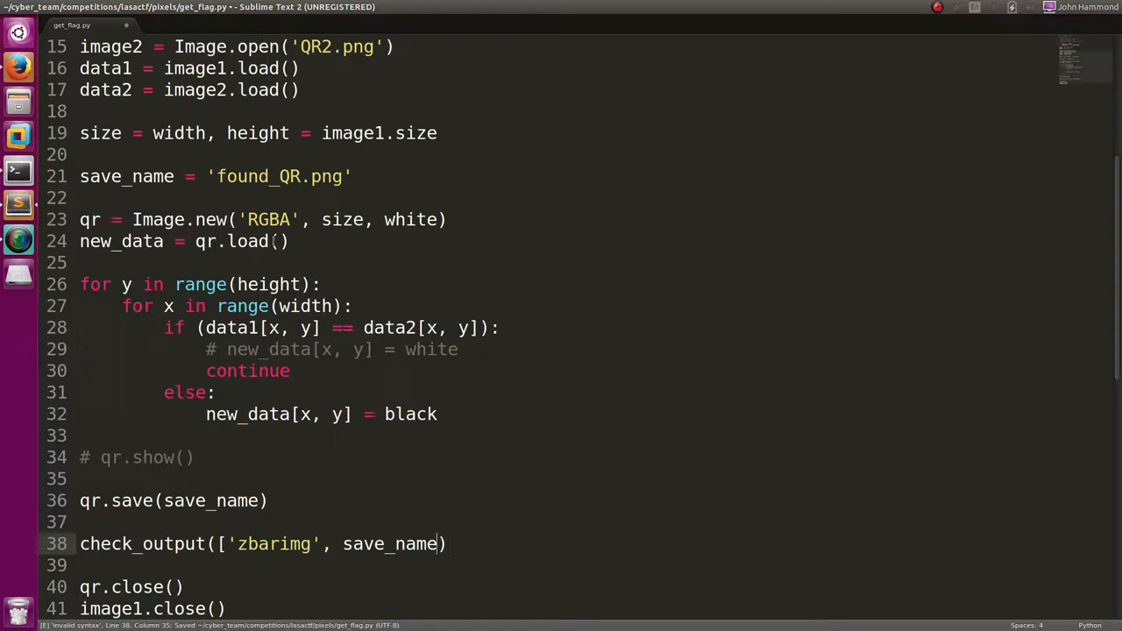
pyautogui.press('ctrl+b')
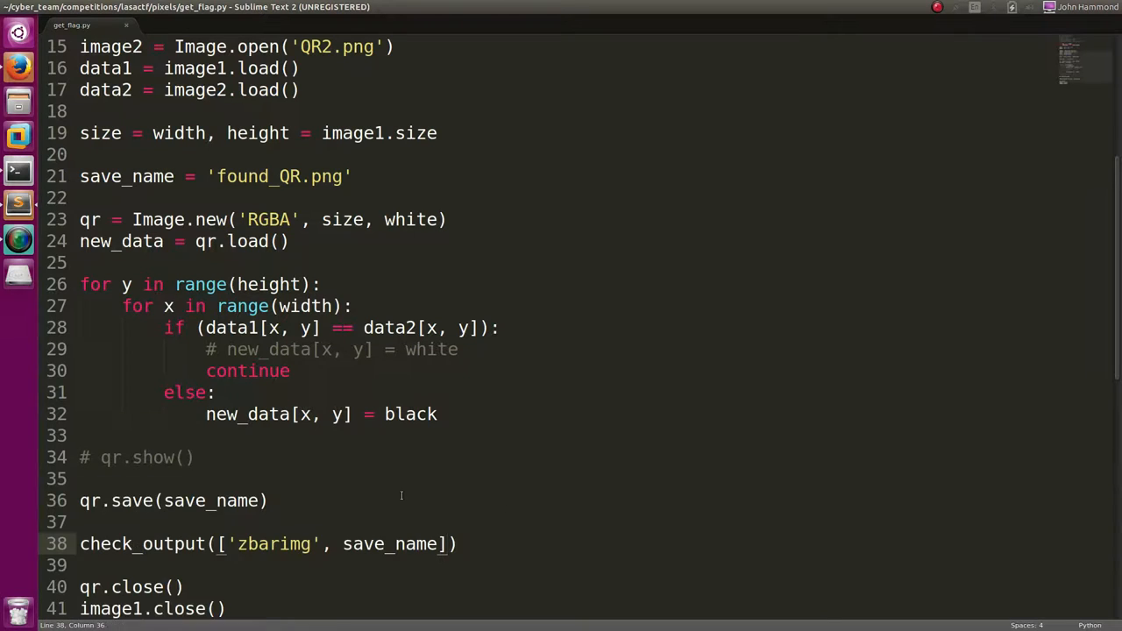
pyautogui.press('ctrl+s')
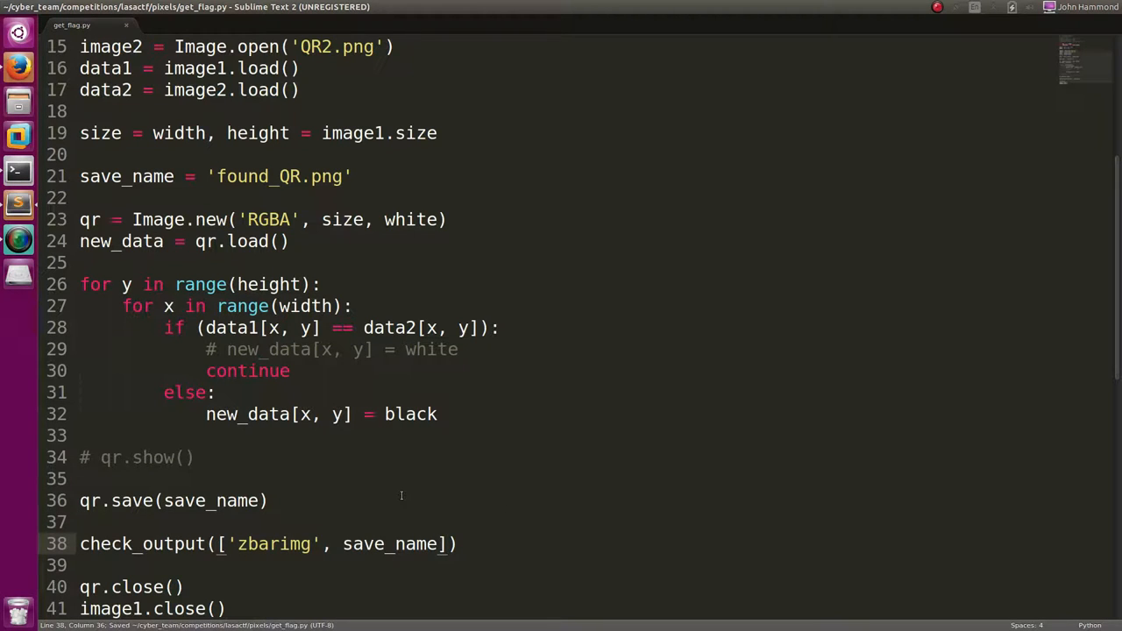
pyautogui.write('print')
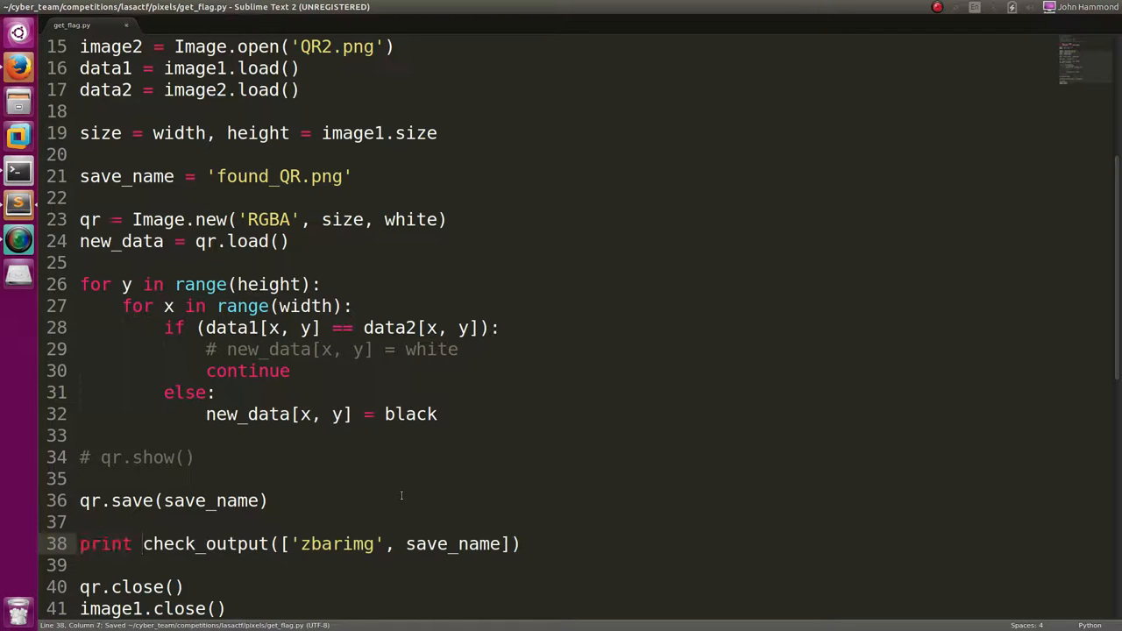
# Run the script, then append .split()[] to the zbarimg print line and save.
pyautogui.press('ctrl+b')
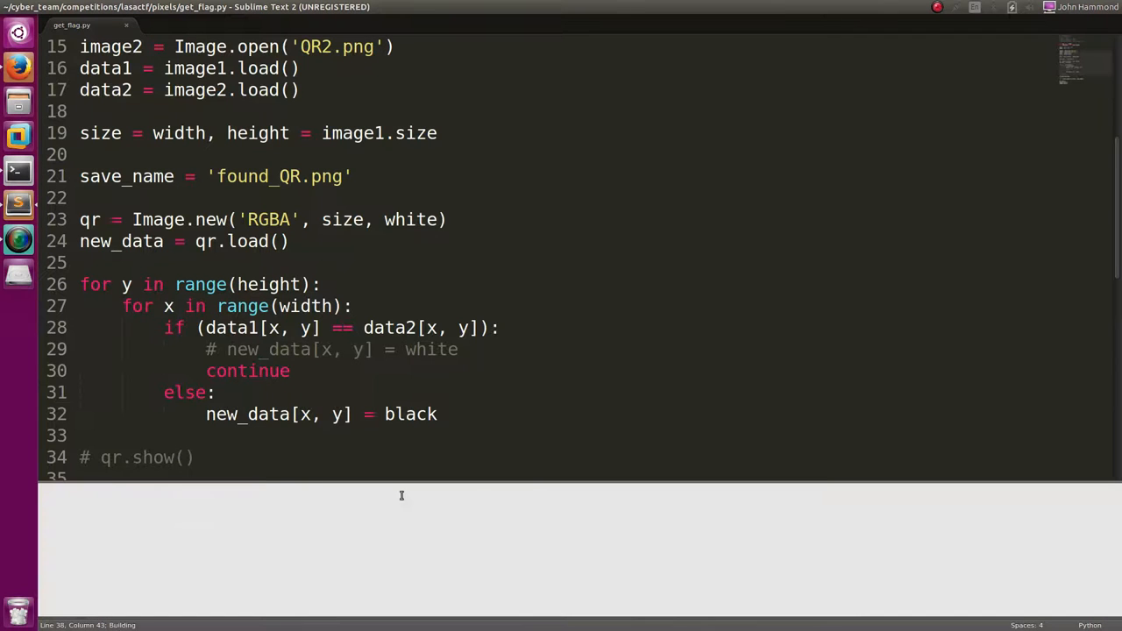
pyautogui.press('ctrl+b')
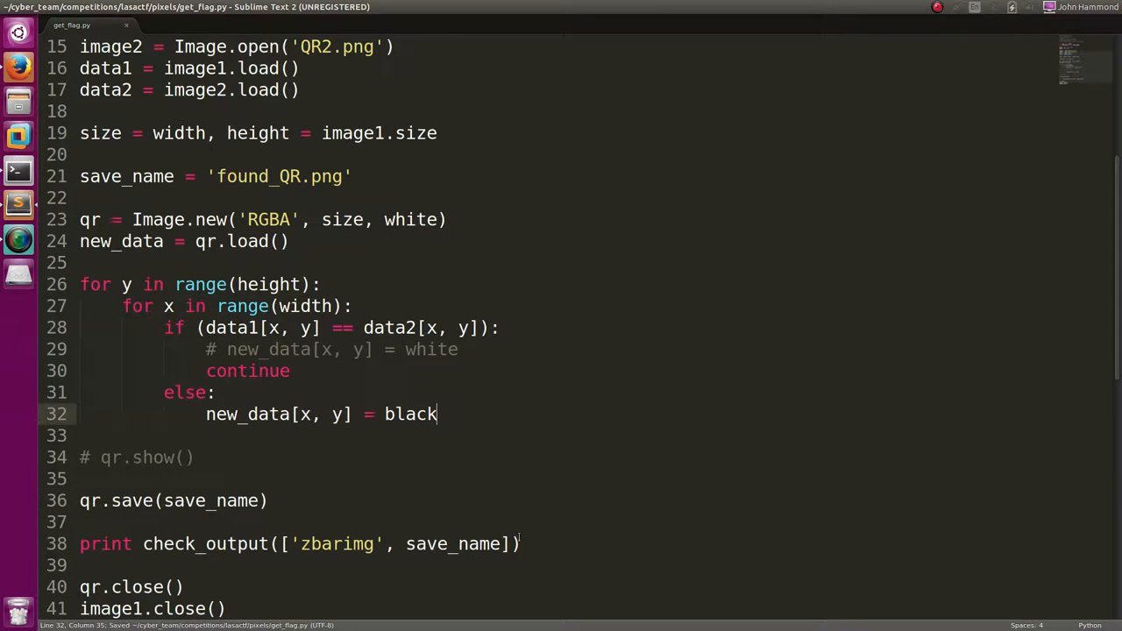
pyautogui.write('.spl')
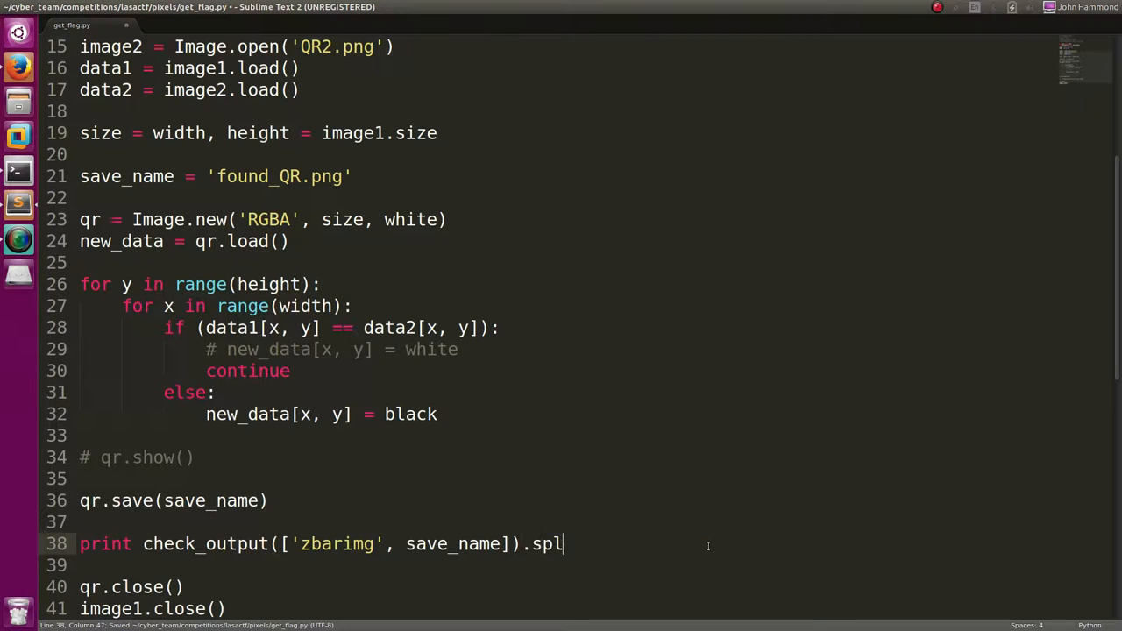
pyautogui.write('it()[]')
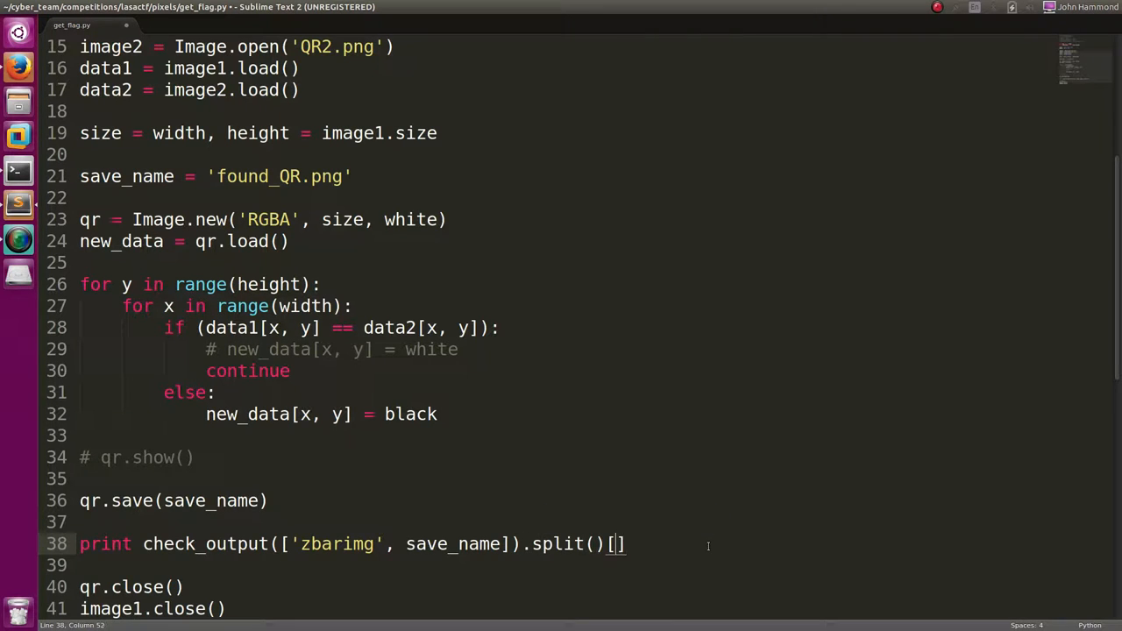
pyautogui.press('ctrl+b')
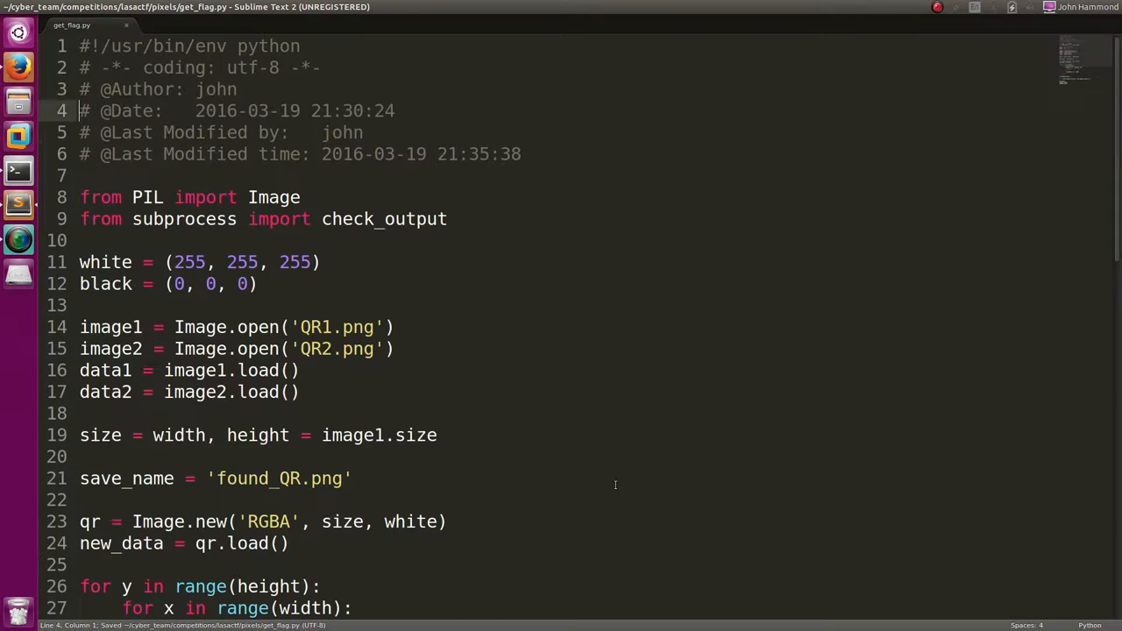
# Add PIPE to the subprocess import and stderr=PIPE to the check_output call.
pyautogui.write(', PIPE')
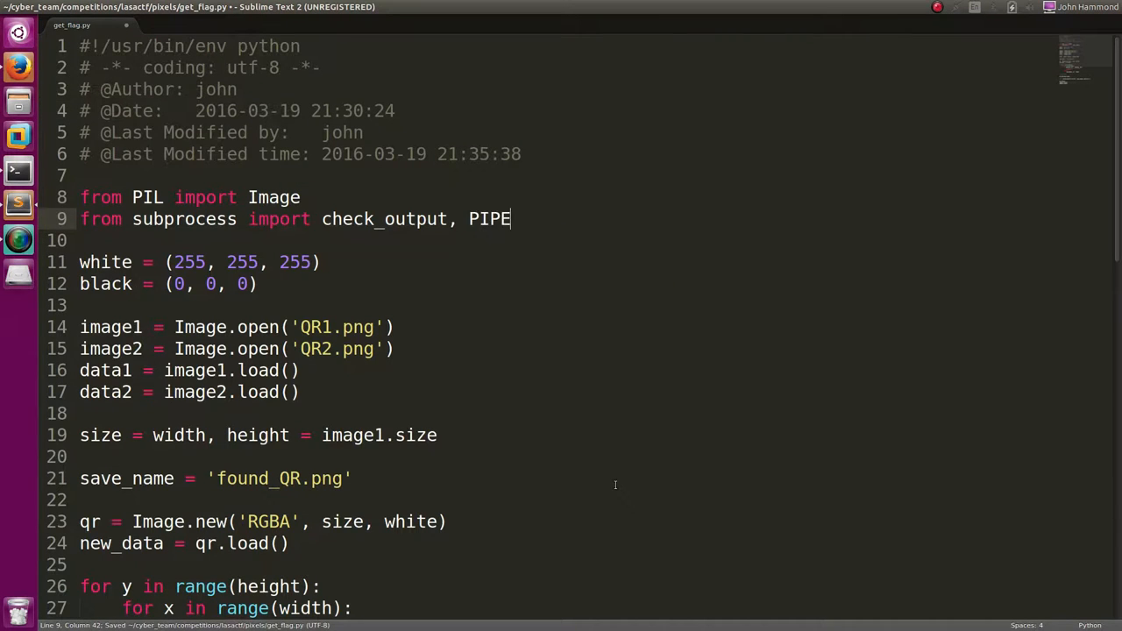
pyautogui.scroll(-3)
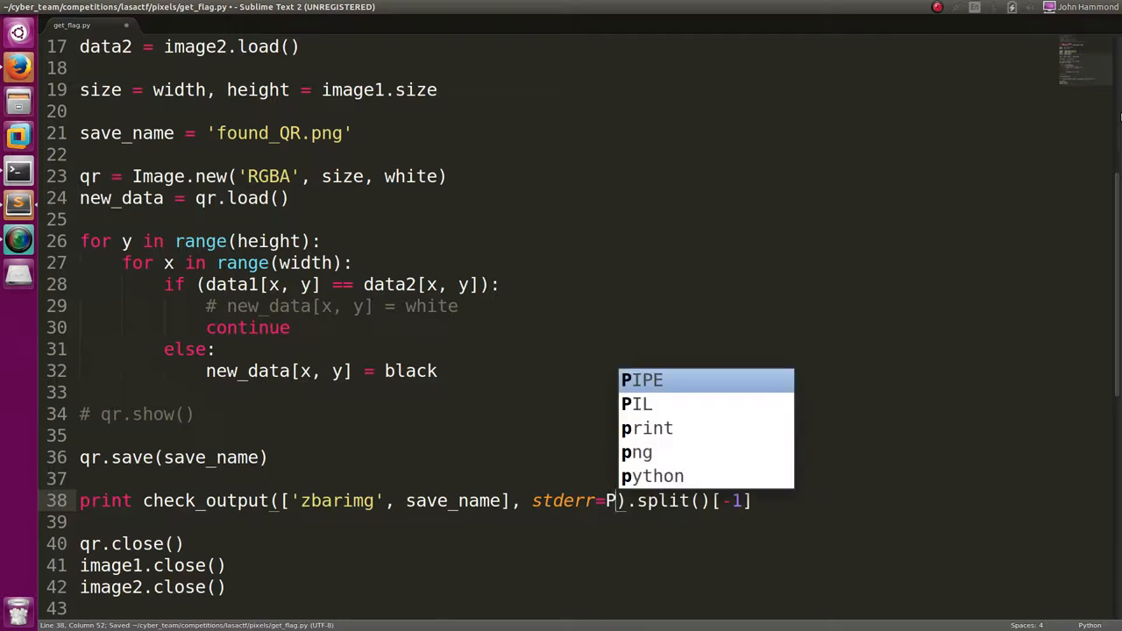
pyautogui.press('ctrl+b')
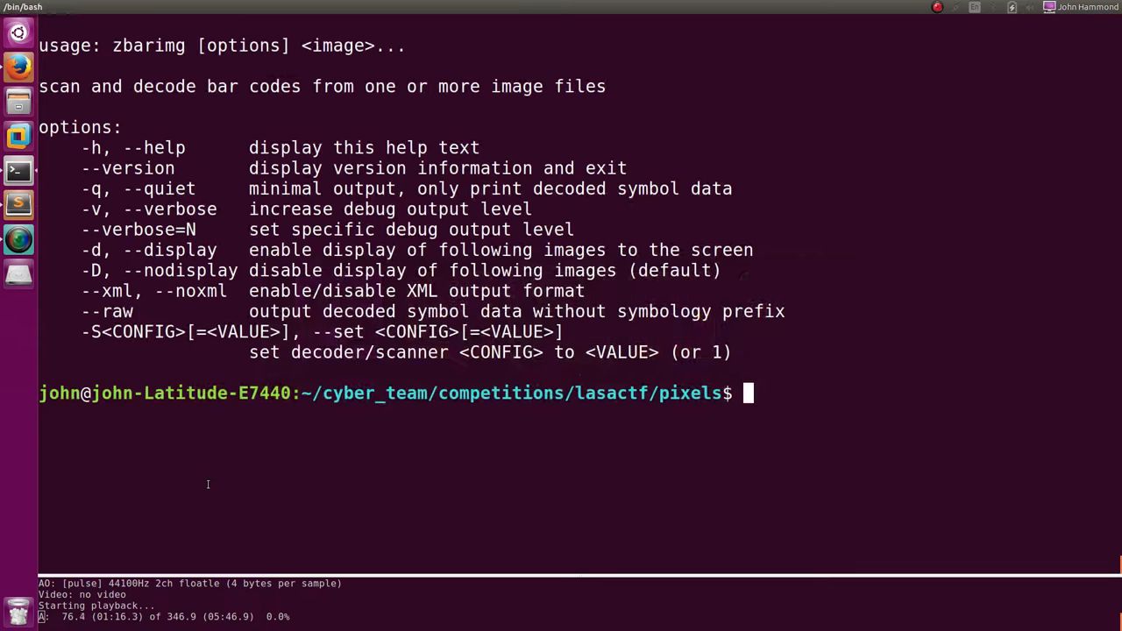
# Run chmod +x get_flag.py in the terminal.
pyautogui.write('chmod')
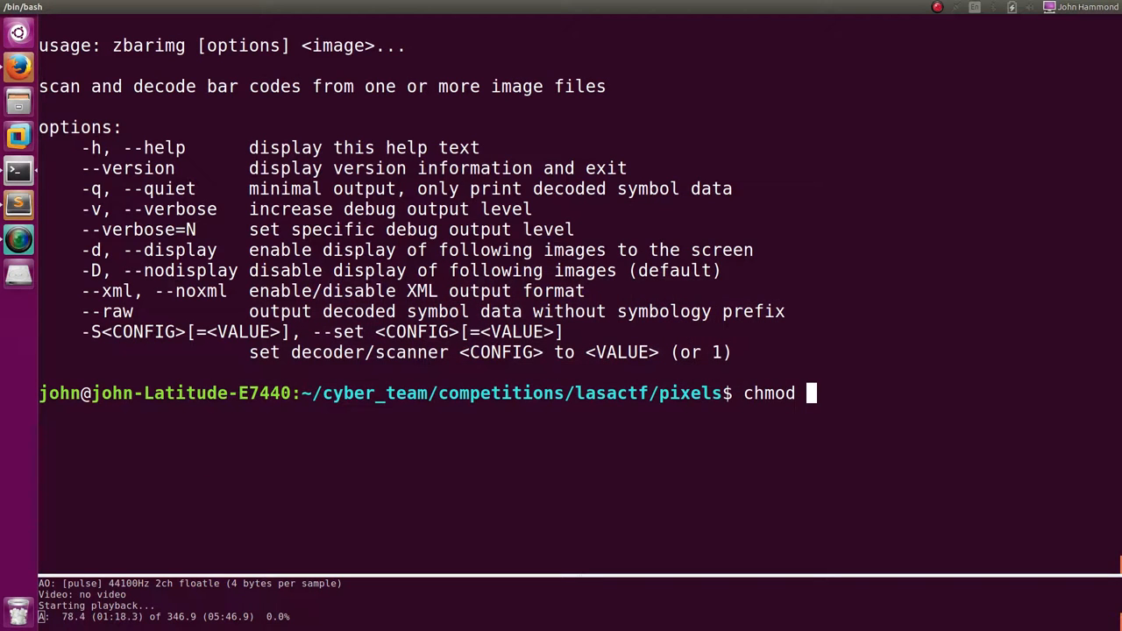
pyautogui.write('+x get_flag.py')
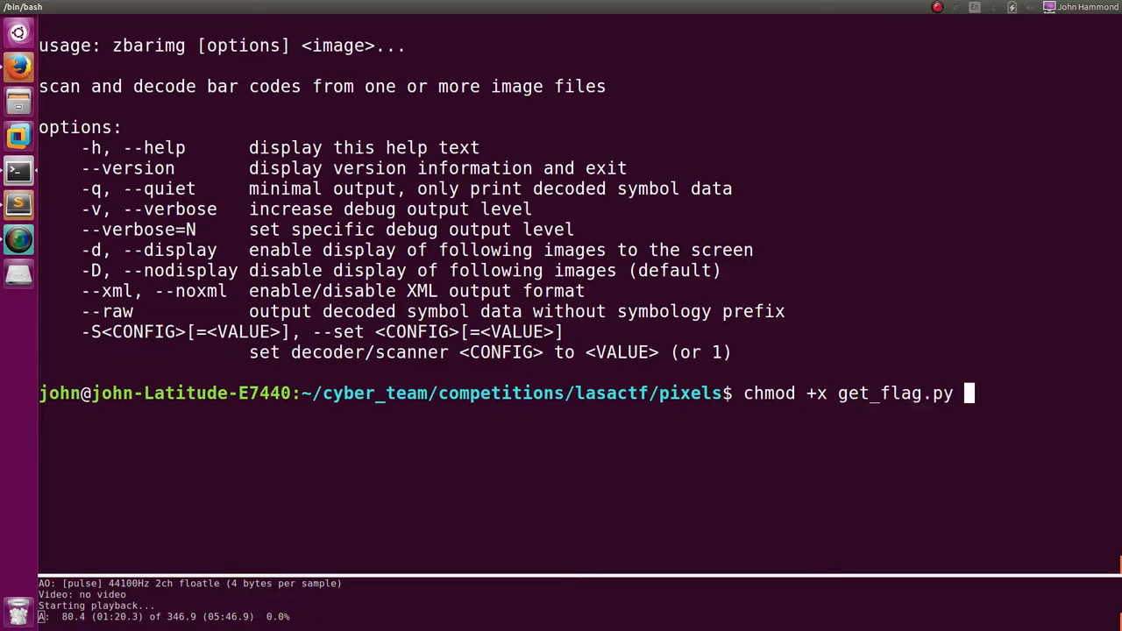
pyautogui.press('Return')
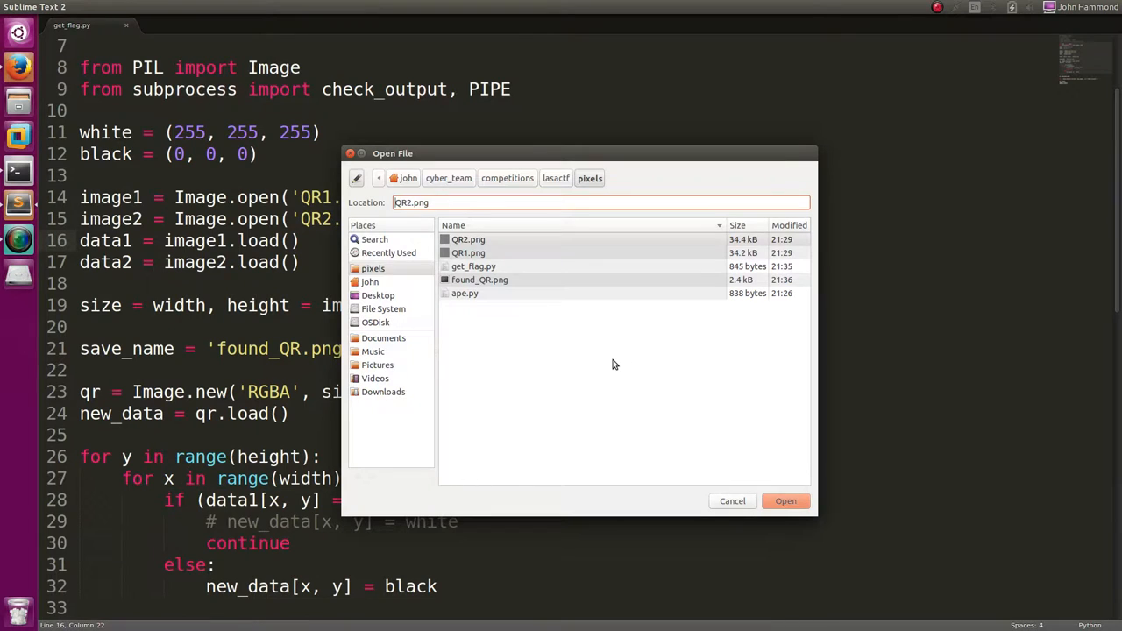
# Open ape.py beside get_flag.py and scroll through both to compare.
pyautogui.doubleClick(464, 293)
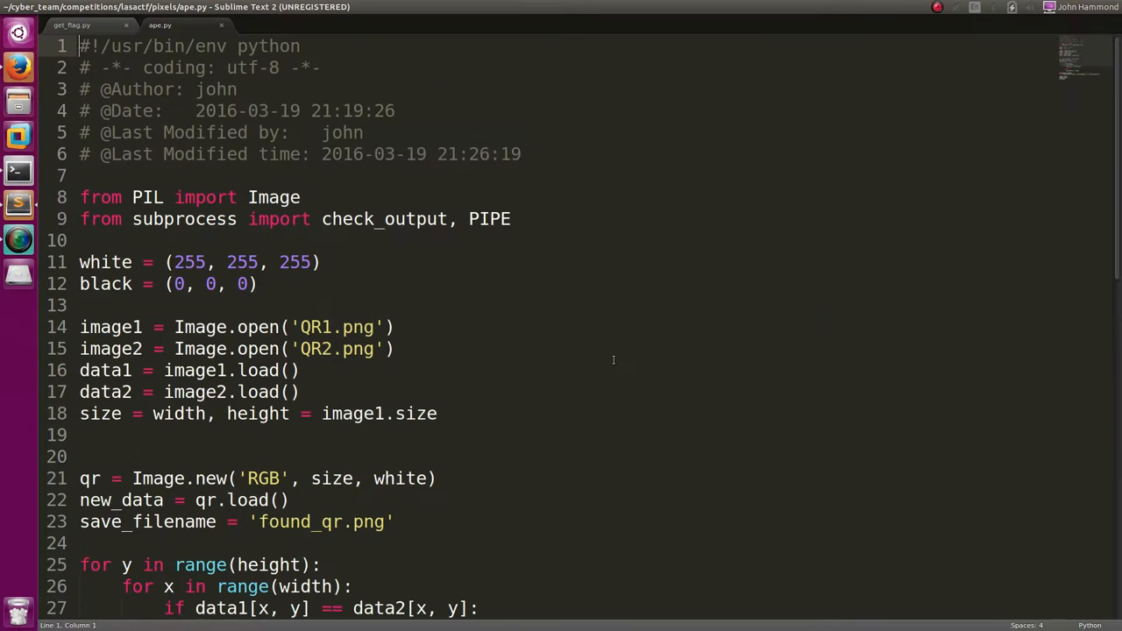
pyautogui.scroll(-3)
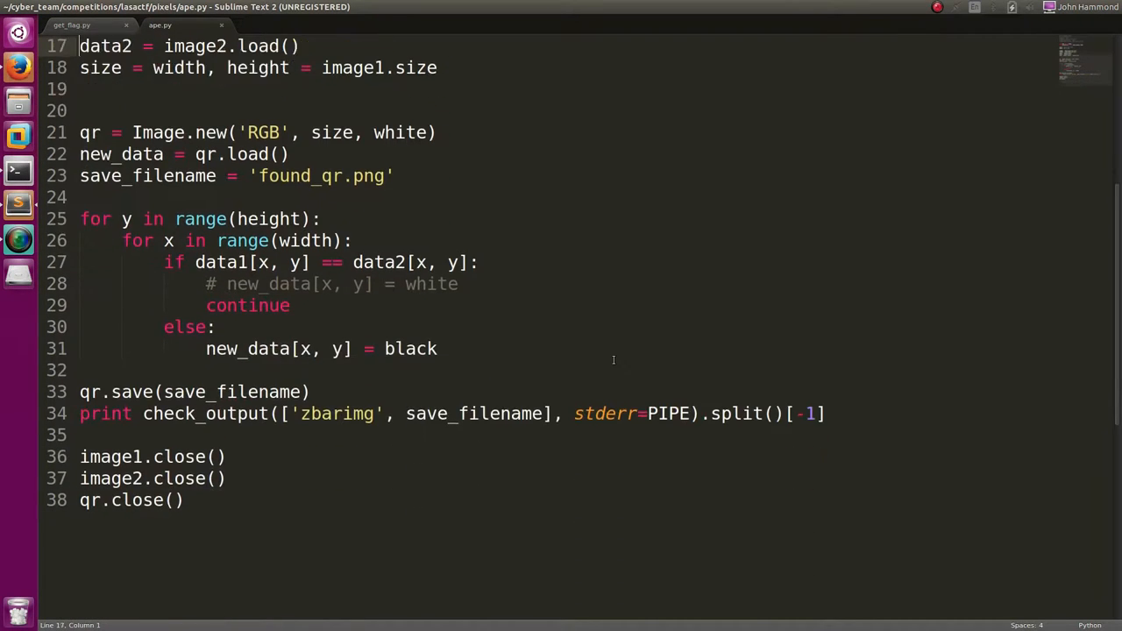
pyautogui.click(70, 25)
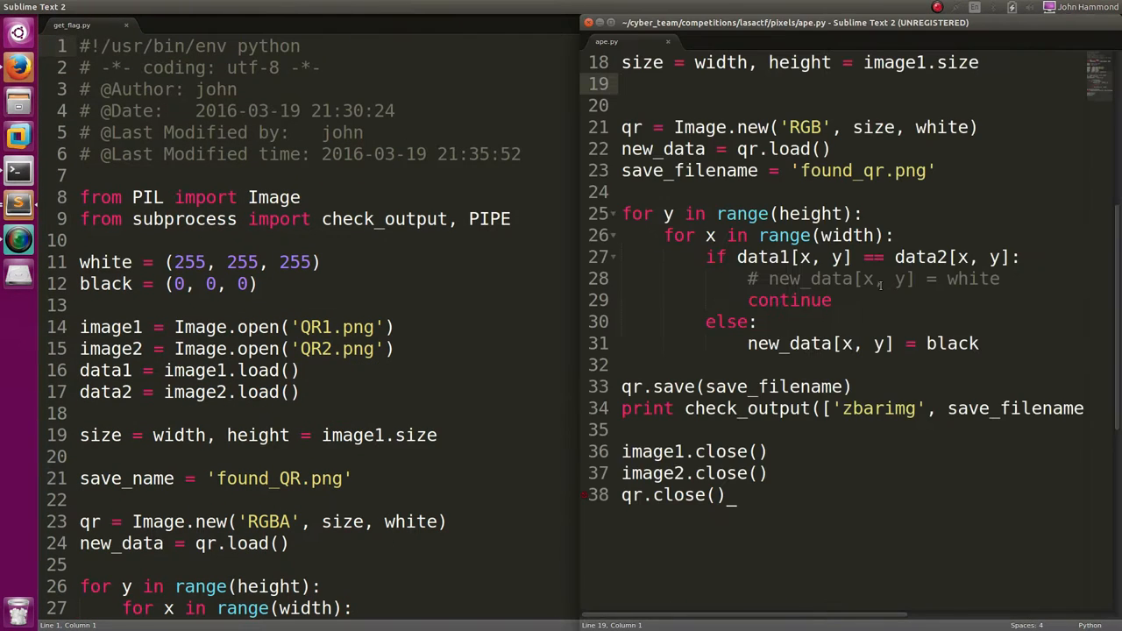
pyautogui.scroll(3)
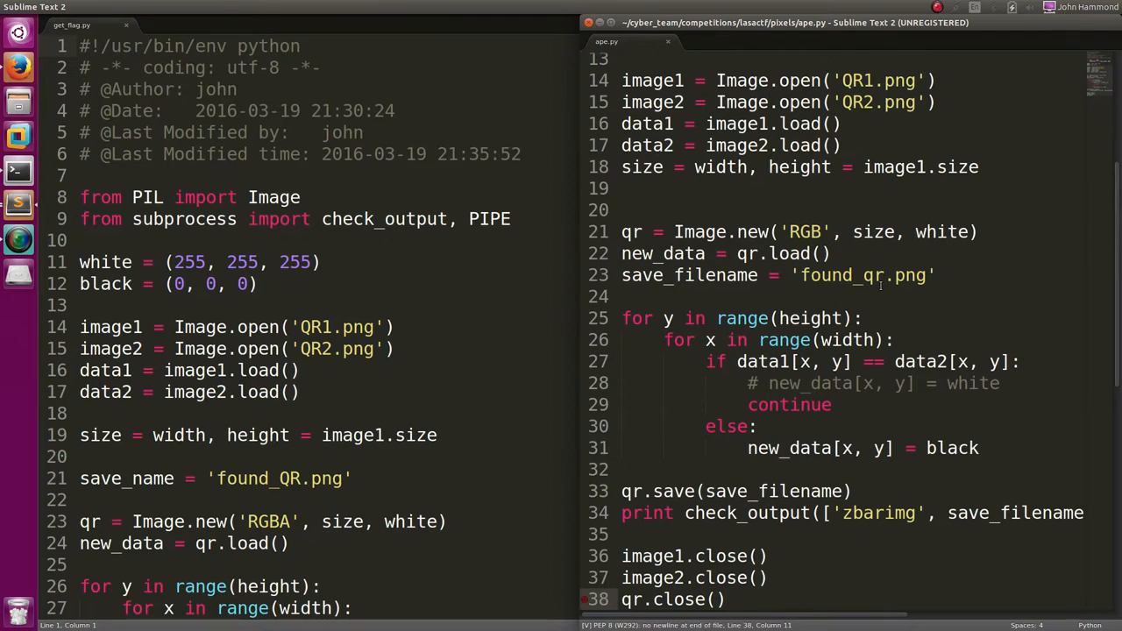
pyautogui.click(754, 361)
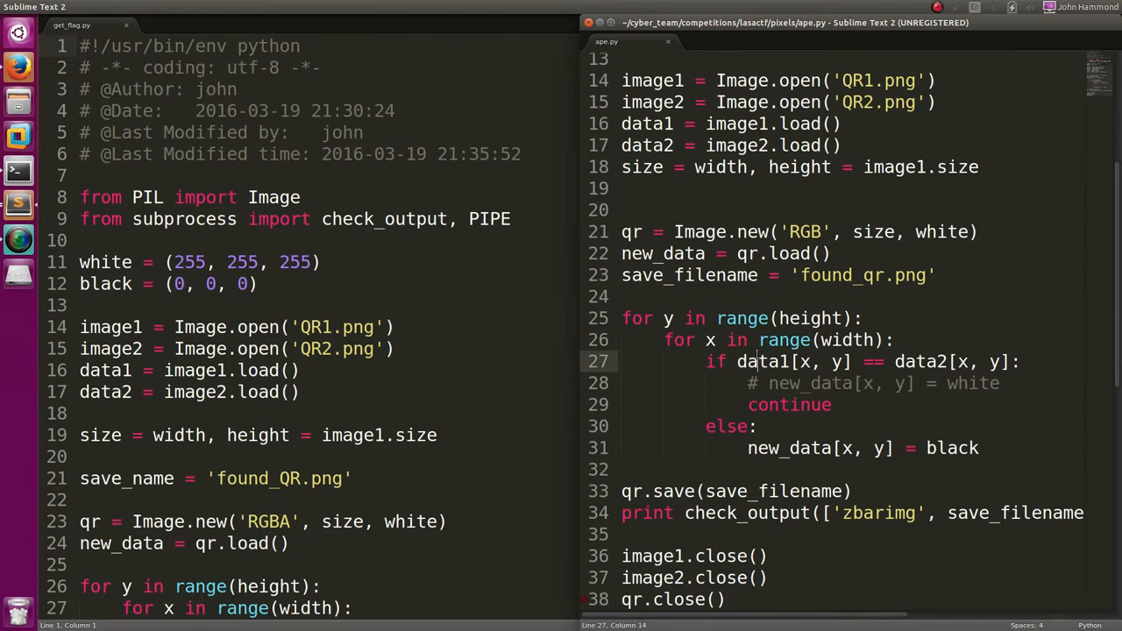
pyautogui.scroll(3)
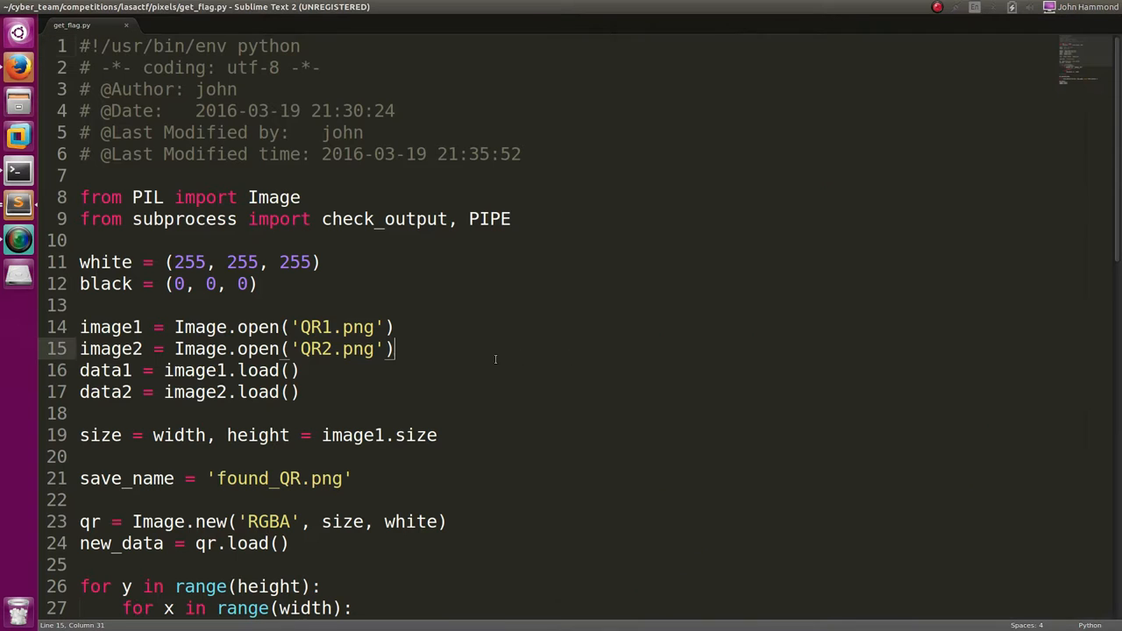
# Scroll through the finished get_flag.py, then switch to Firefox's LASACTF problems page.
pyautogui.scroll(-3)
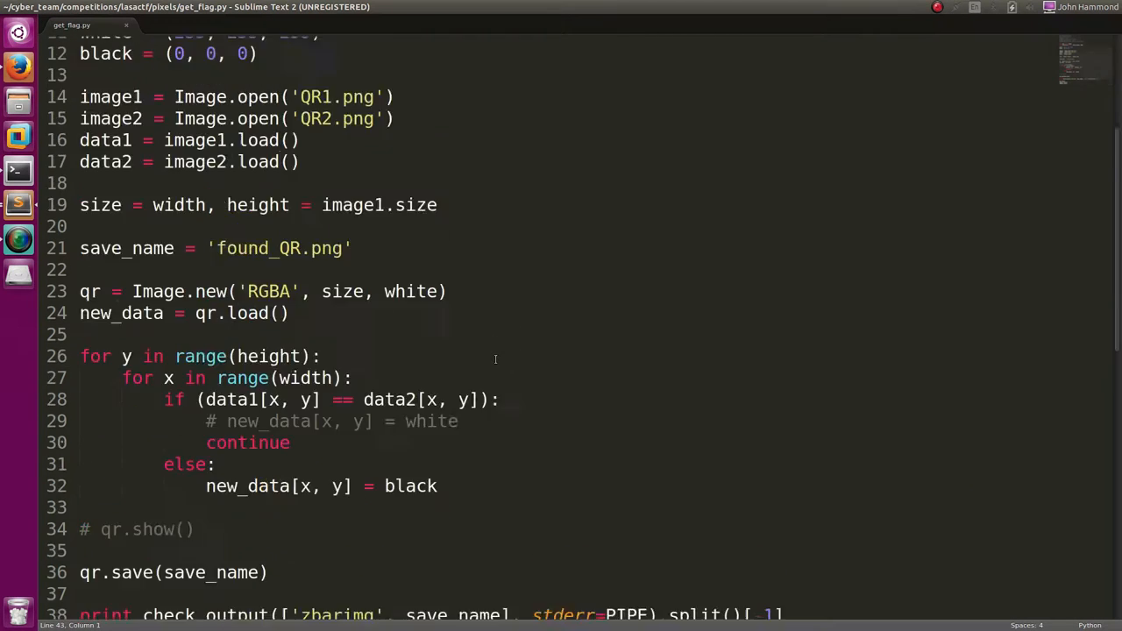
pyautogui.scroll(-3)
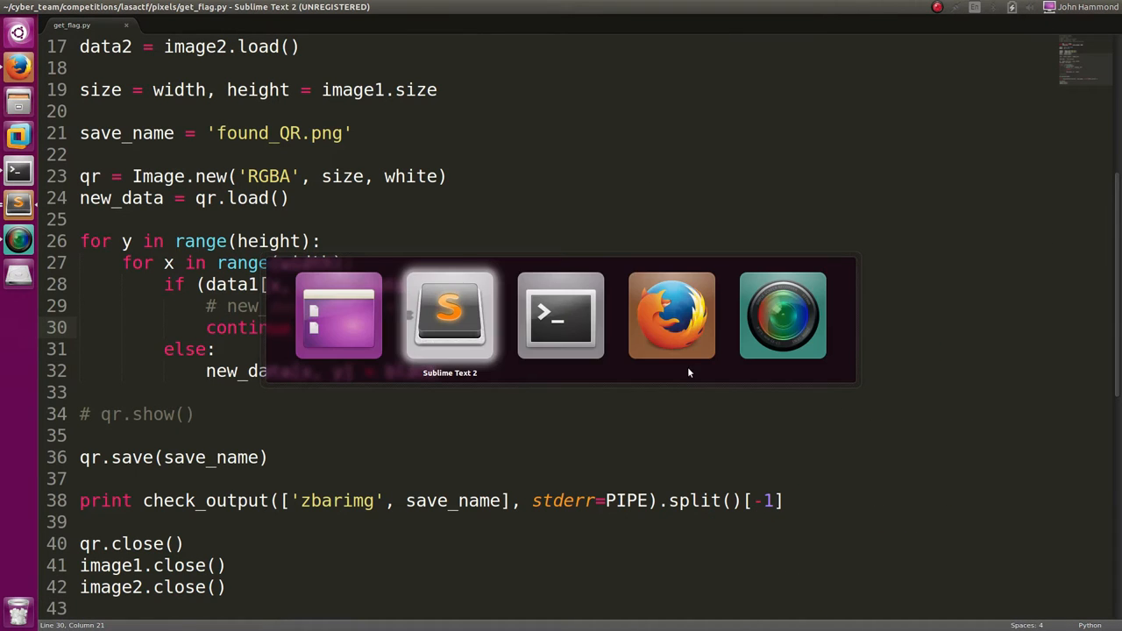
pyautogui.click(671, 314)
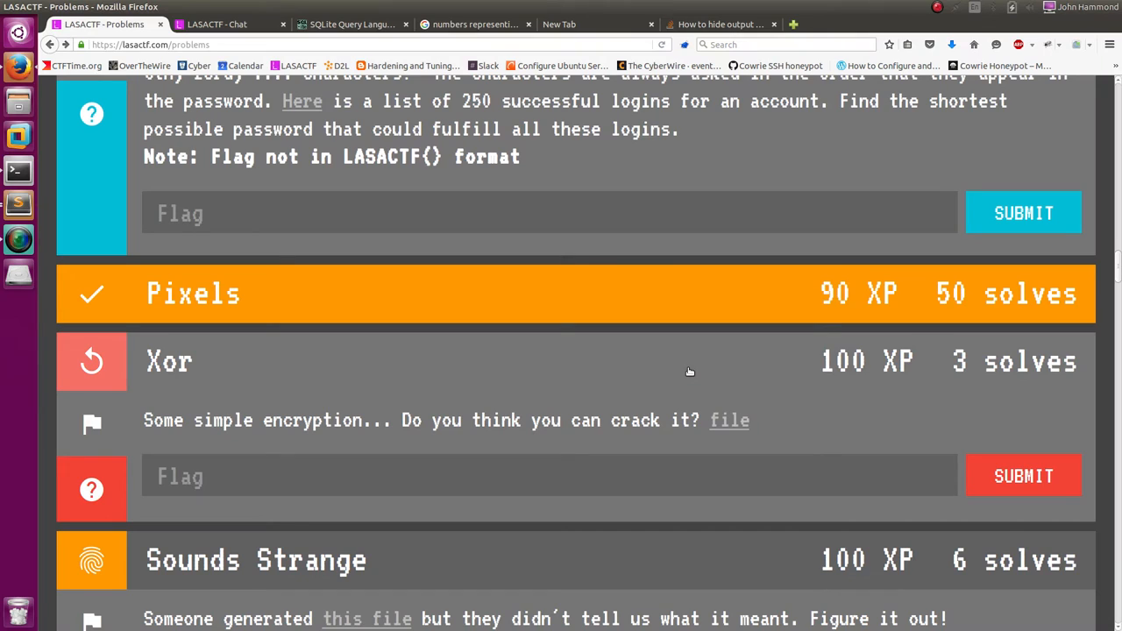